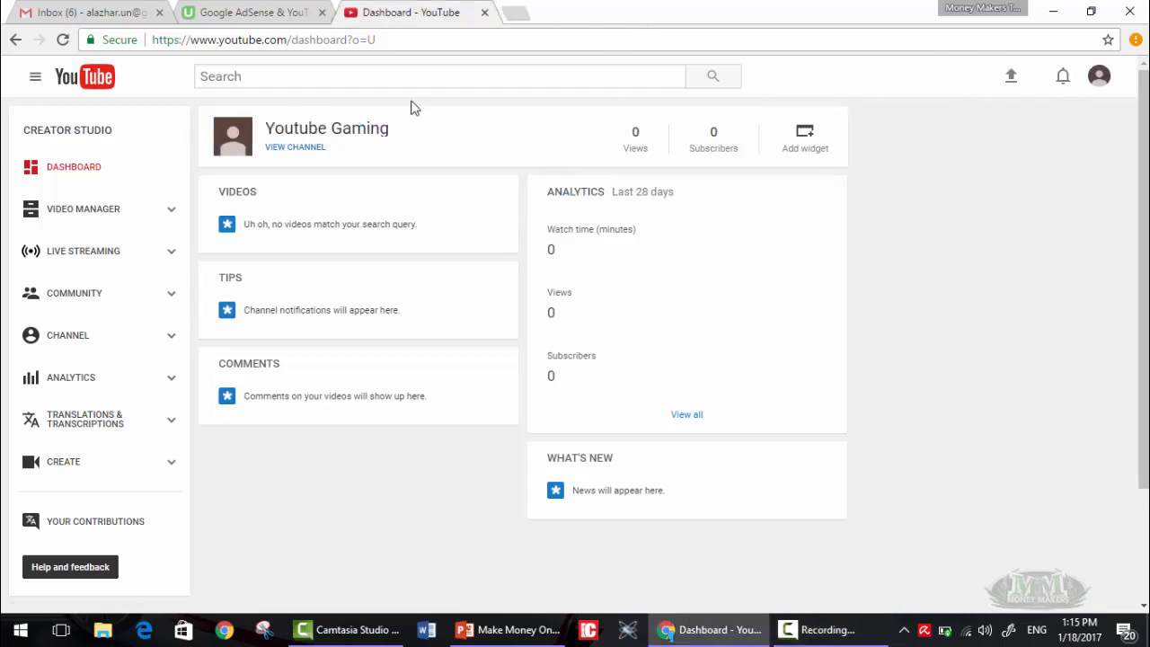
- Go from the Creator Studio menu to the Youtube Gaming channel page via My channel
left_click(35, 76)
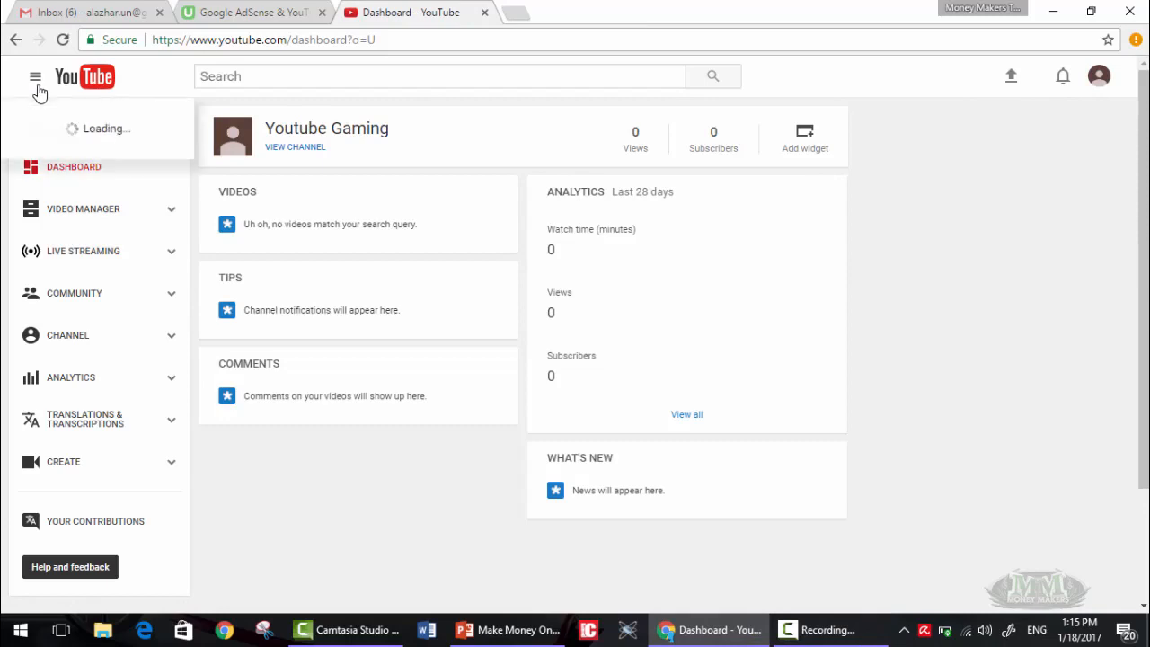
left_click(294, 146)
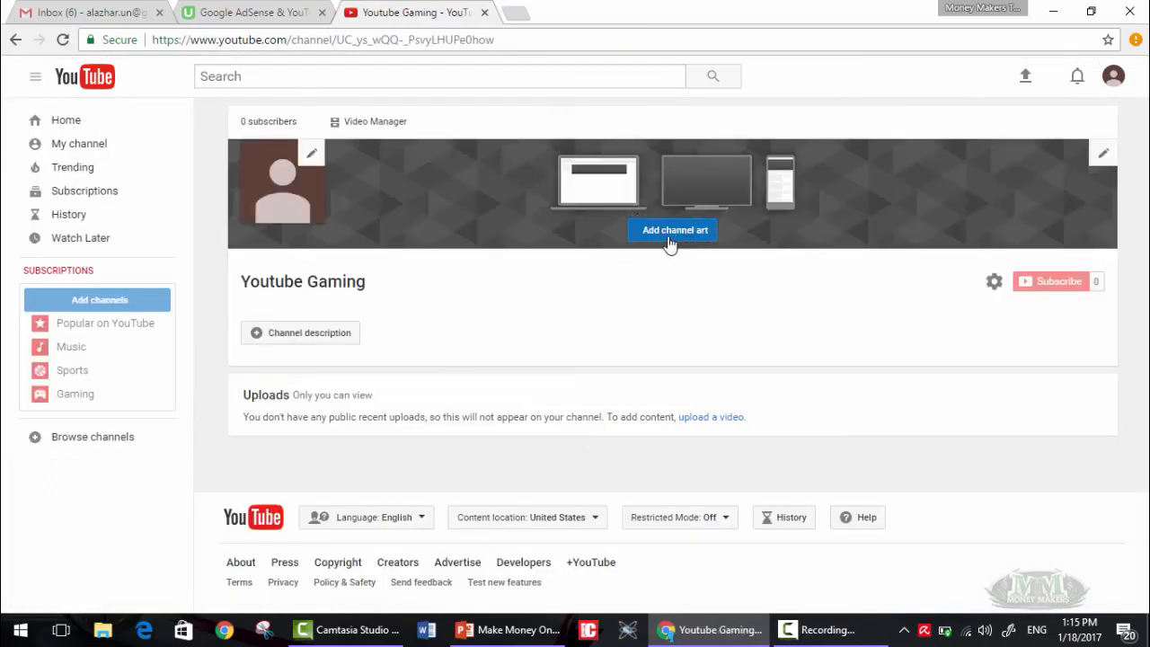
mouse_move(312, 158)
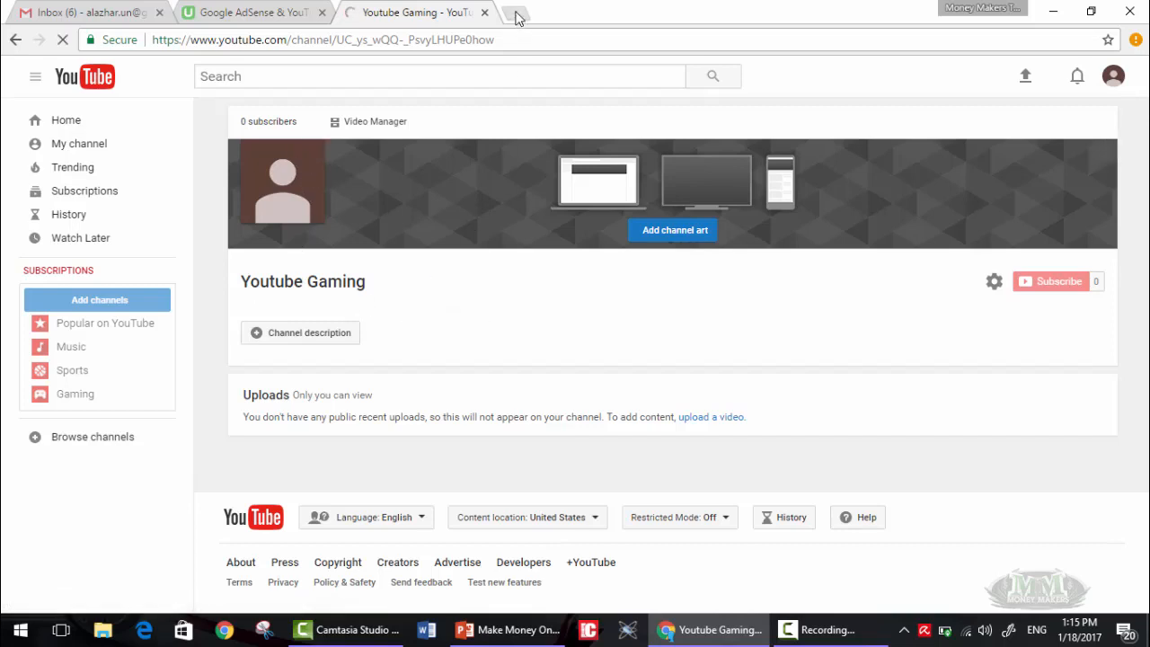
- Load canva.com in a new Chrome tab
left_click(514, 15)
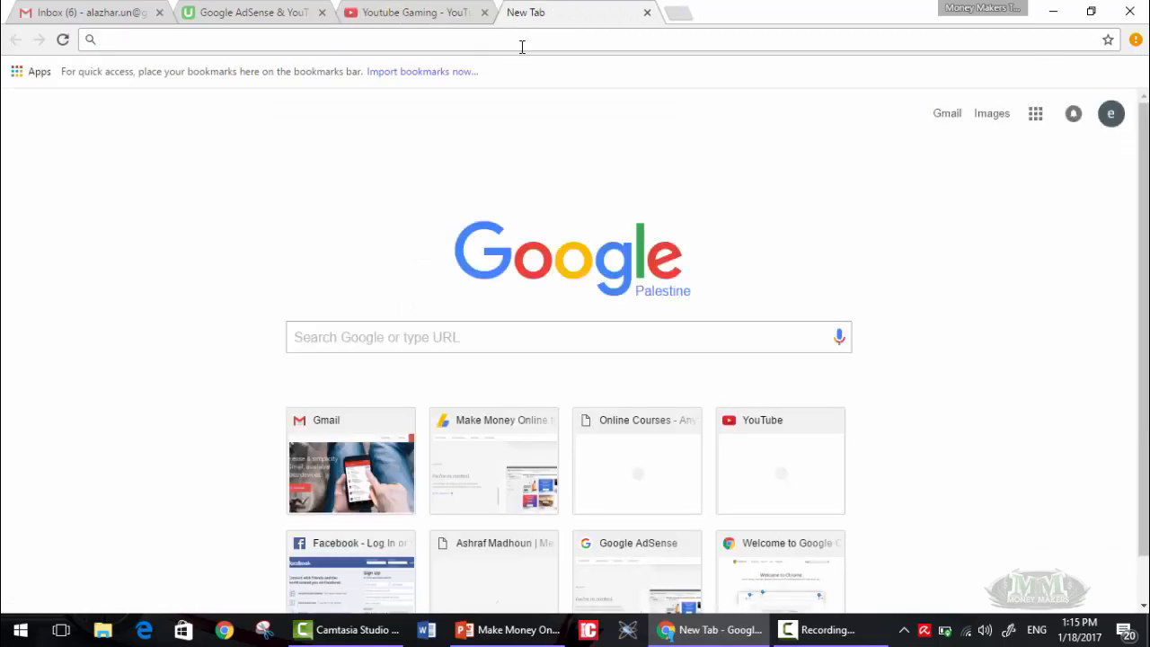
mouse_move(548, 545)
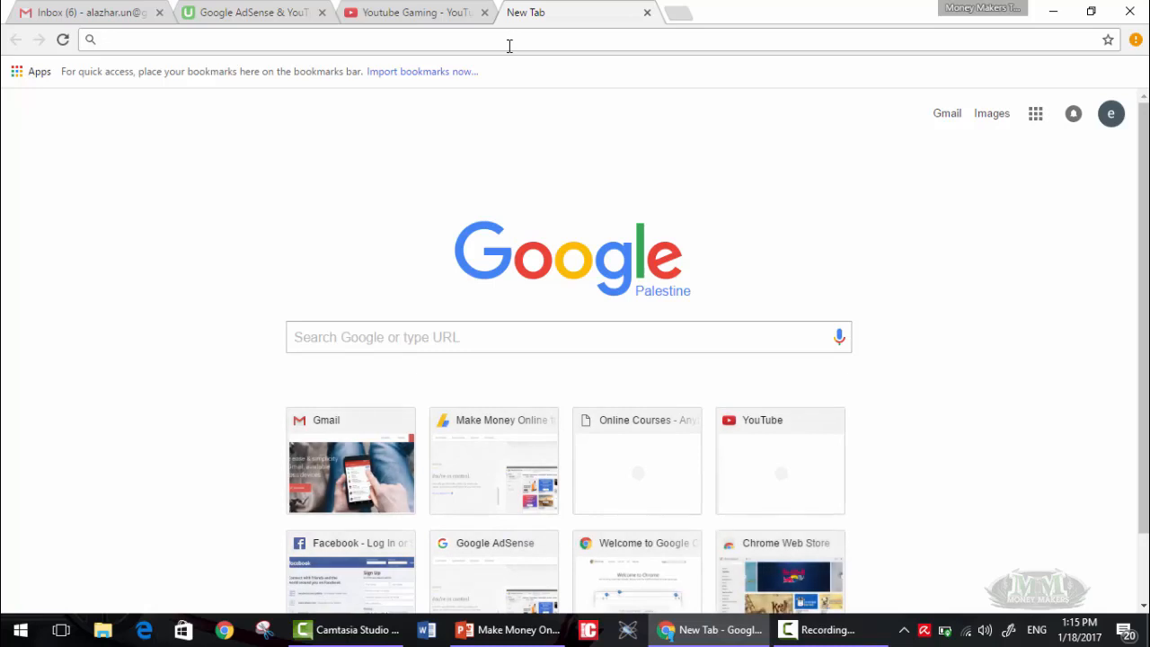
type("canva.com")
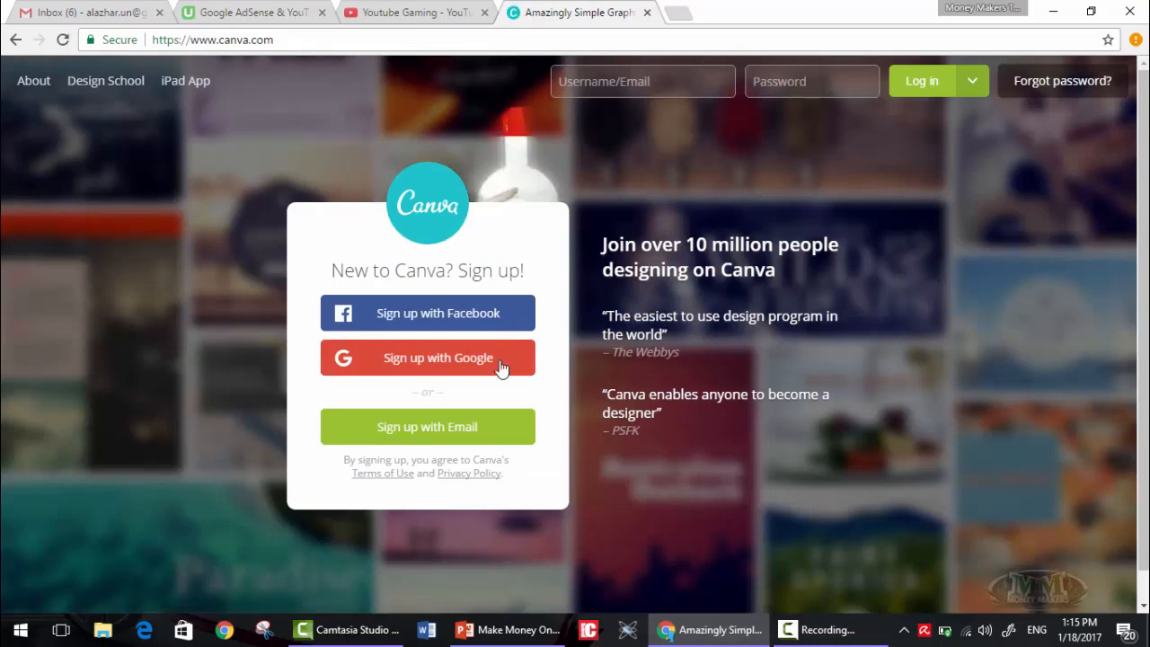
- Sign up to Canva with Google, allow access, and choose Personal use
left_click(427, 358)
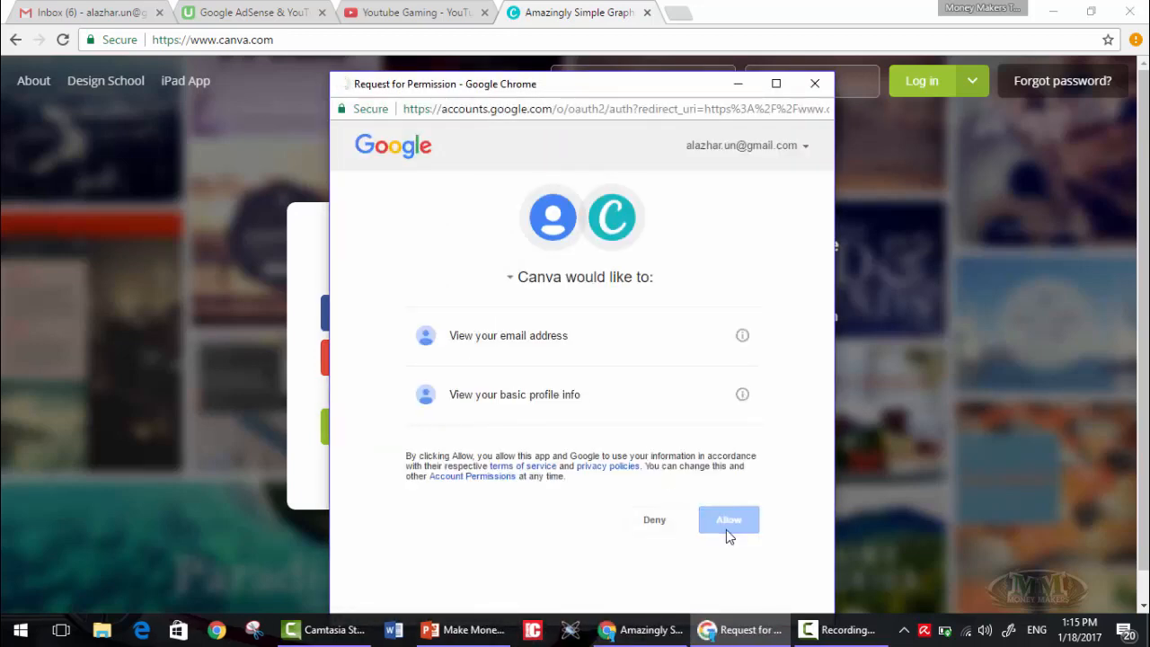
left_click(728, 519)
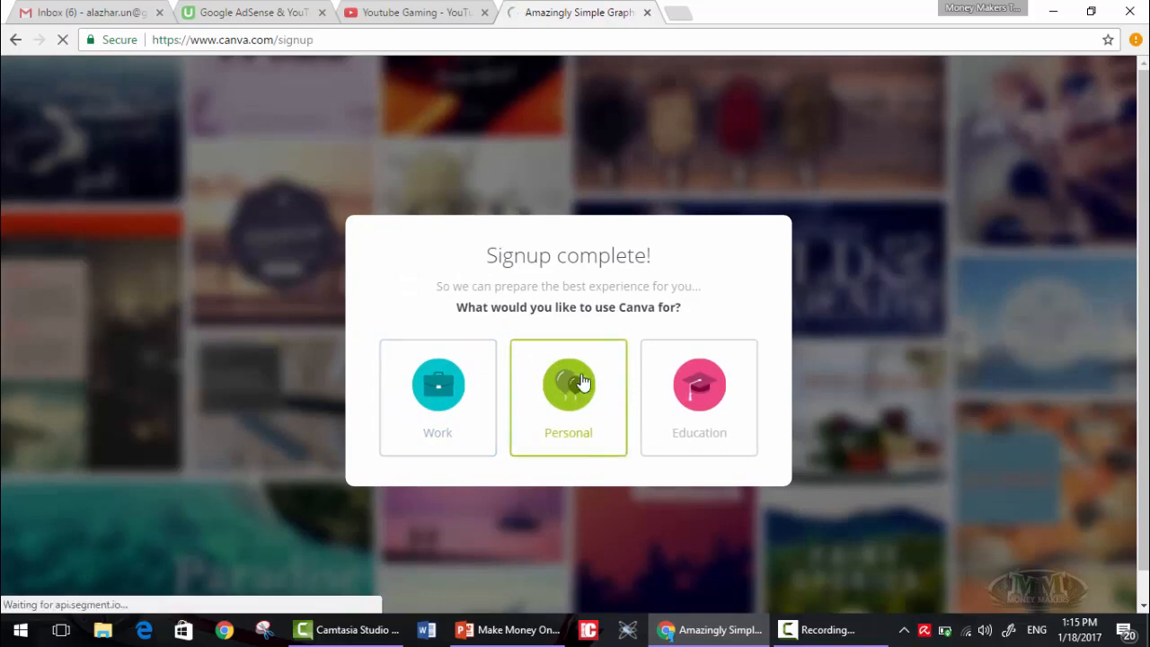
left_click(567, 397)
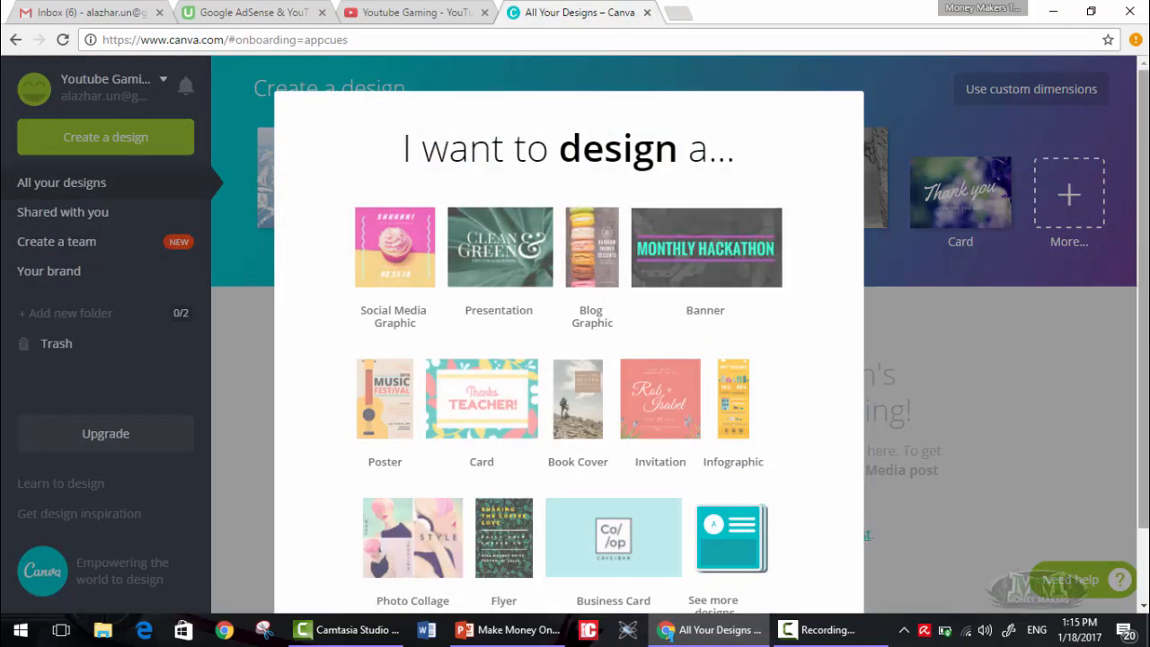
- Scroll through the 'I want to design a…' list of design formats
scroll("down", 3)
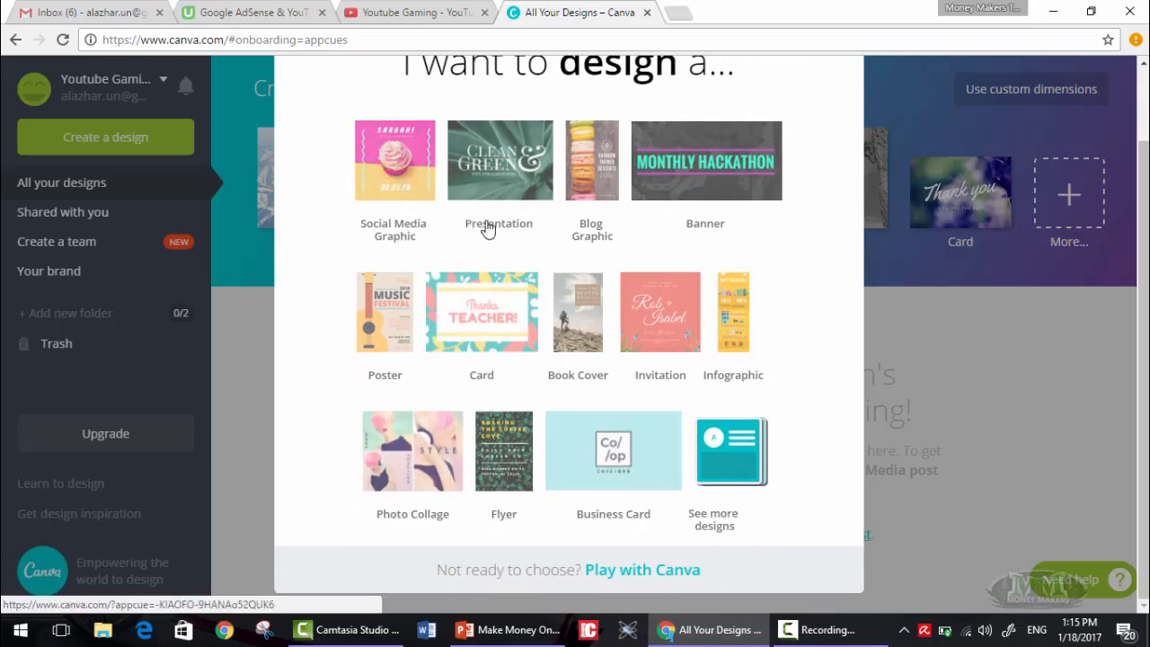
mouse_move(703, 248)
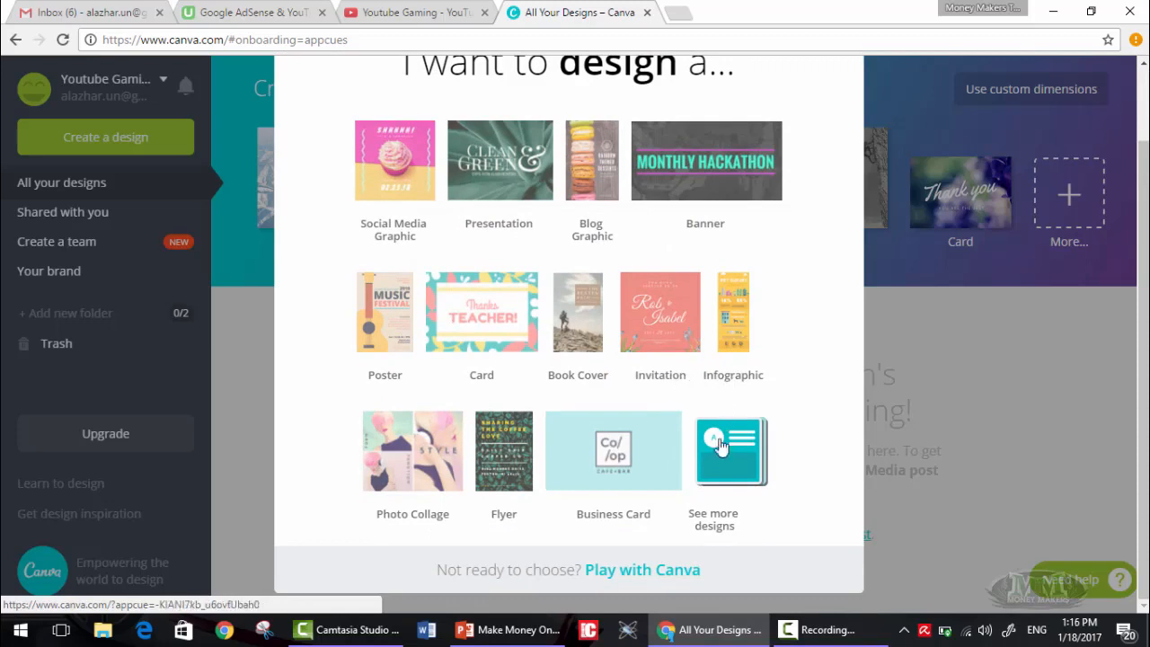
mouse_move(508, 524)
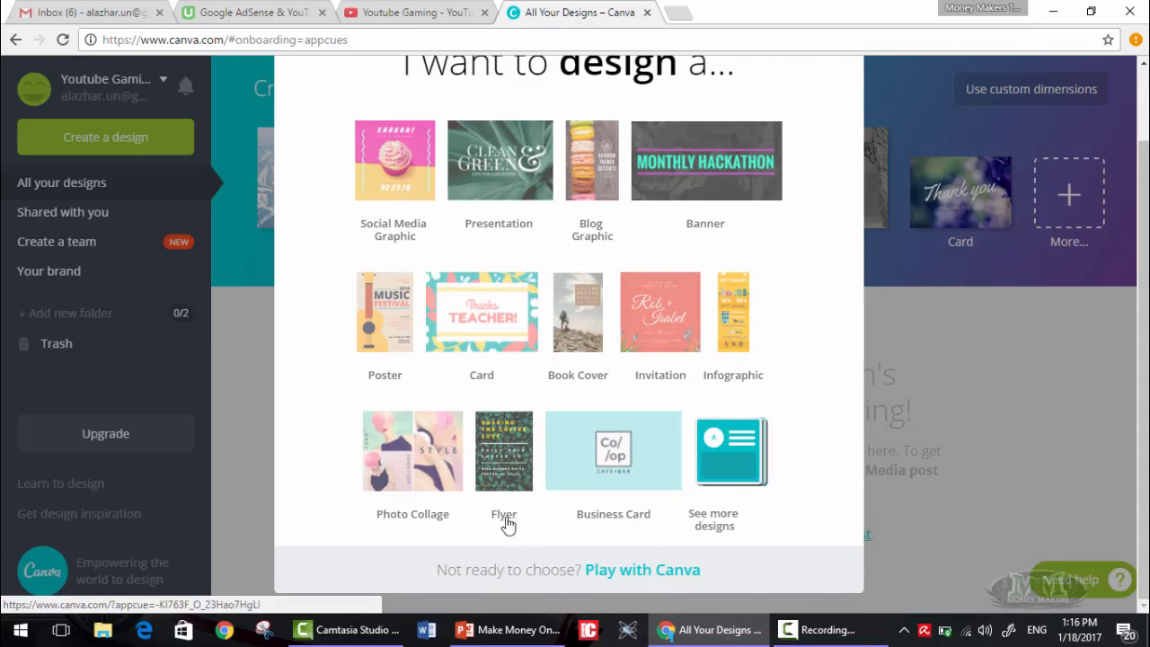
mouse_move(398, 383)
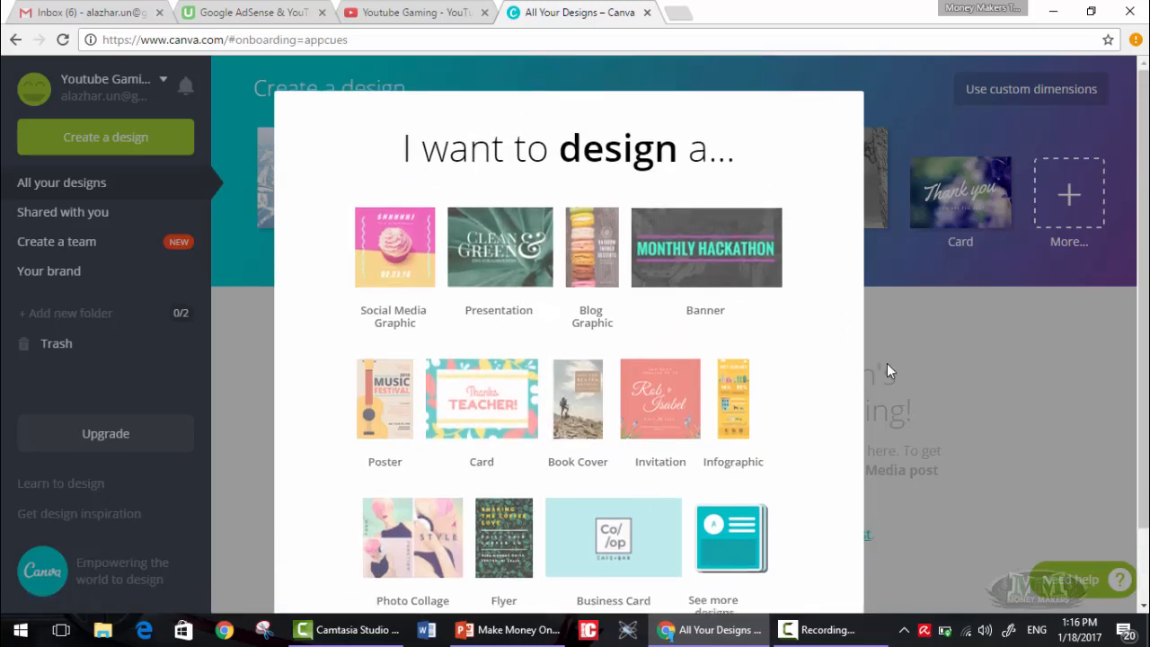
scroll("down", 3)
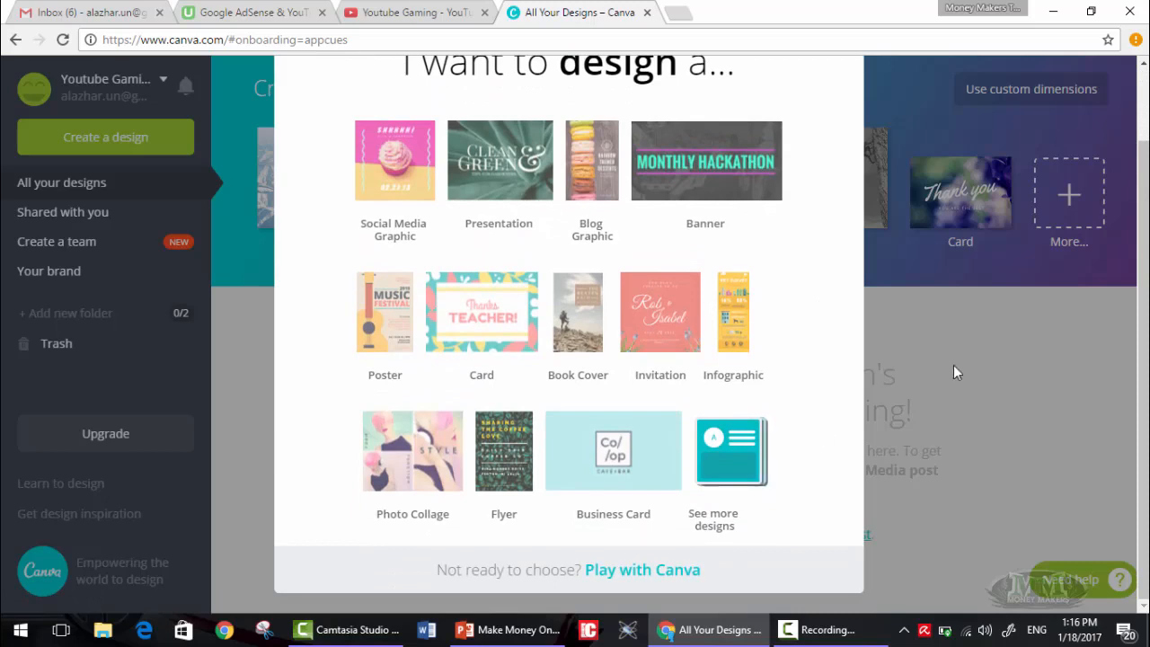
mouse_move(969, 374)
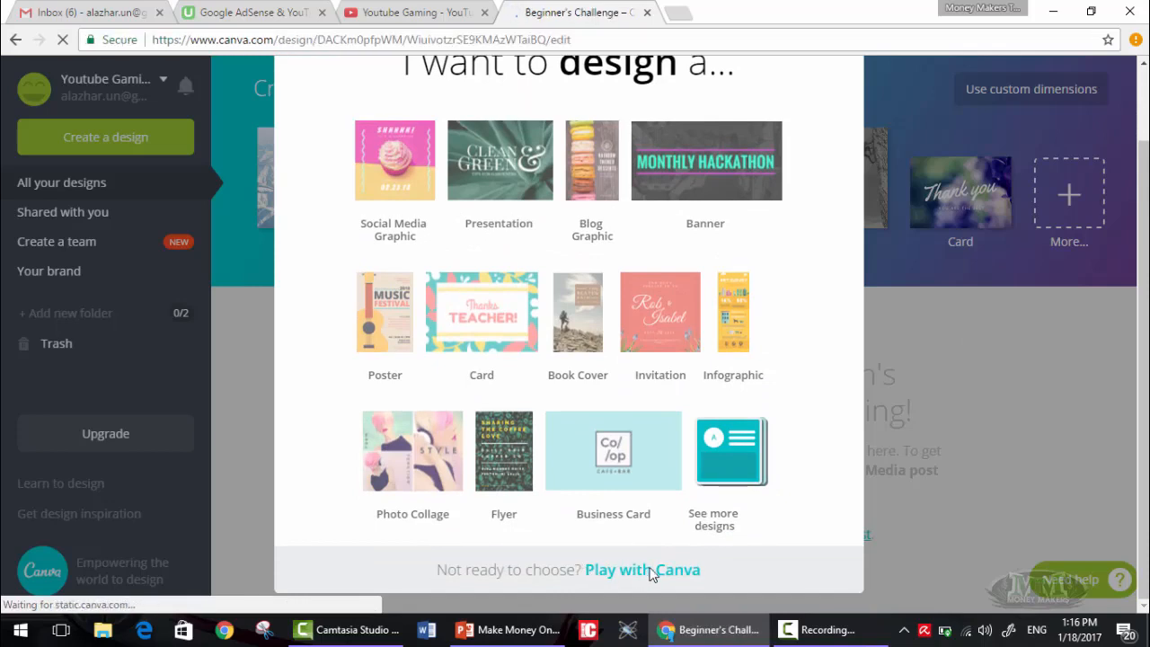
- Start the practice tour and place an enlarged lion photo found by searching 'lions'
left_click(412, 450)
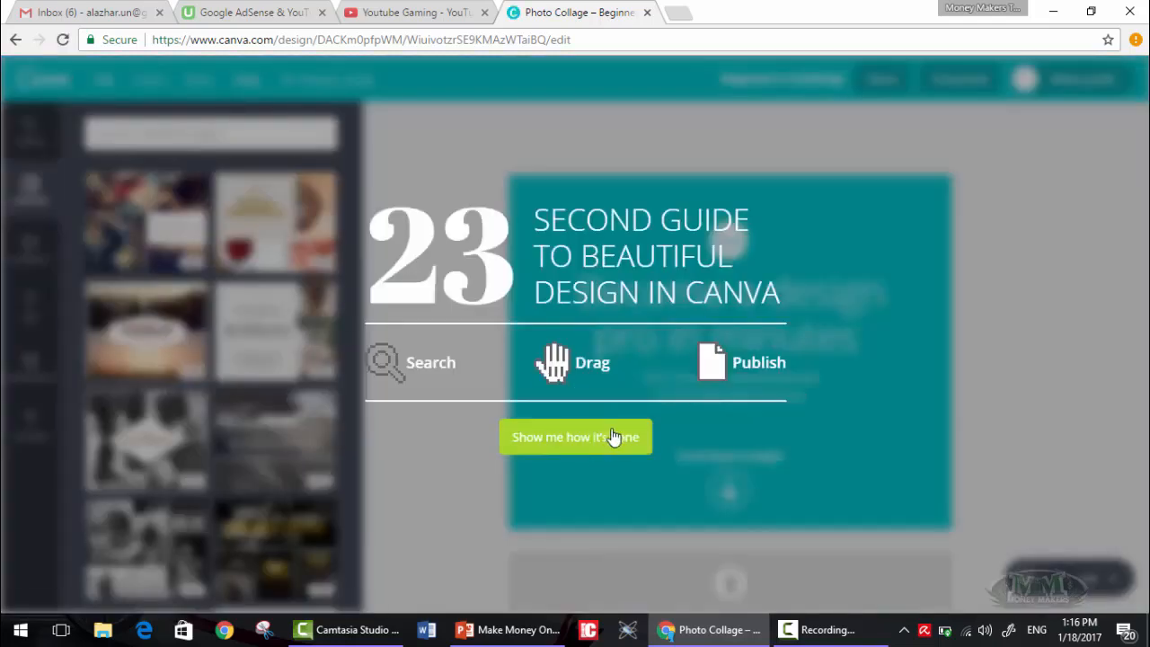
left_click(574, 436)
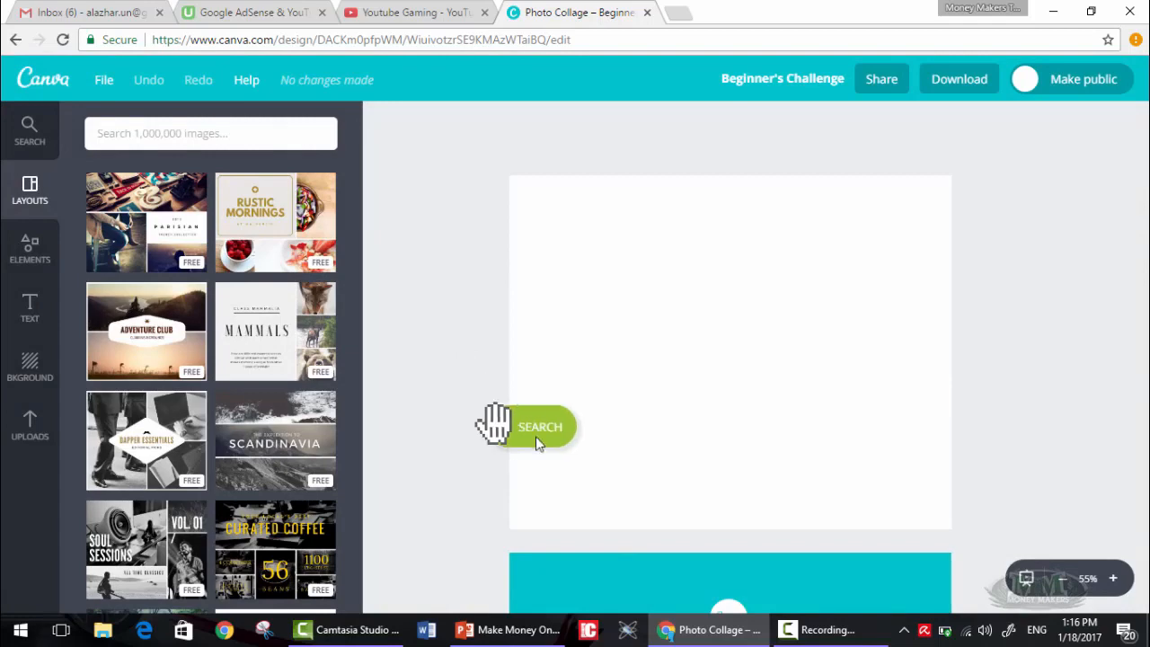
left_click(211, 133)
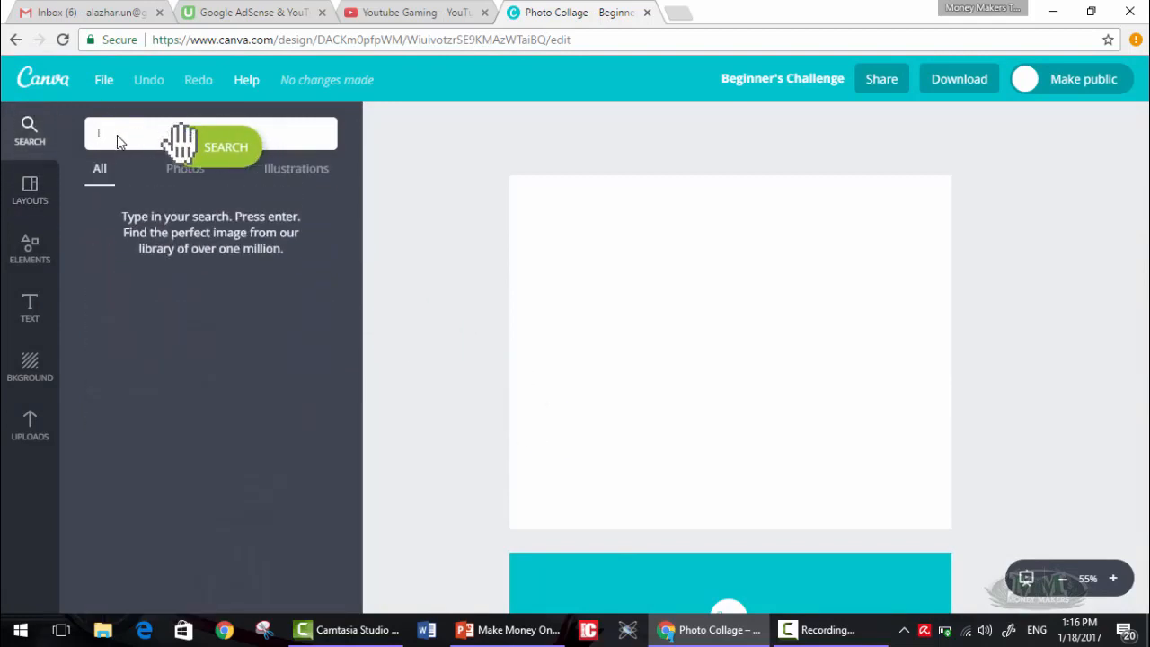
type("lions")
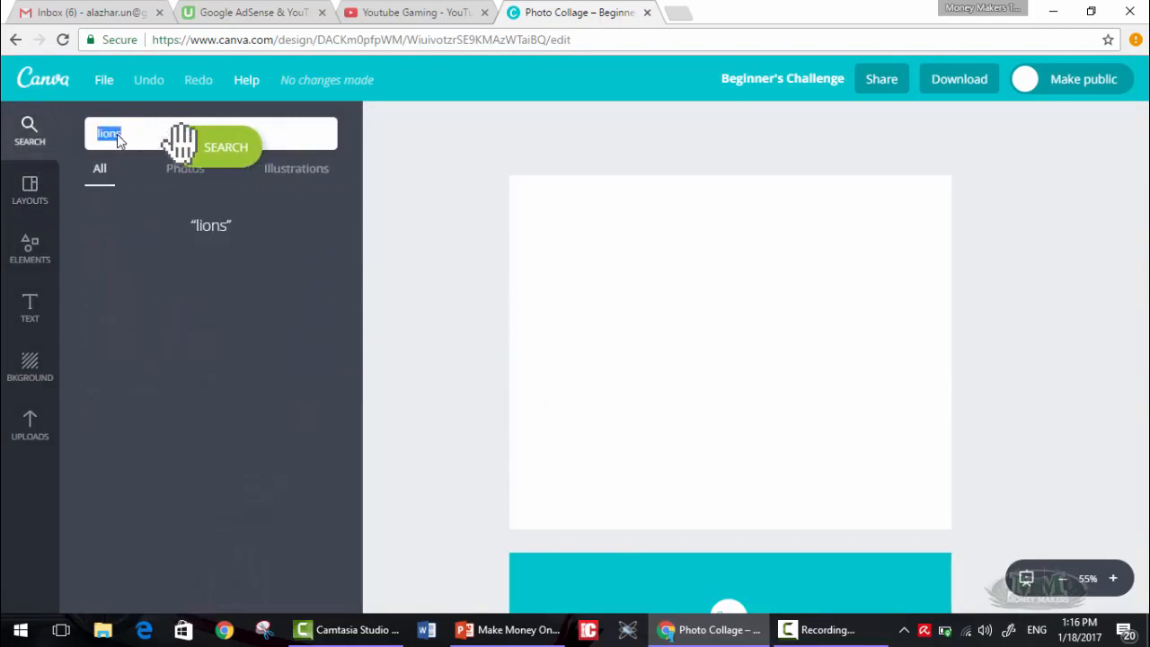
left_click(224, 147)
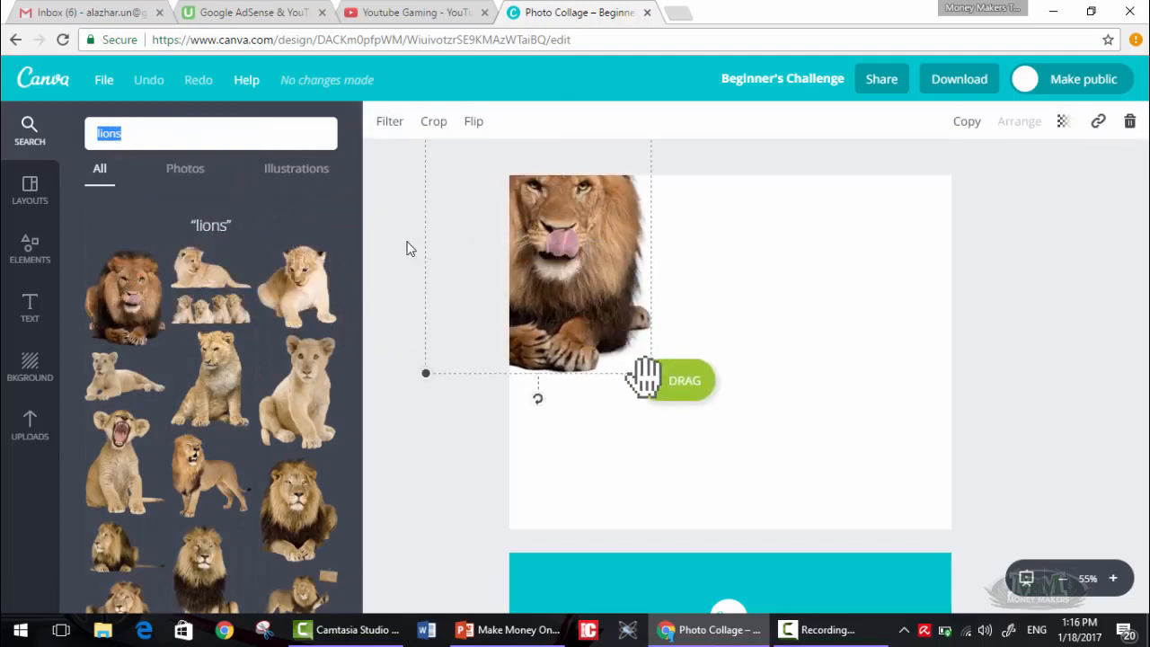
left_click_drag(647, 379, 799, 534)
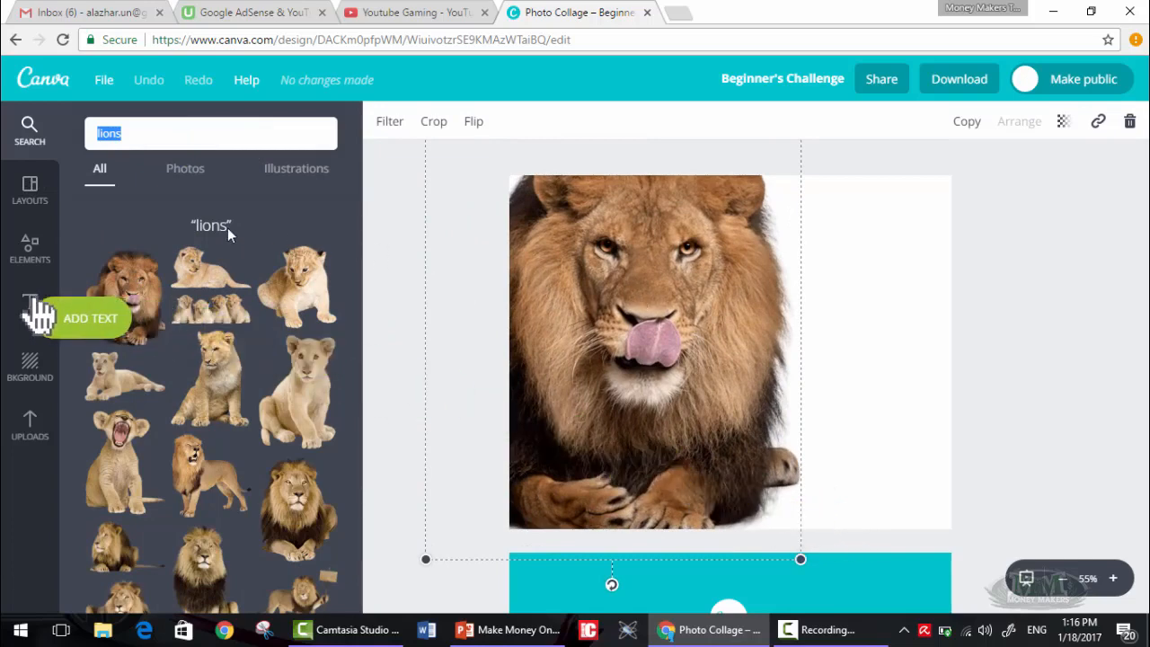
- Add the 'Yum.' caption beside the lion and complete the guide's Download step
left_click(29, 308)
type("Yum")
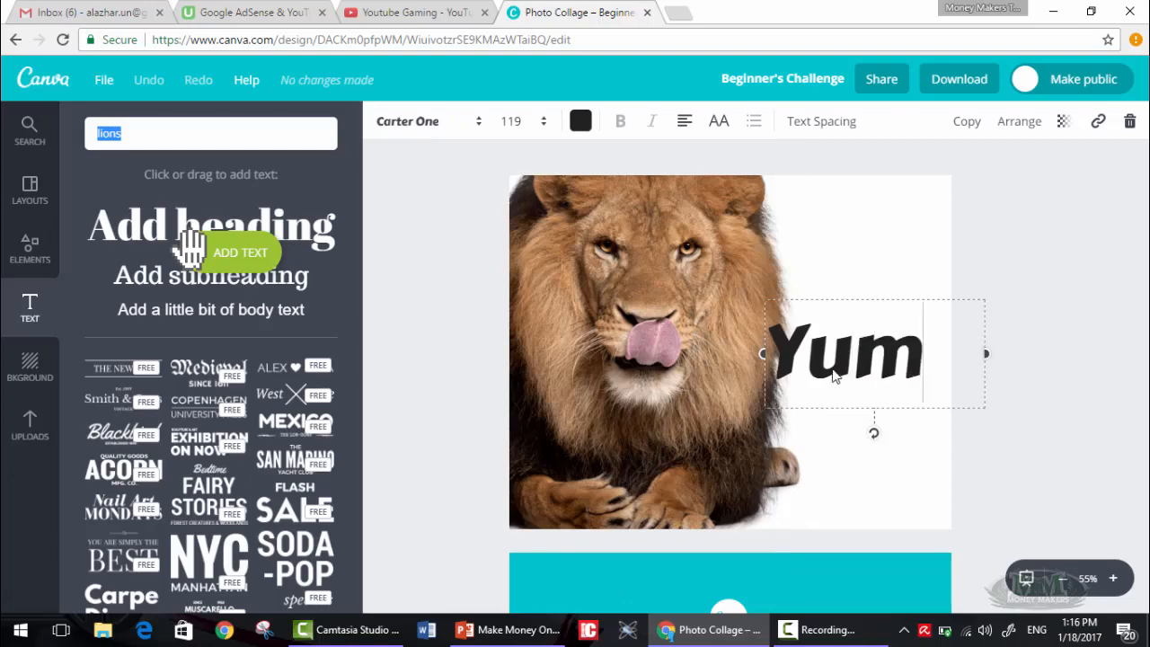
type(".")
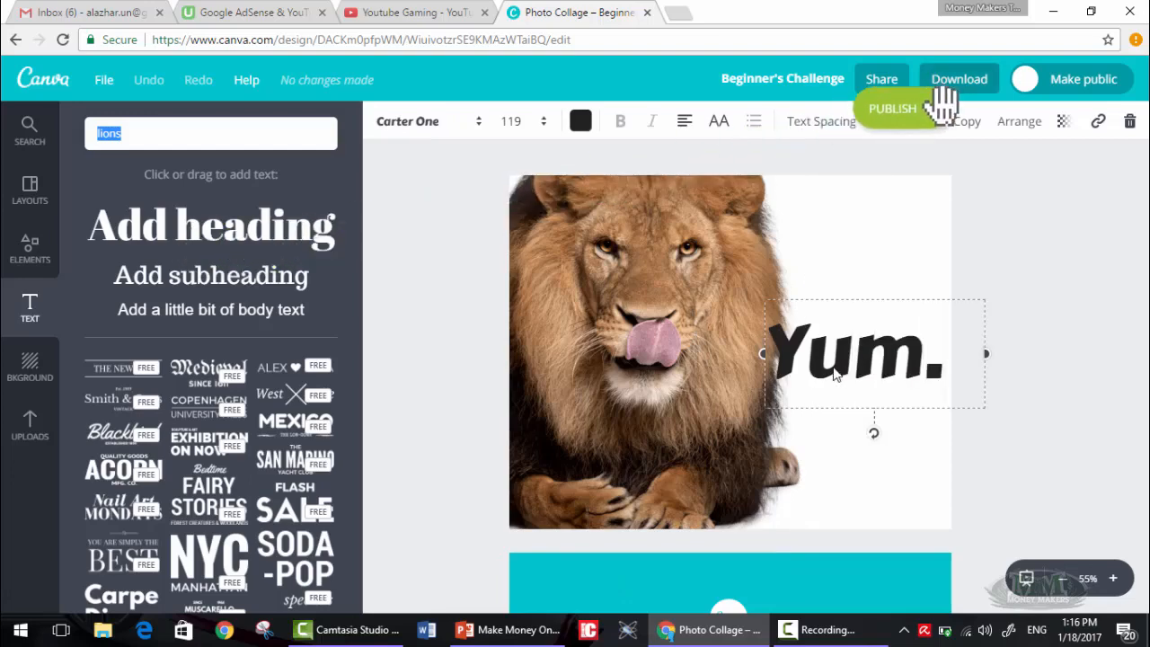
left_click(958, 79)
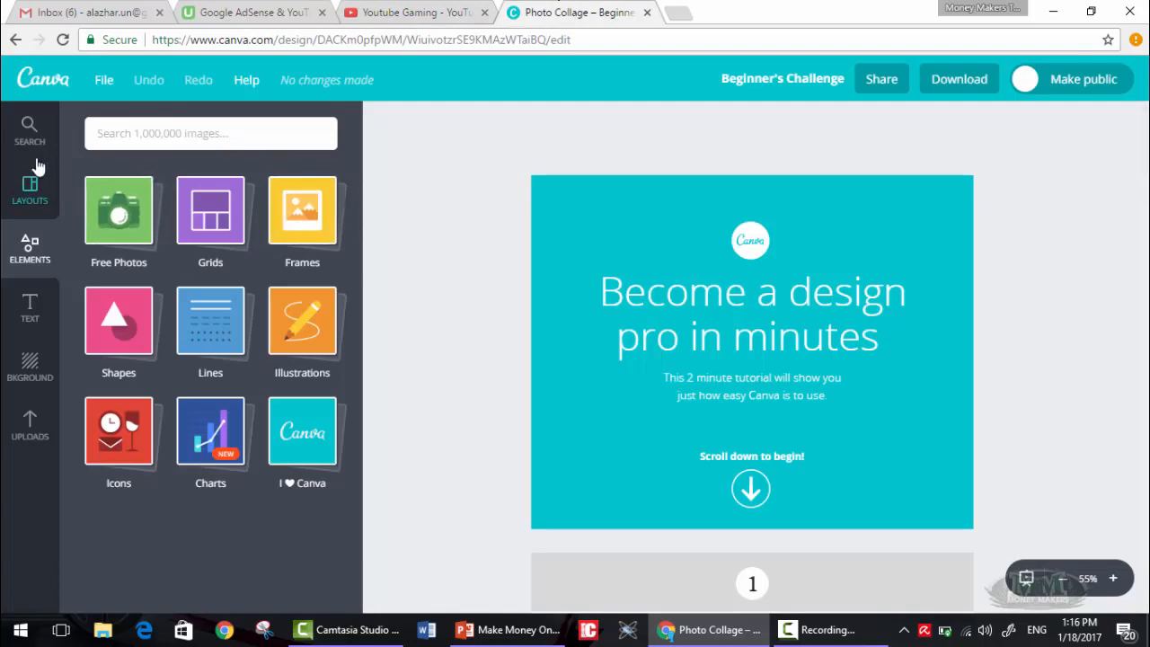
- Return to the designs home, show all design types, and scroll to Social Media & Email Headers
left_click(30, 189)
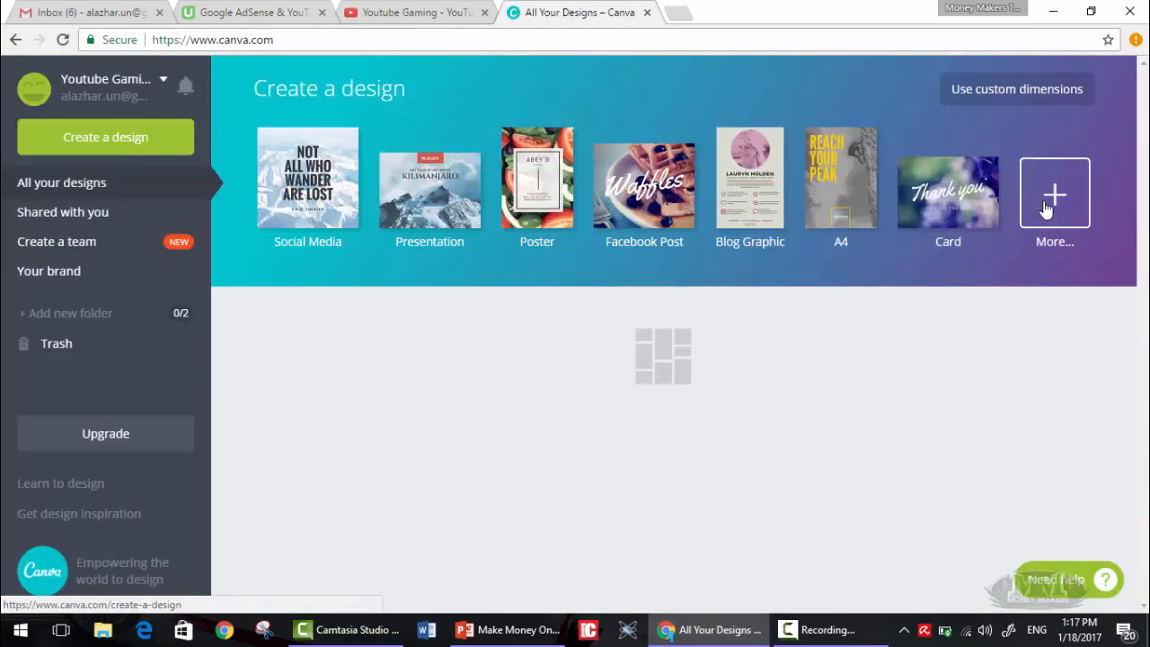
left_click(1054, 191)
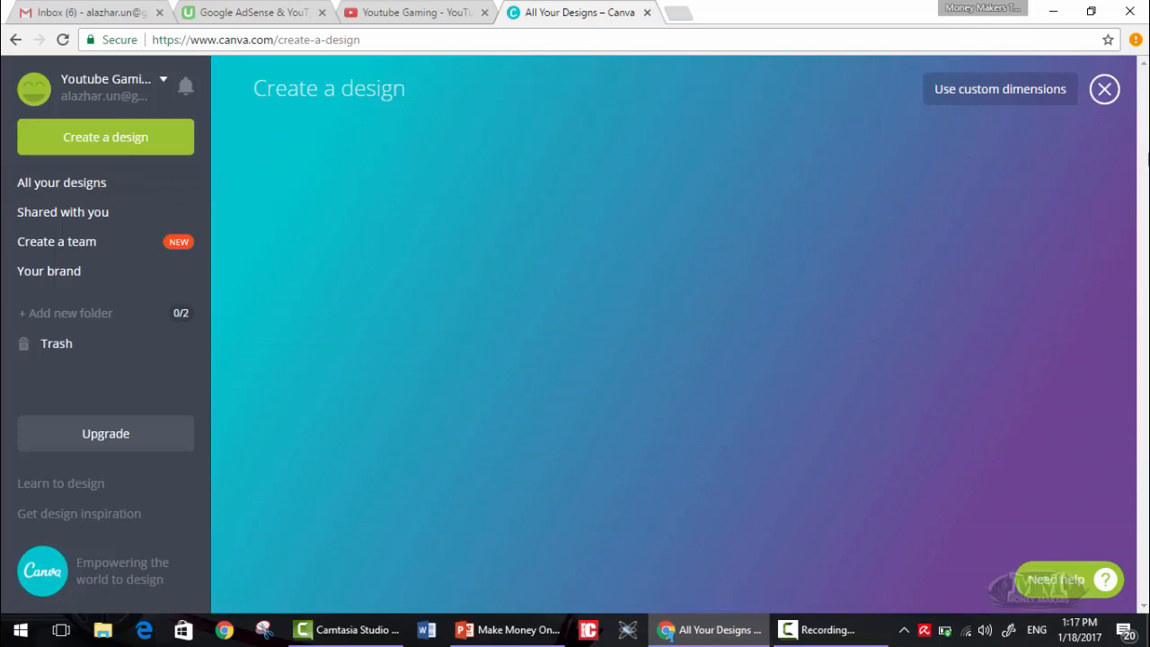
mouse_move(455, 139)
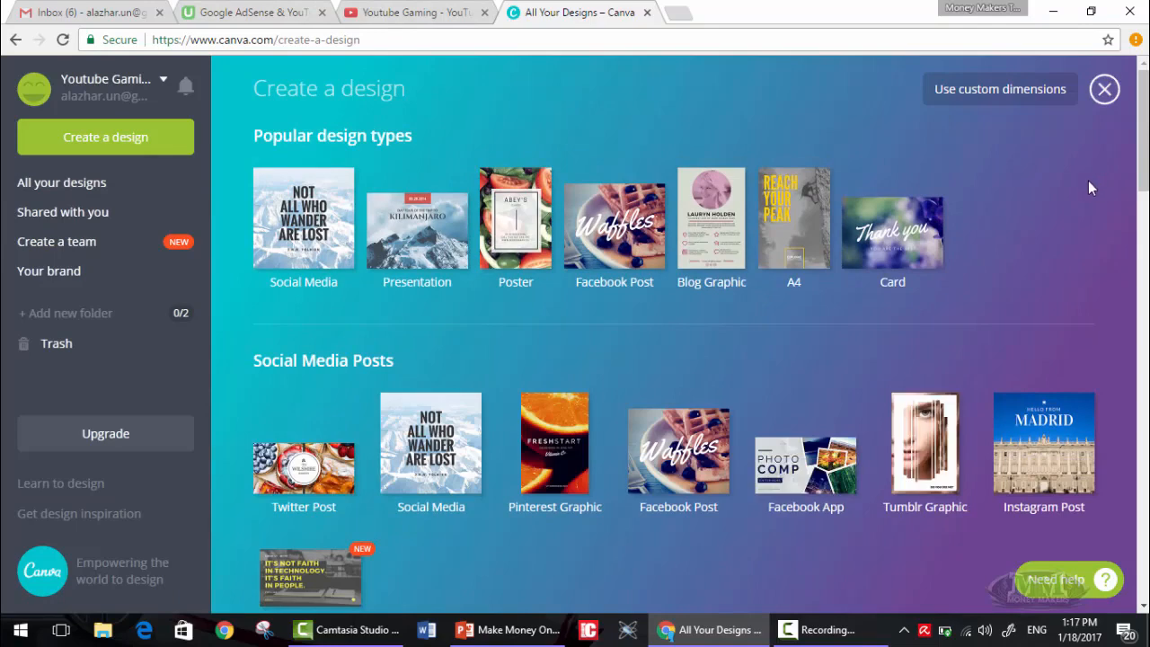
scroll("down", 3)
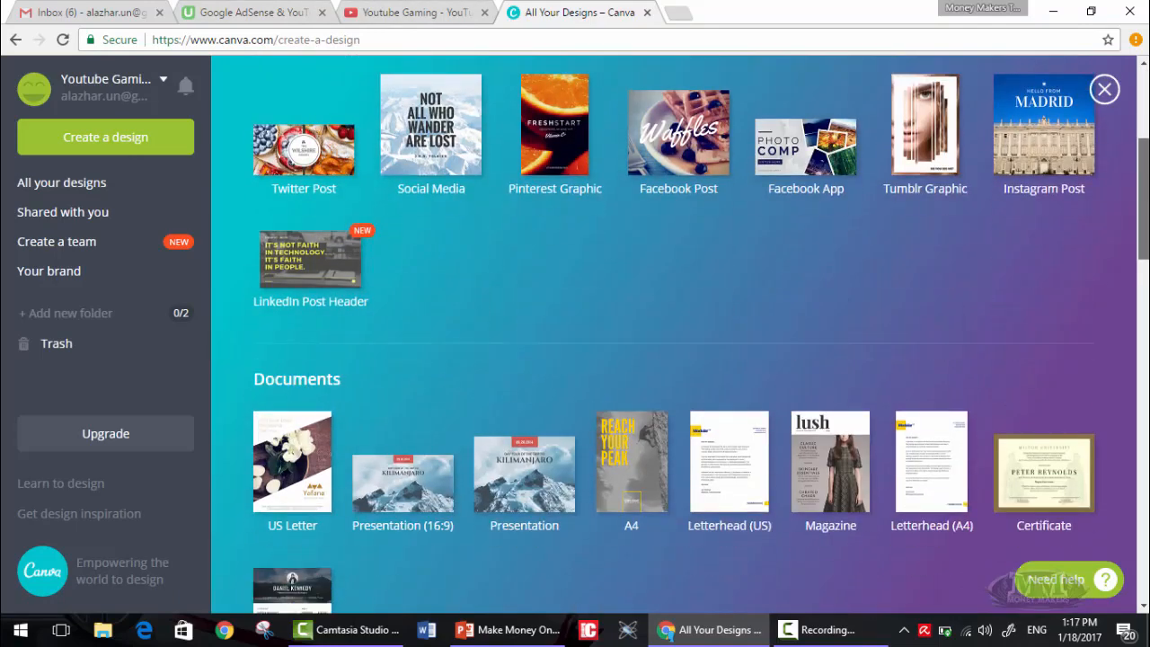
scroll("down", 3)
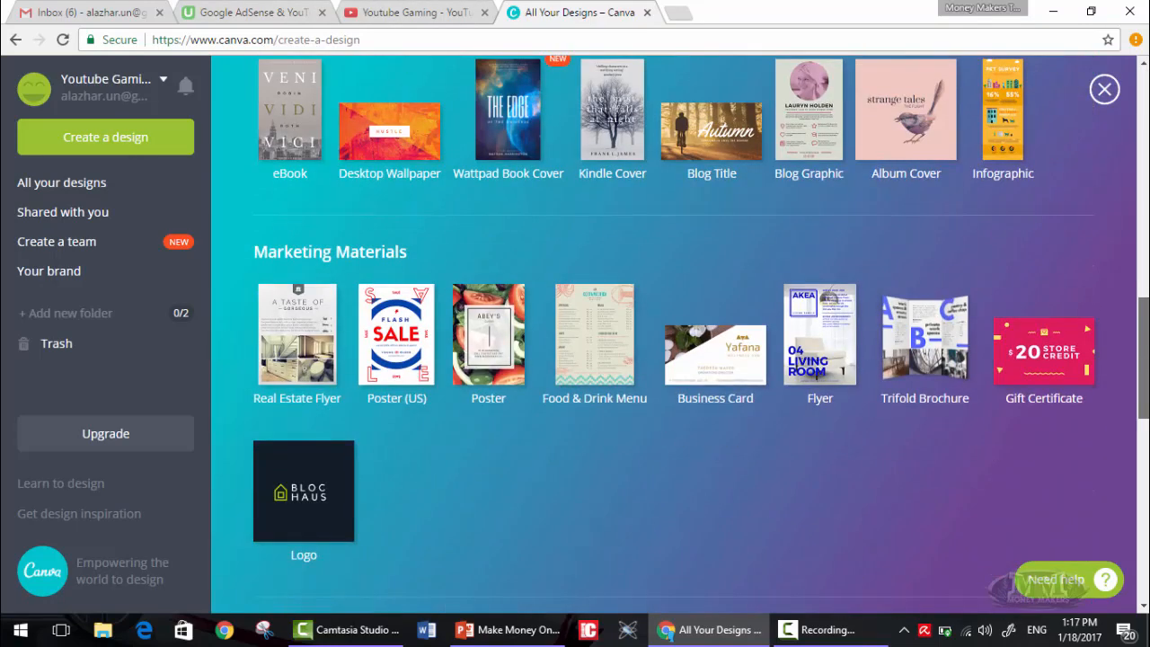
scroll("down", 3)
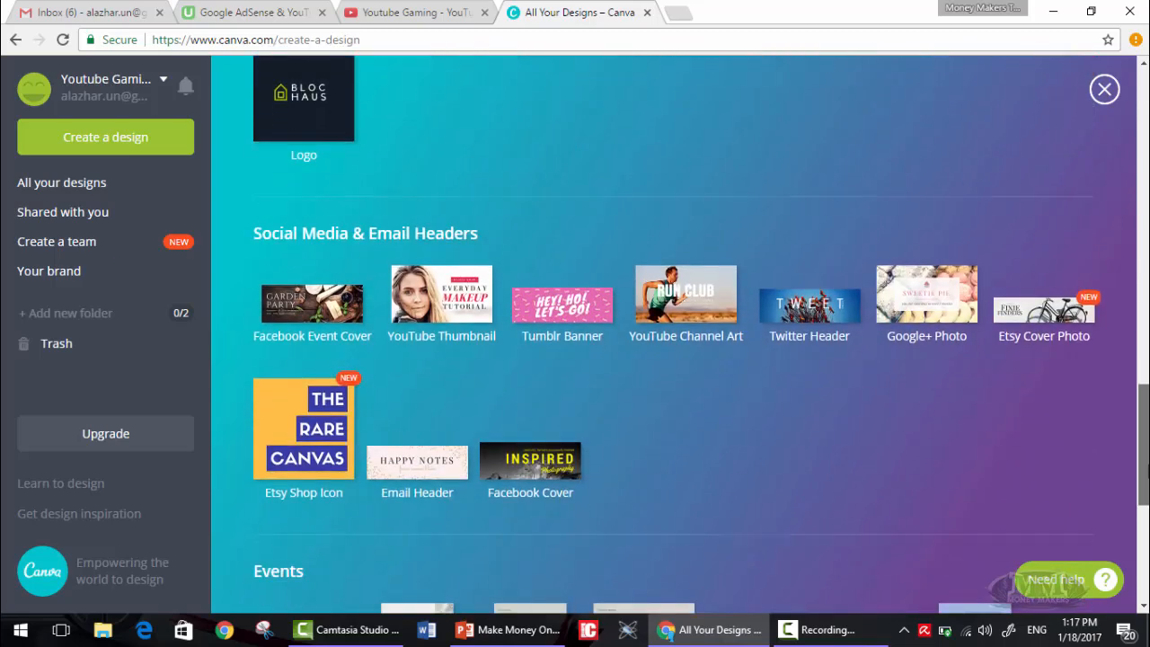
scroll("down", 3)
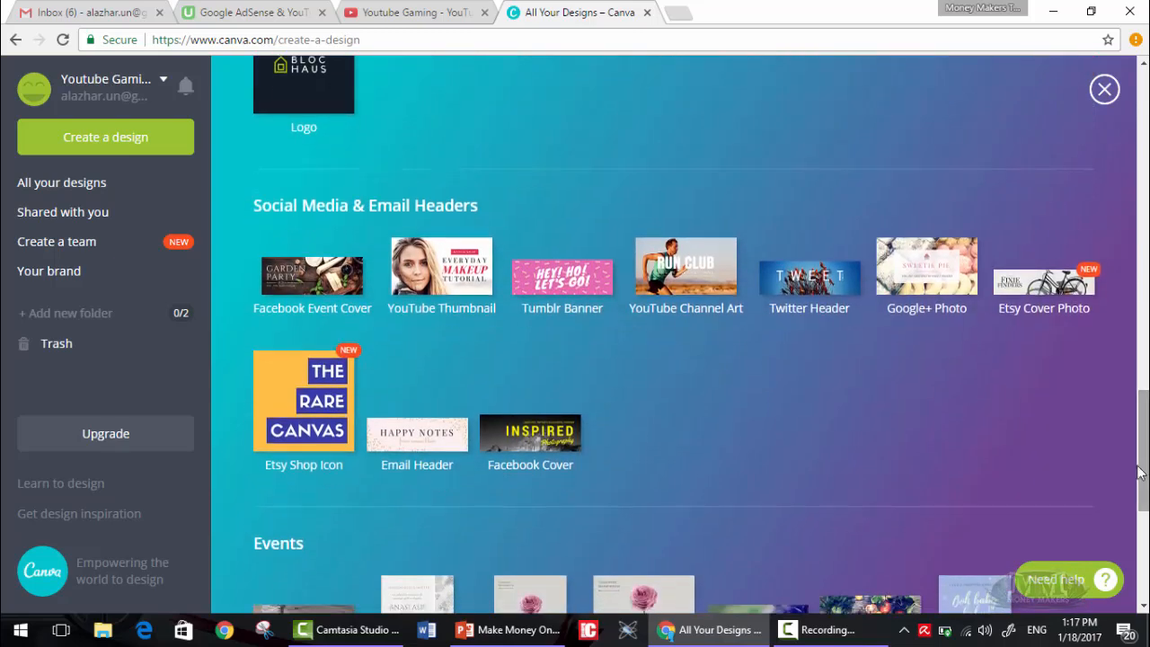
mouse_move(440, 274)
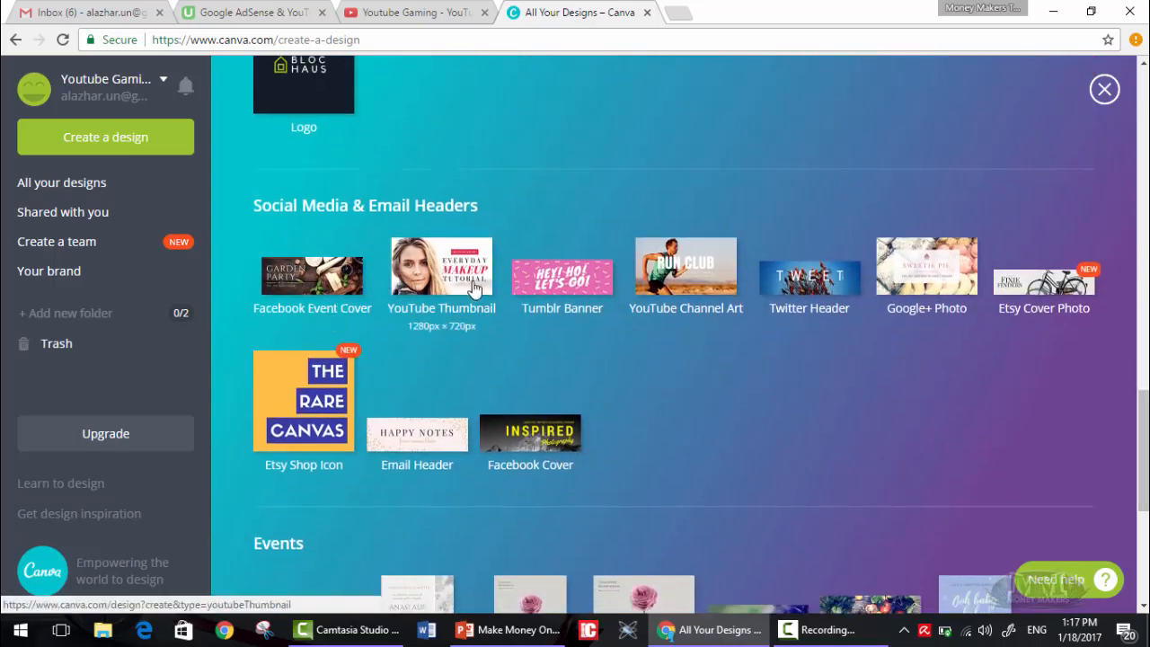
mouse_move(686, 270)
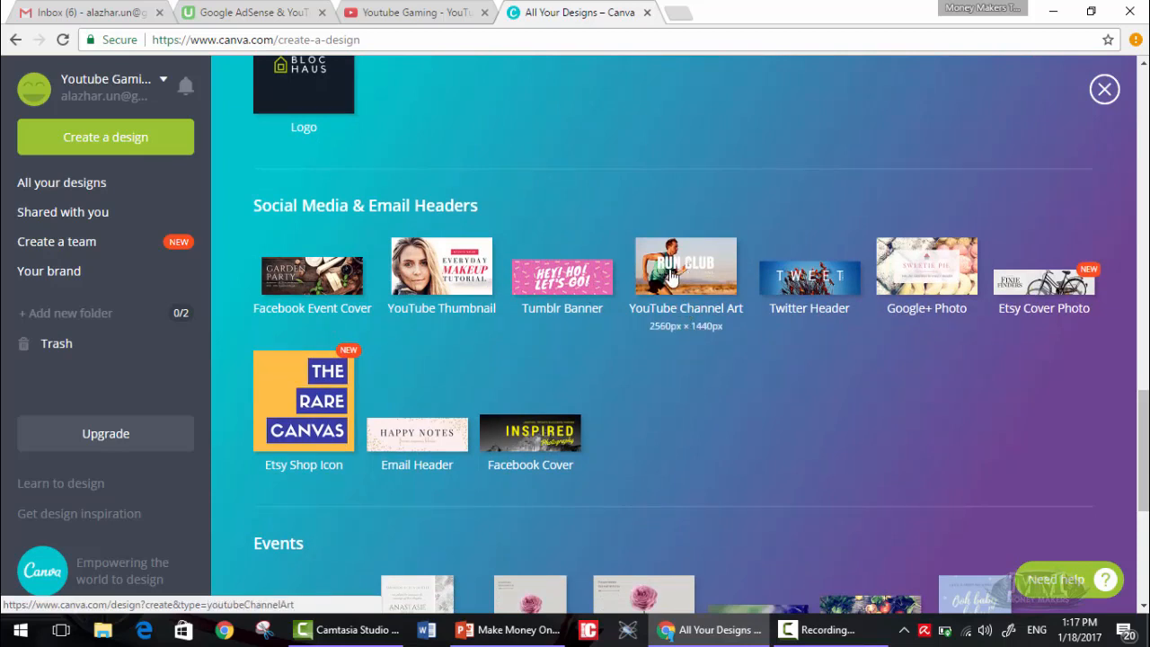
- Create a YouTube Channel Art design and dismiss the template and customization tips
left_click(686, 265)
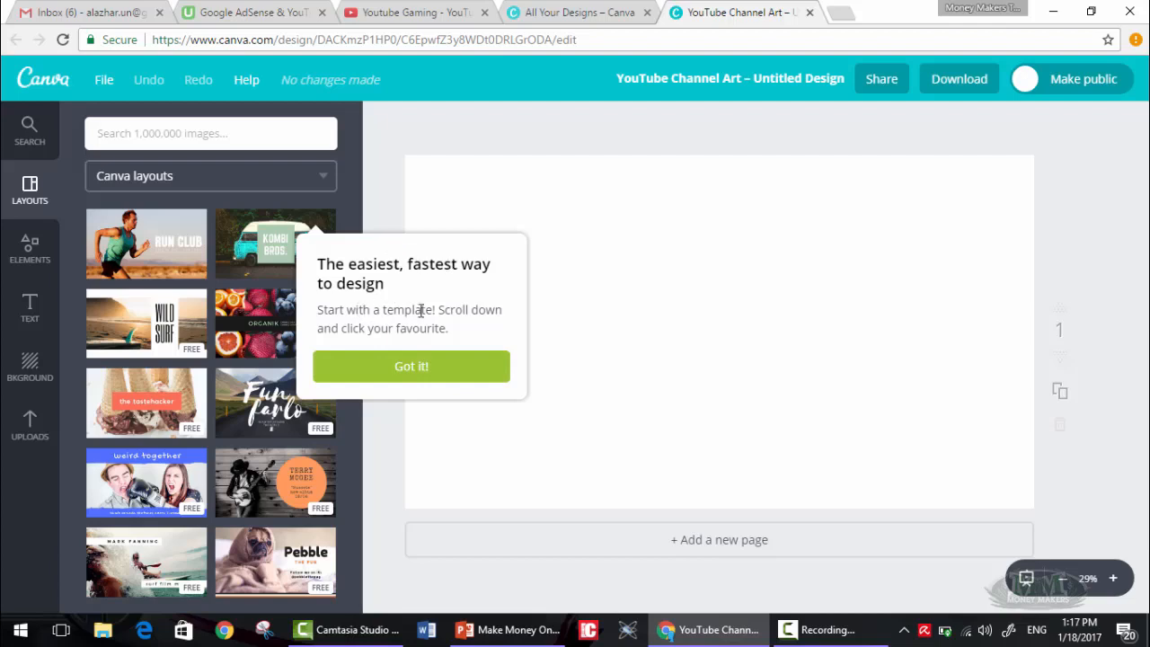
mouse_move(391, 369)
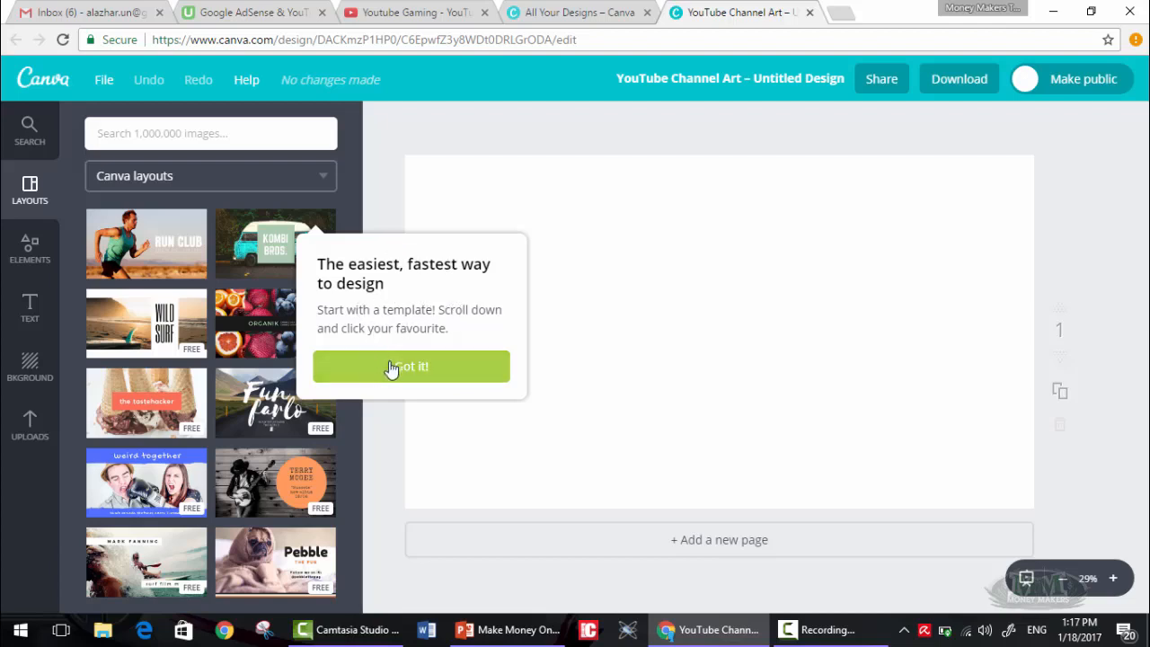
left_click(410, 366)
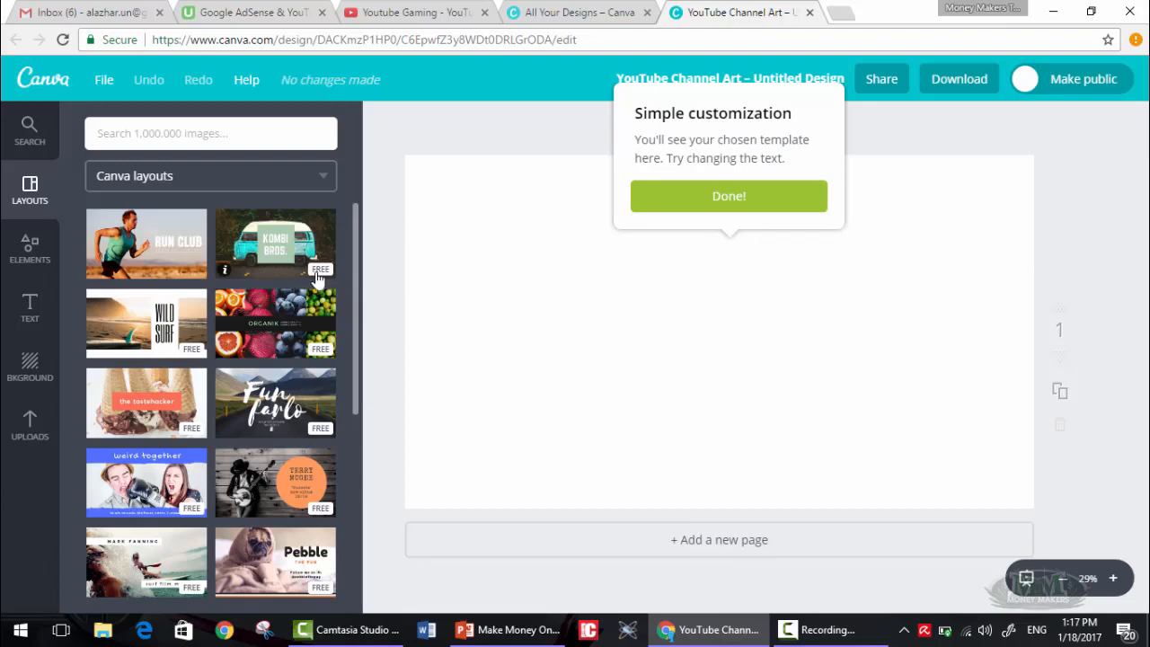
left_click(728, 195)
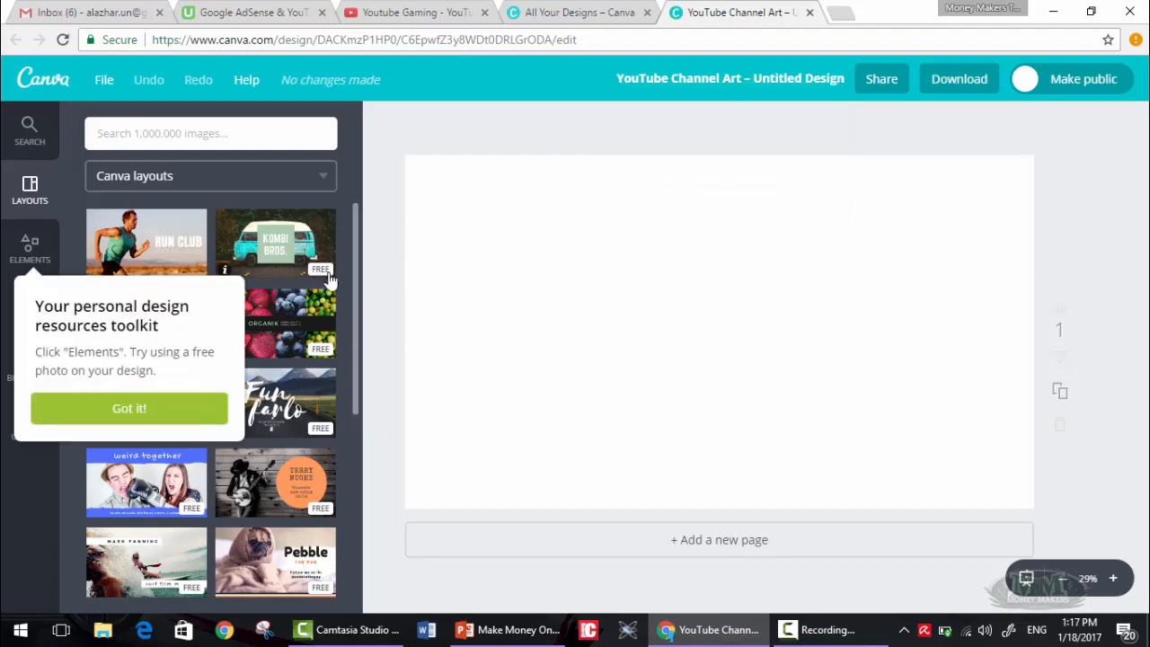
- Dismiss the Elements tip and scroll through the channel art layout templates
left_click(129, 407)
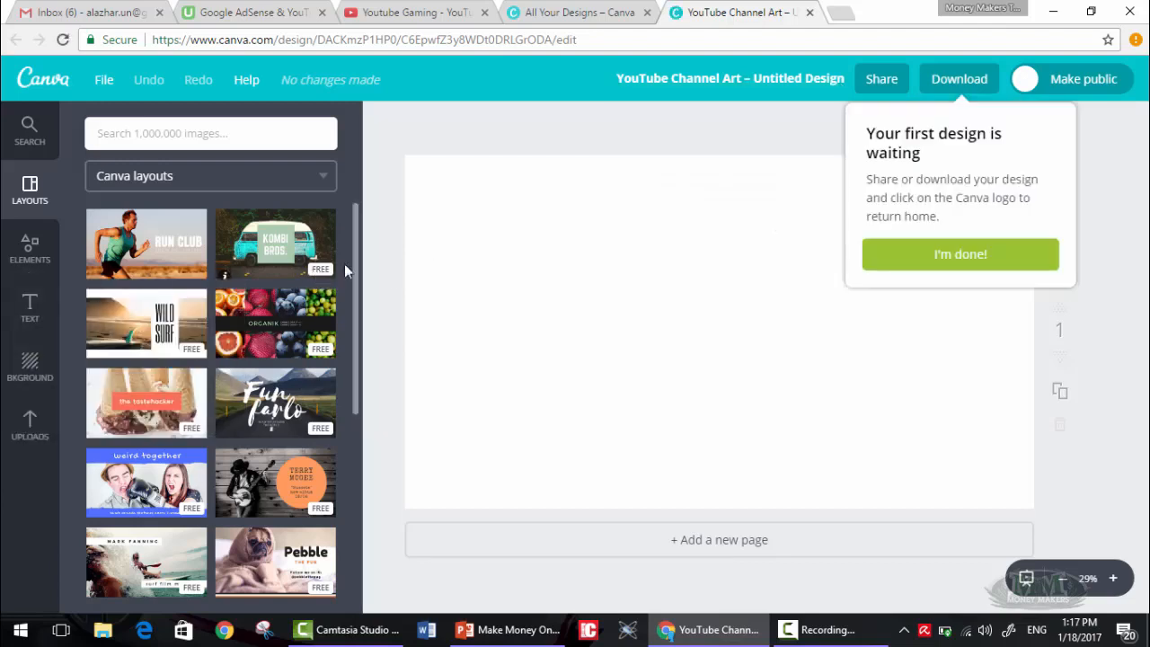
scroll("down", 3)
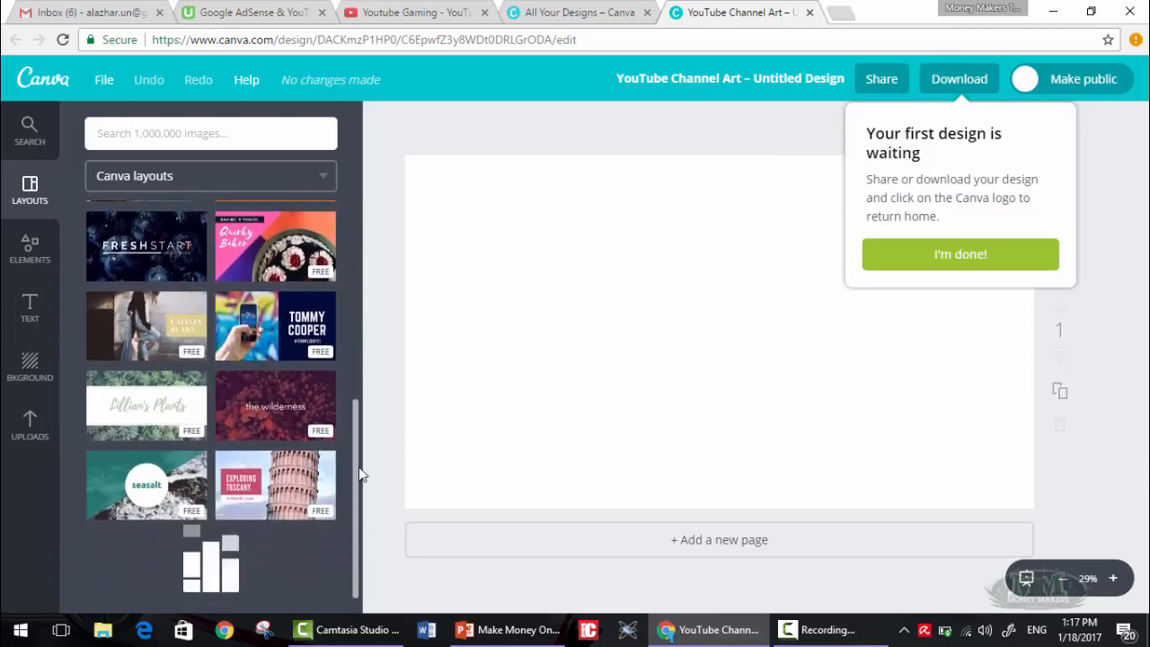
scroll("down", 3)
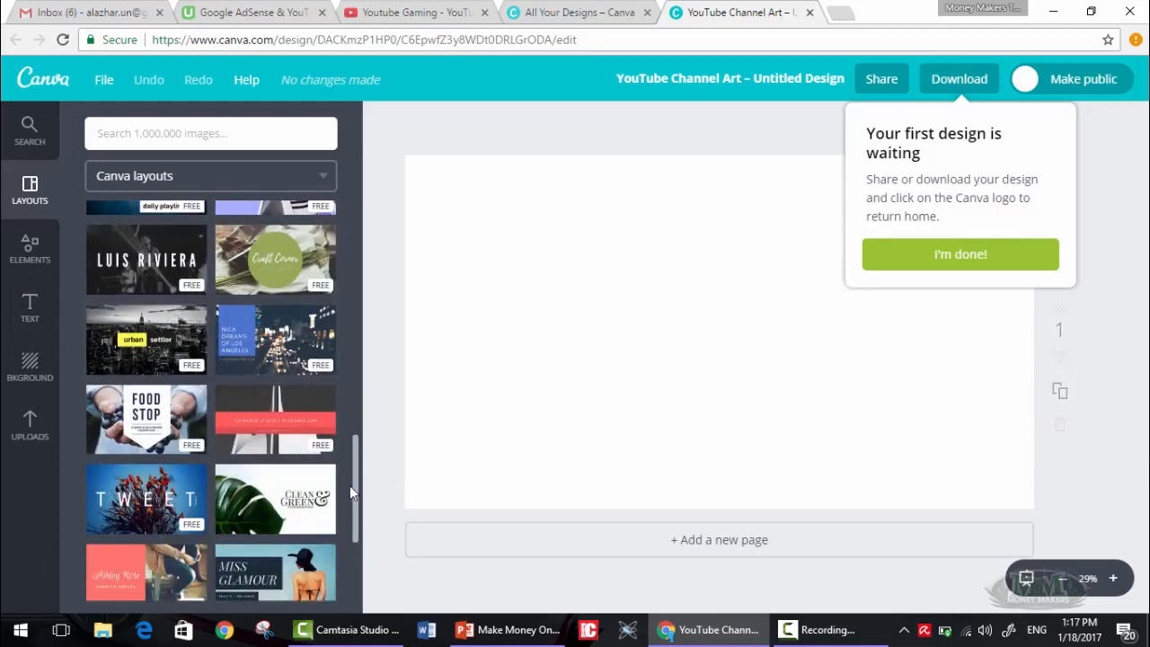
scroll("down", 3)
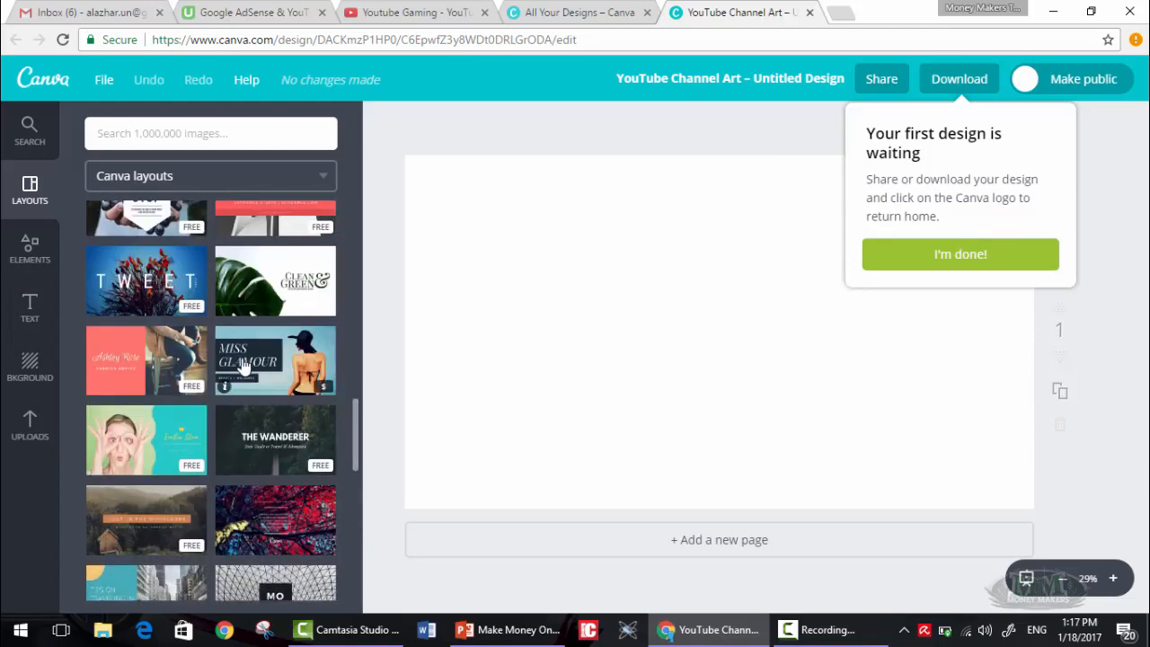
scroll("down", 3)
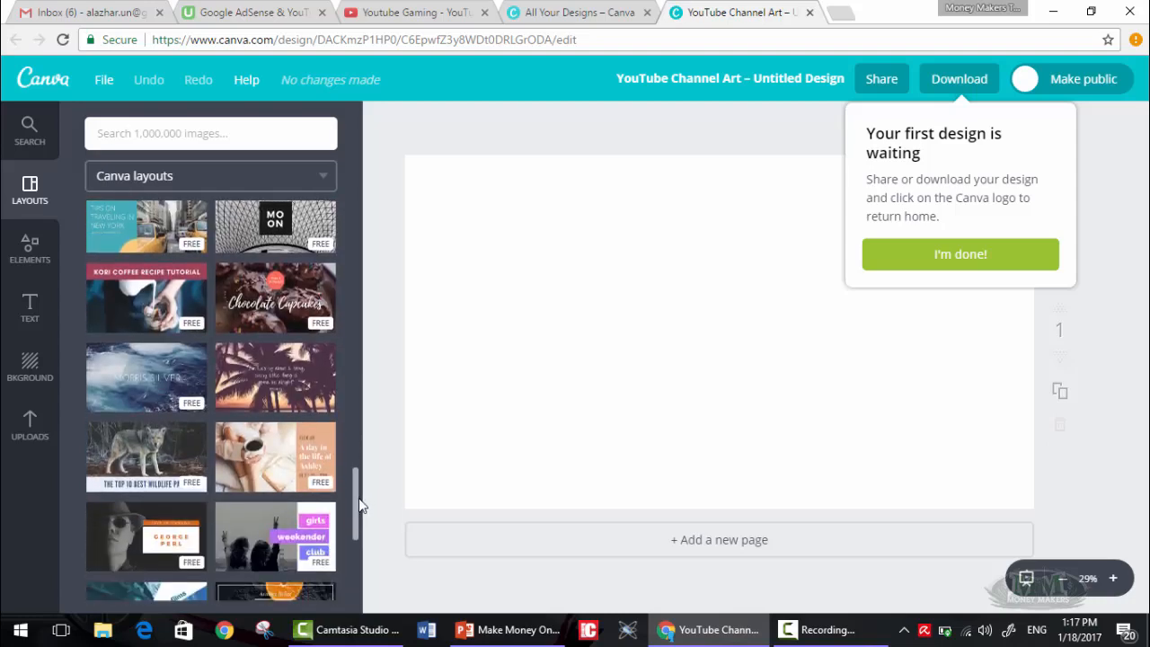
scroll("down", 3)
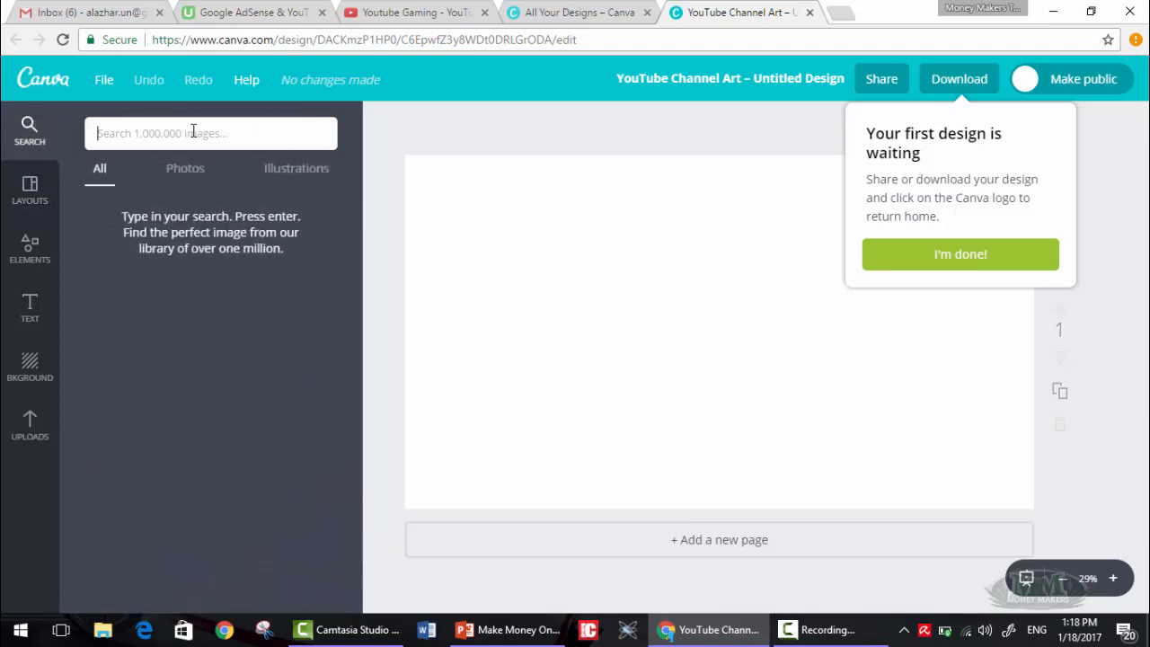
- Search the image library for 'gaming', clear the search, and return to Layouts
type("gaming")
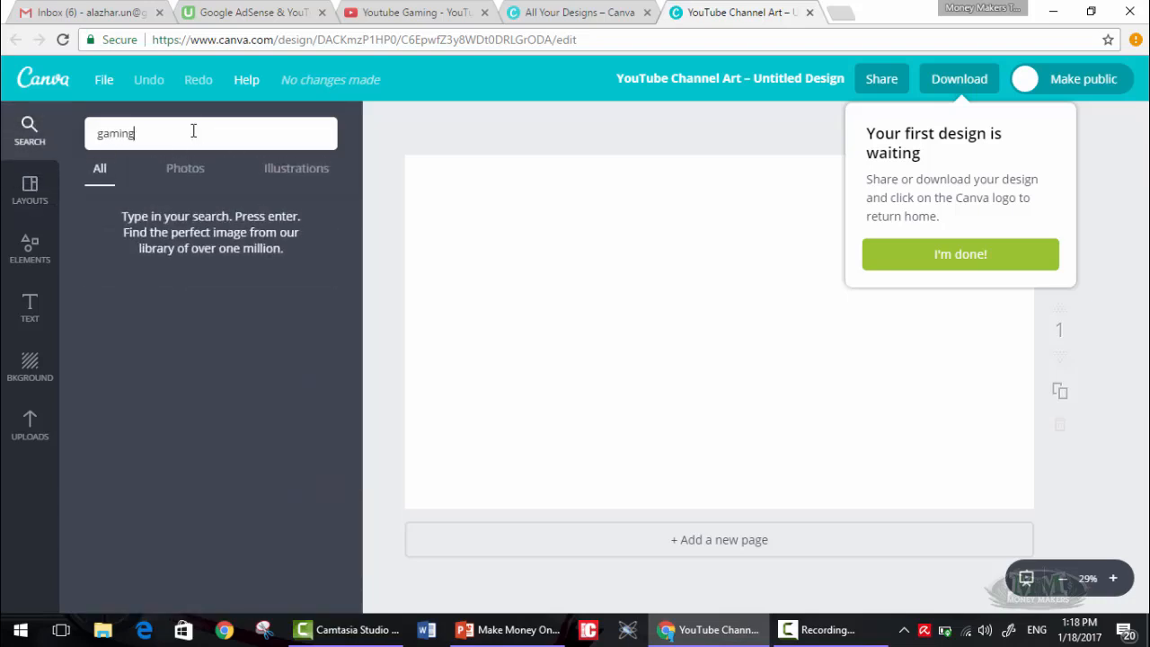
key("Backspace")
type("e")
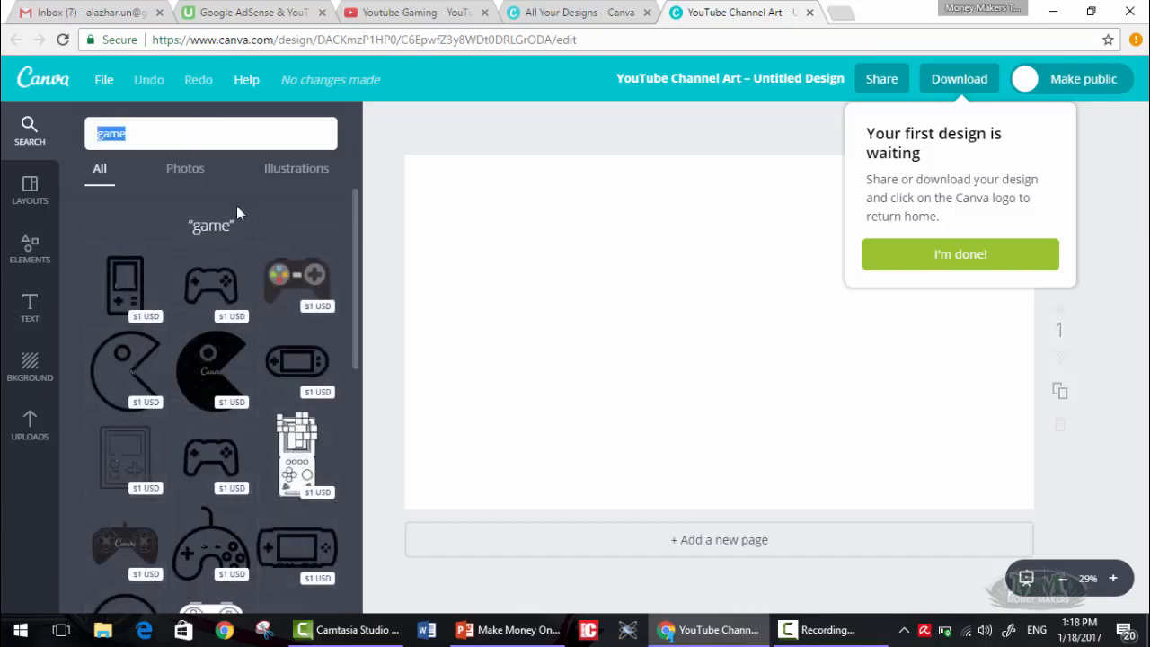
left_click(211, 133)
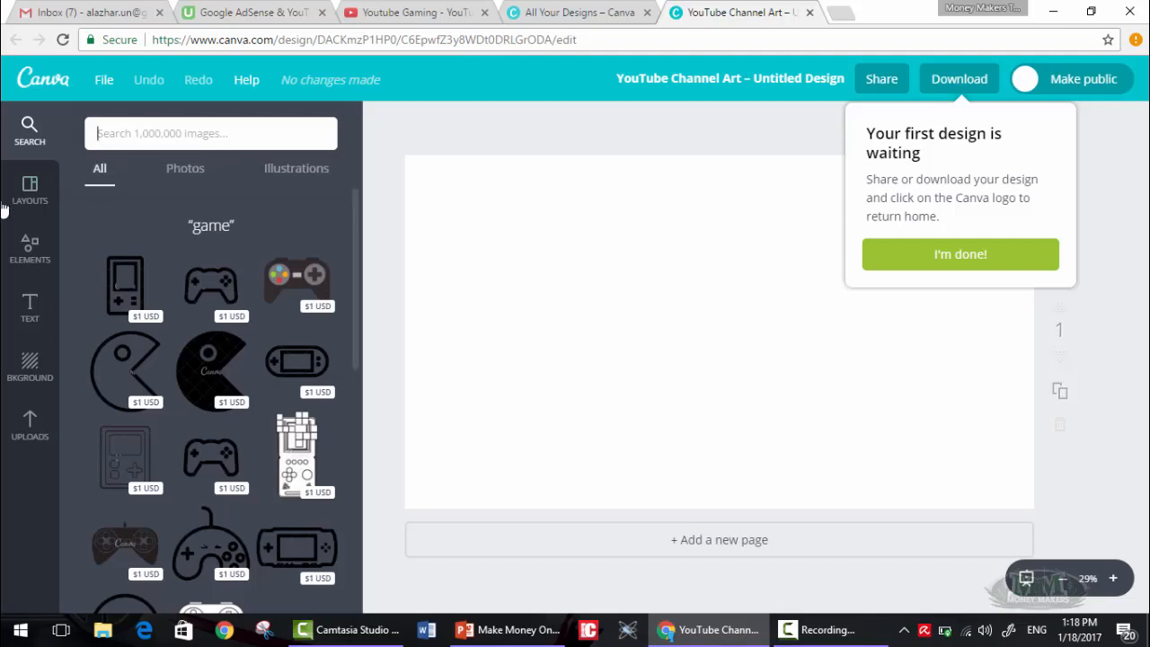
left_click(30, 188)
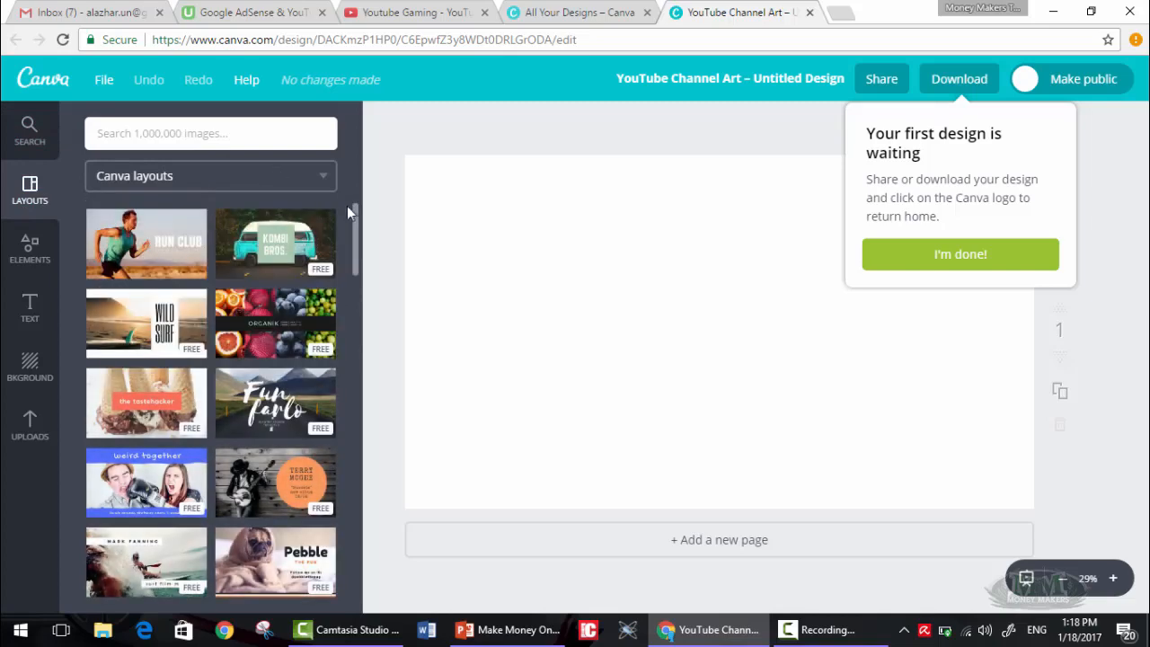
mouse_move(356, 242)
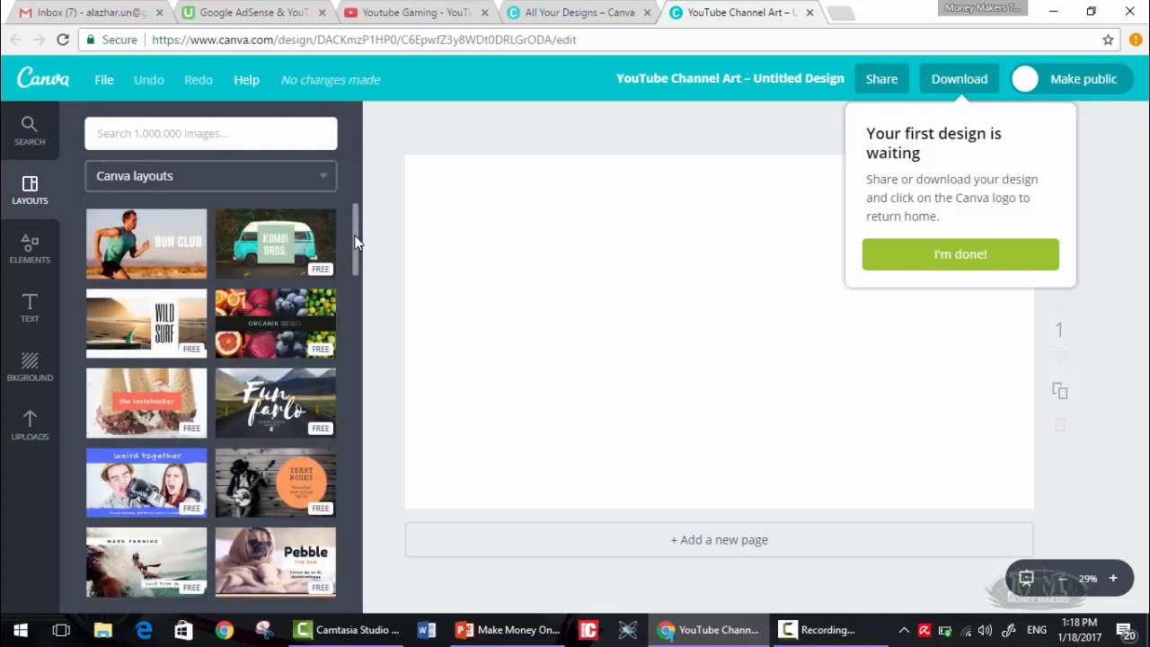
- Scroll far down the YouTube Channel Art layout templates without applying any
scroll("down", 3)
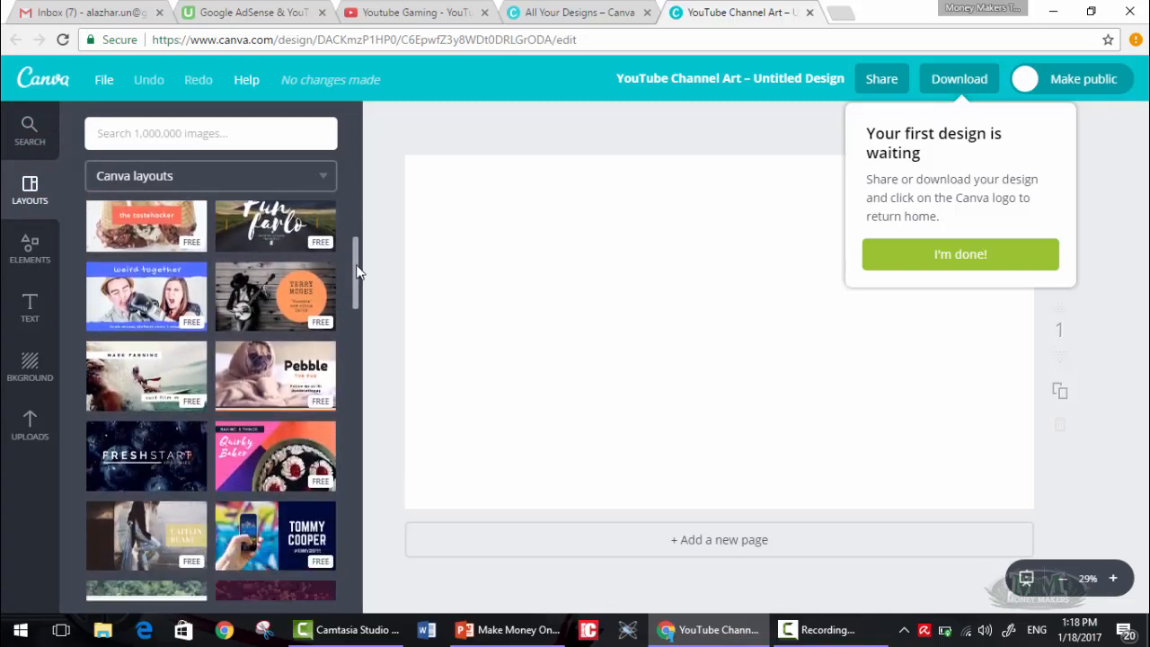
scroll("down", 3)
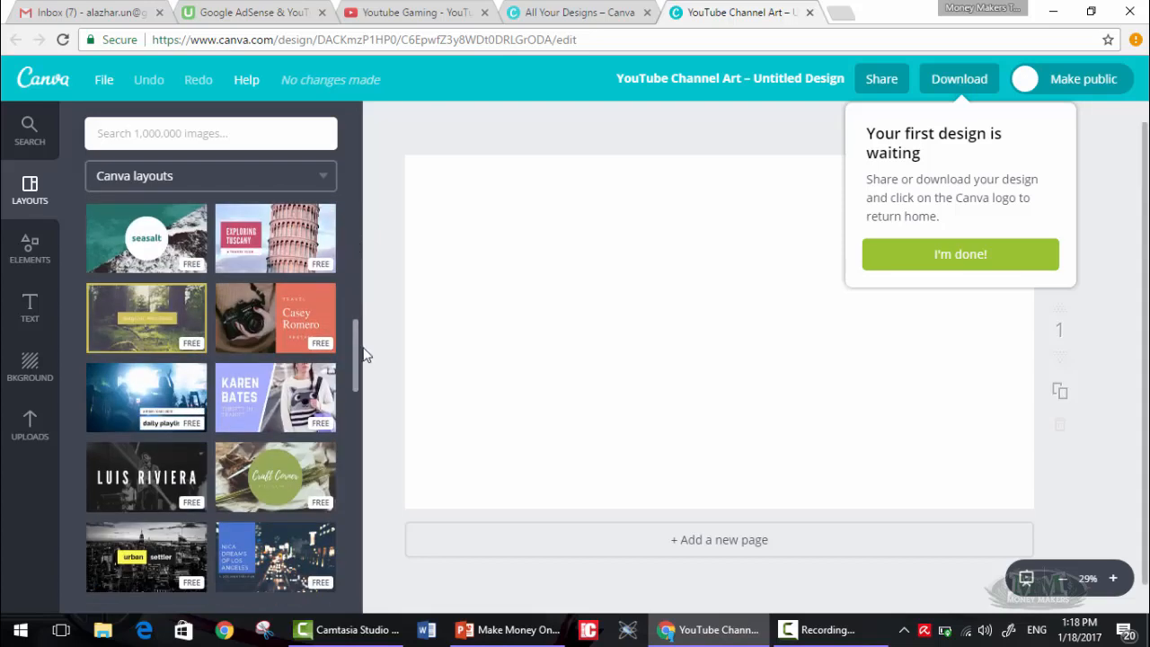
scroll("down", 3)
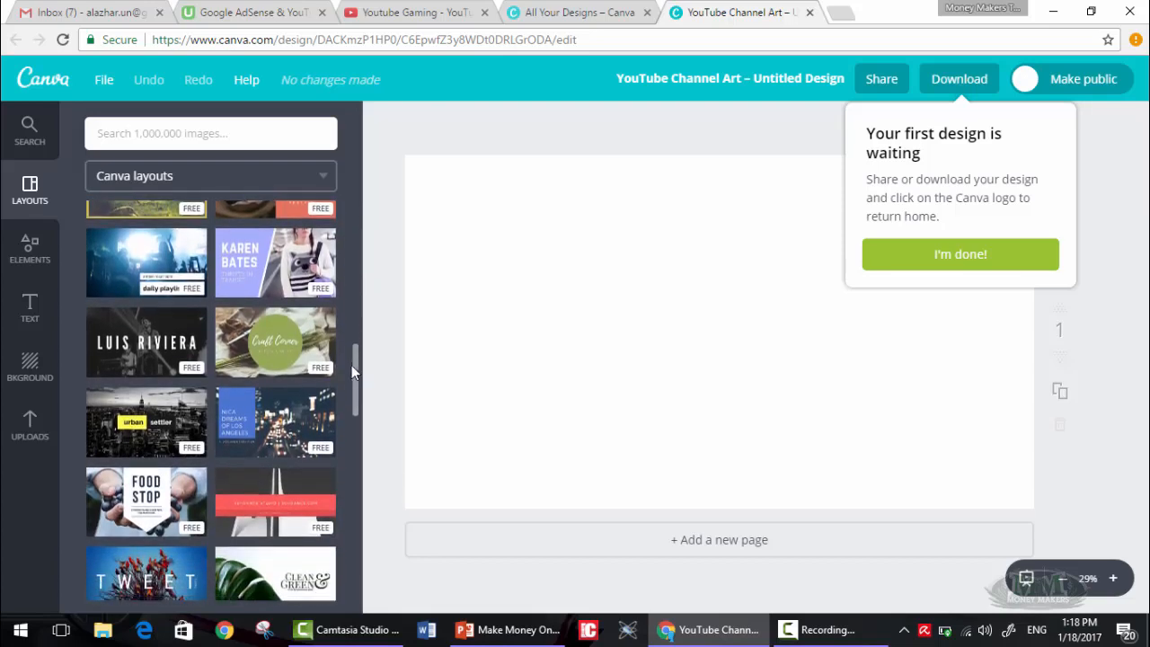
scroll("down", 3)
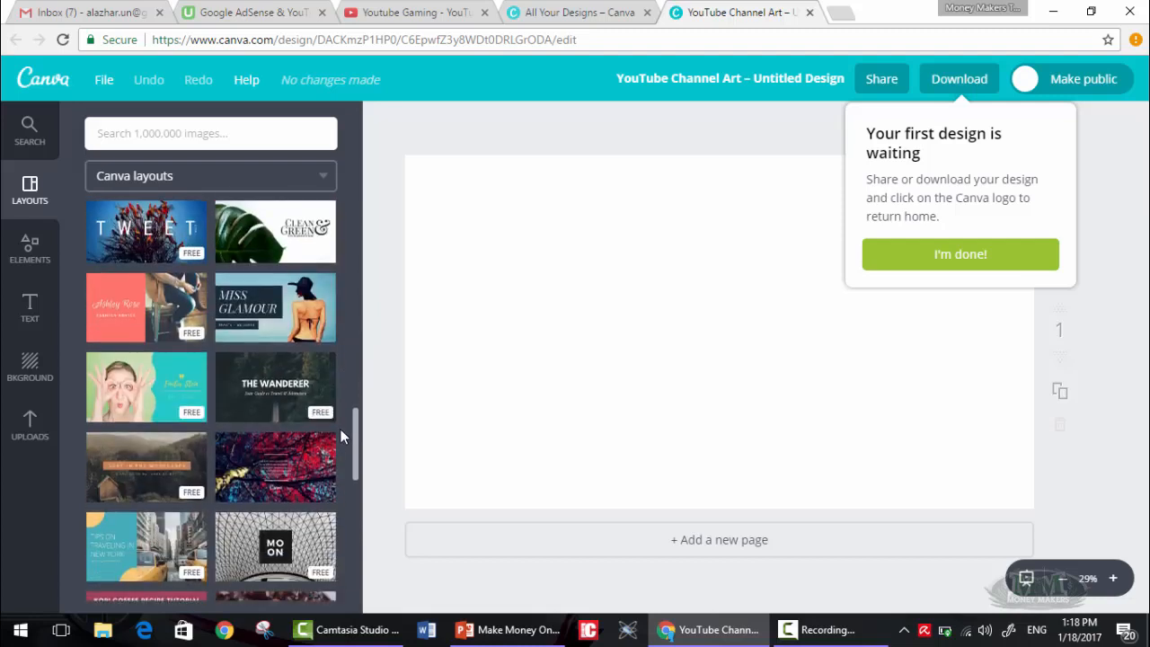
scroll("down", 3)
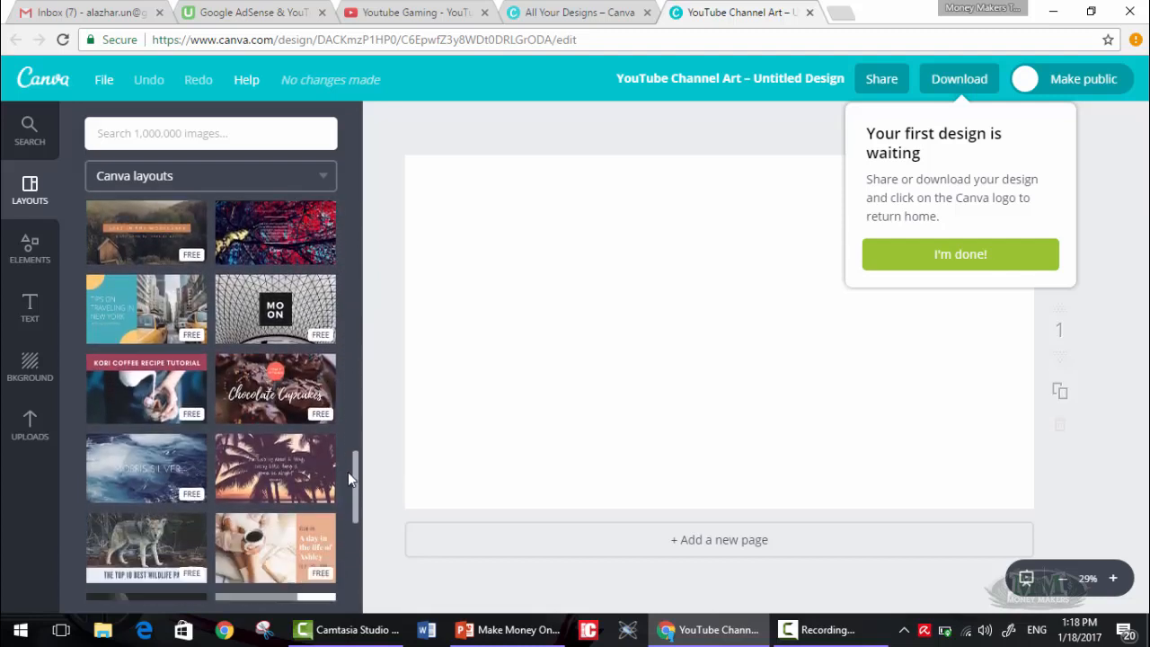
scroll("down", 3)
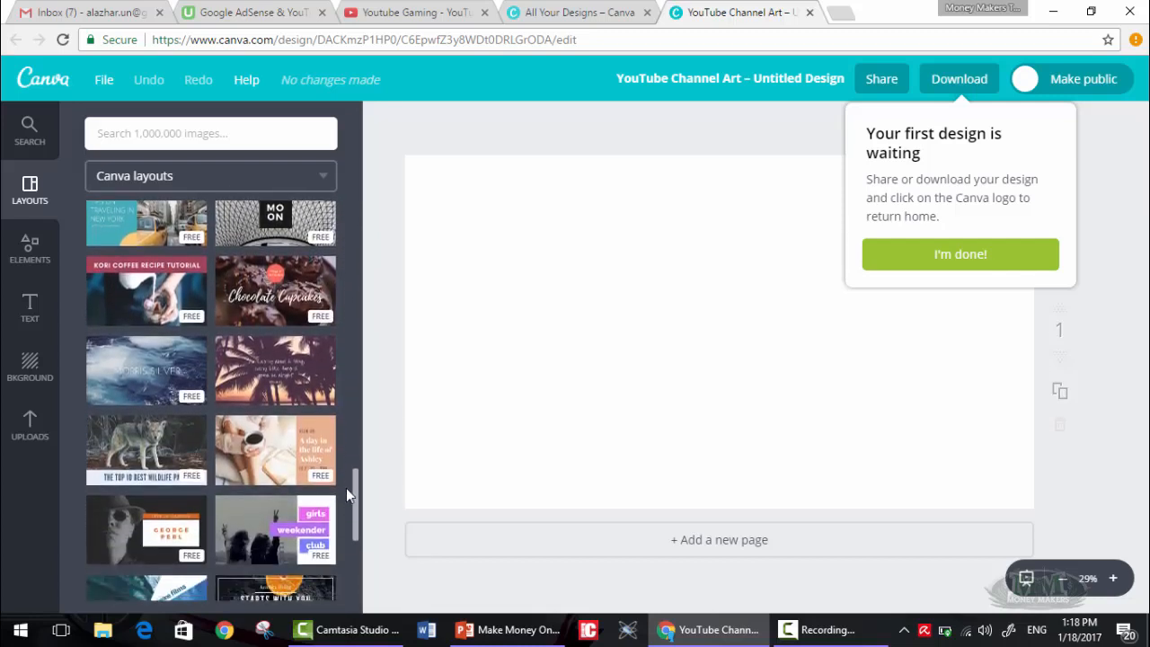
scroll("down", 3)
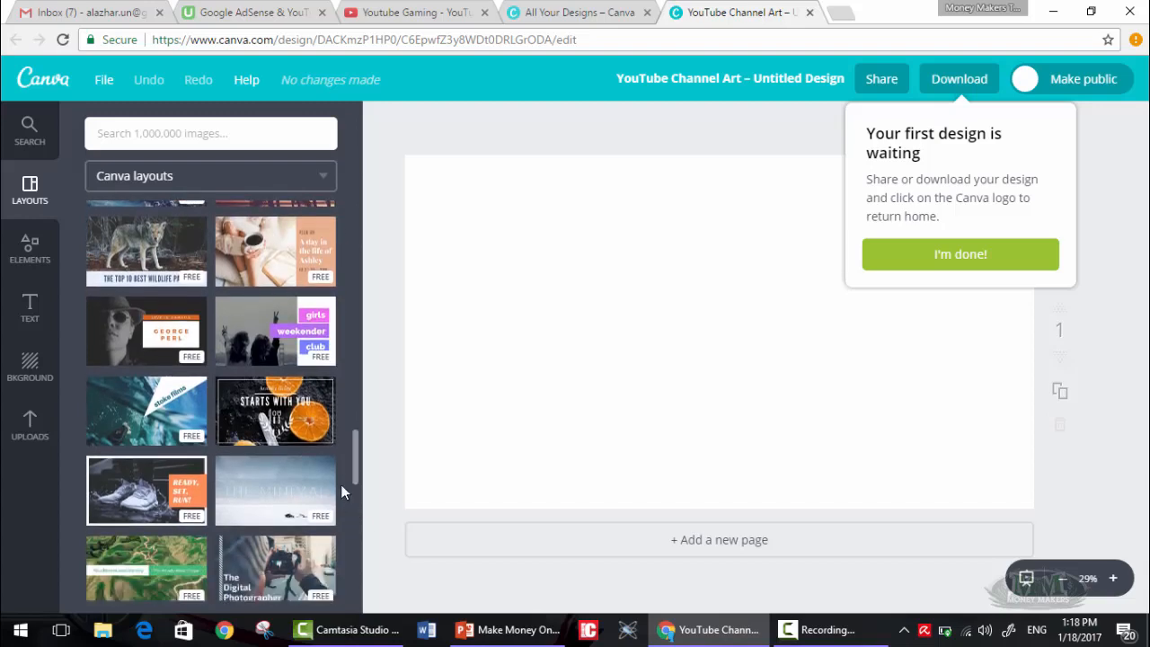
scroll("down", 3)
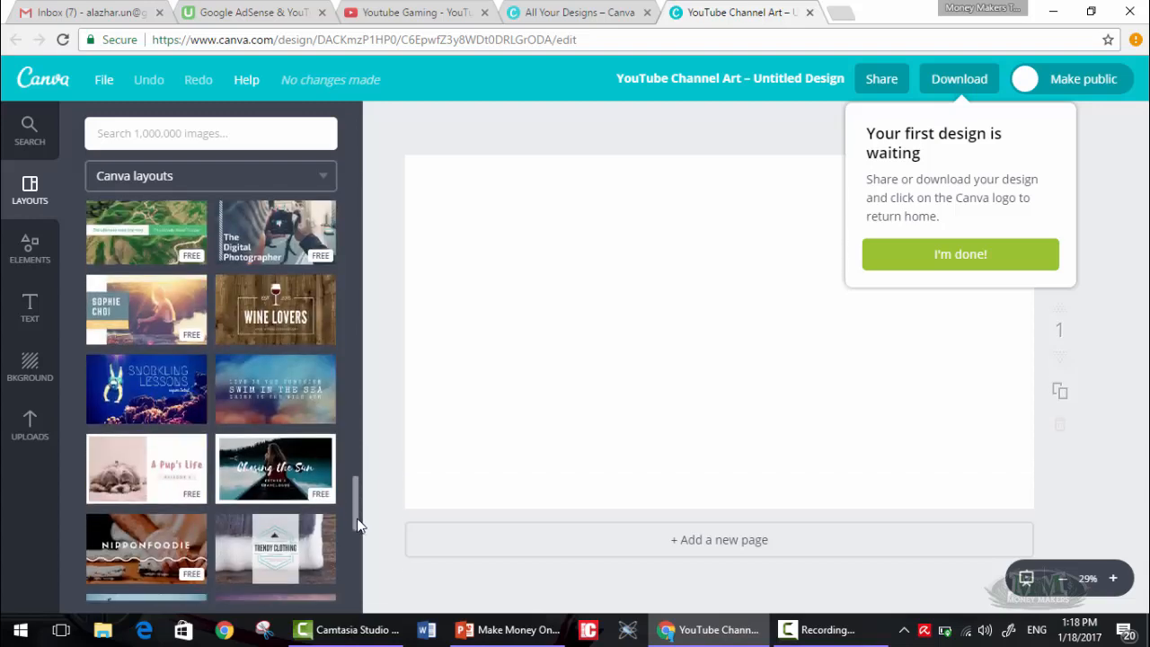
scroll("down", 3)
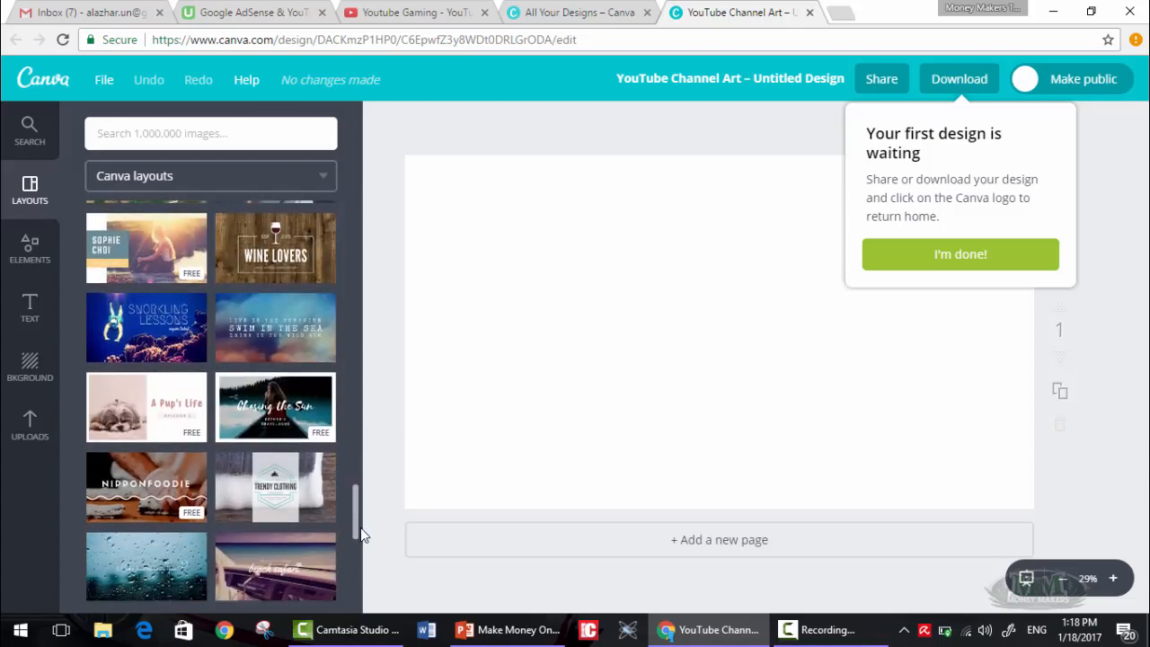
scroll("down", 3)
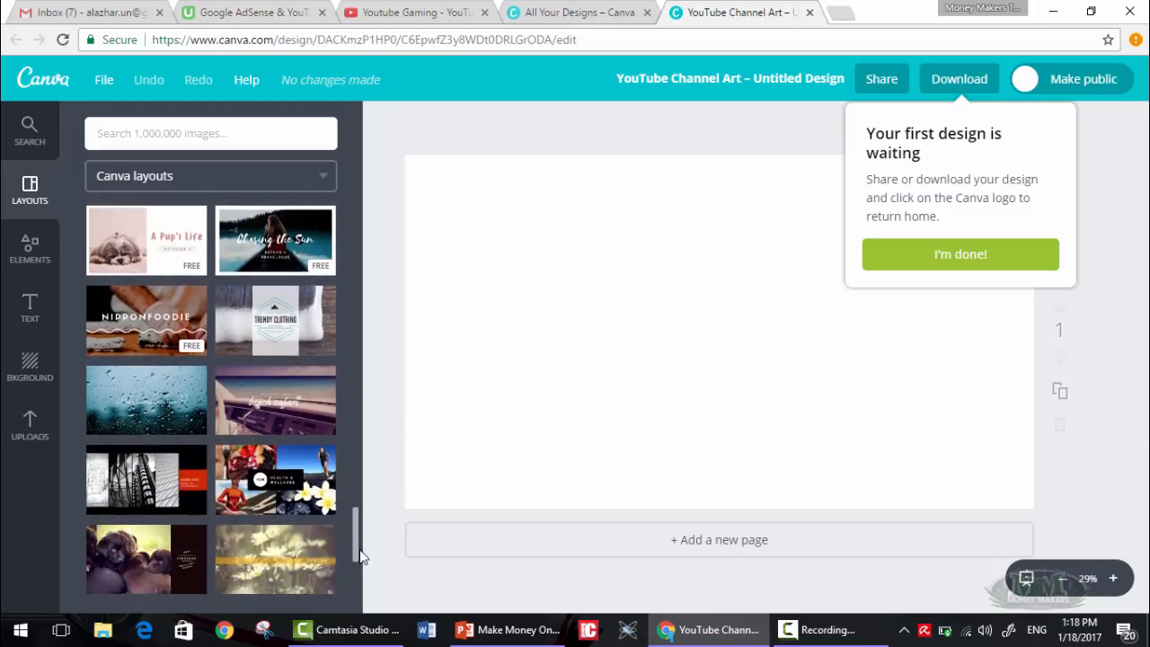
scroll("down", 3)
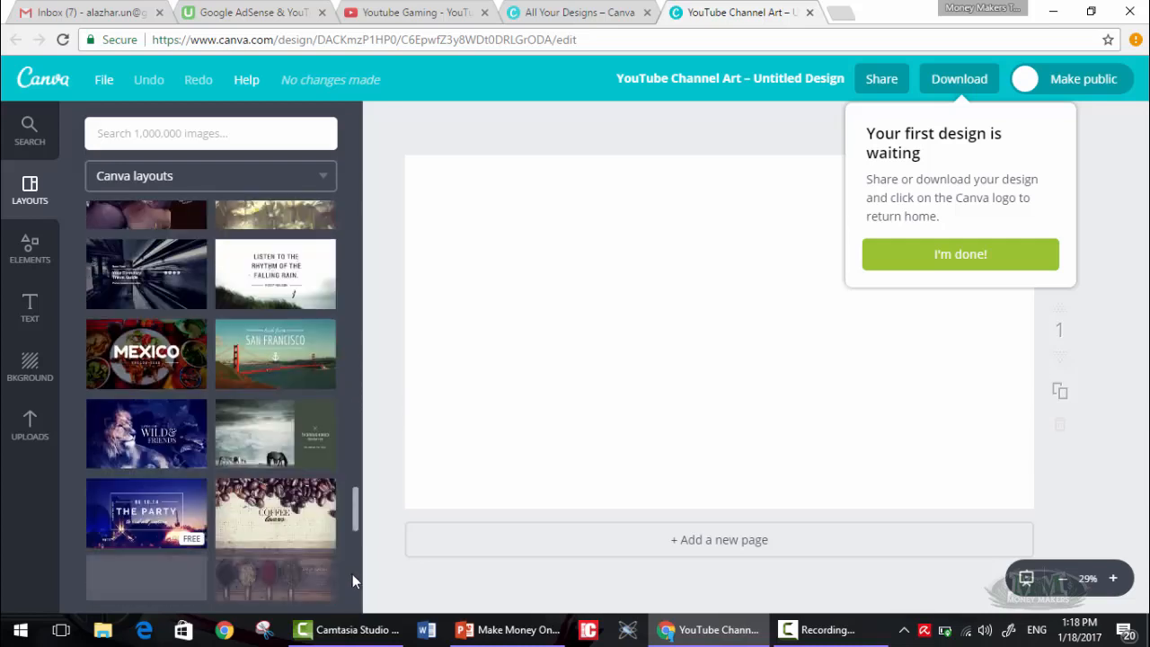
scroll("down", 3)
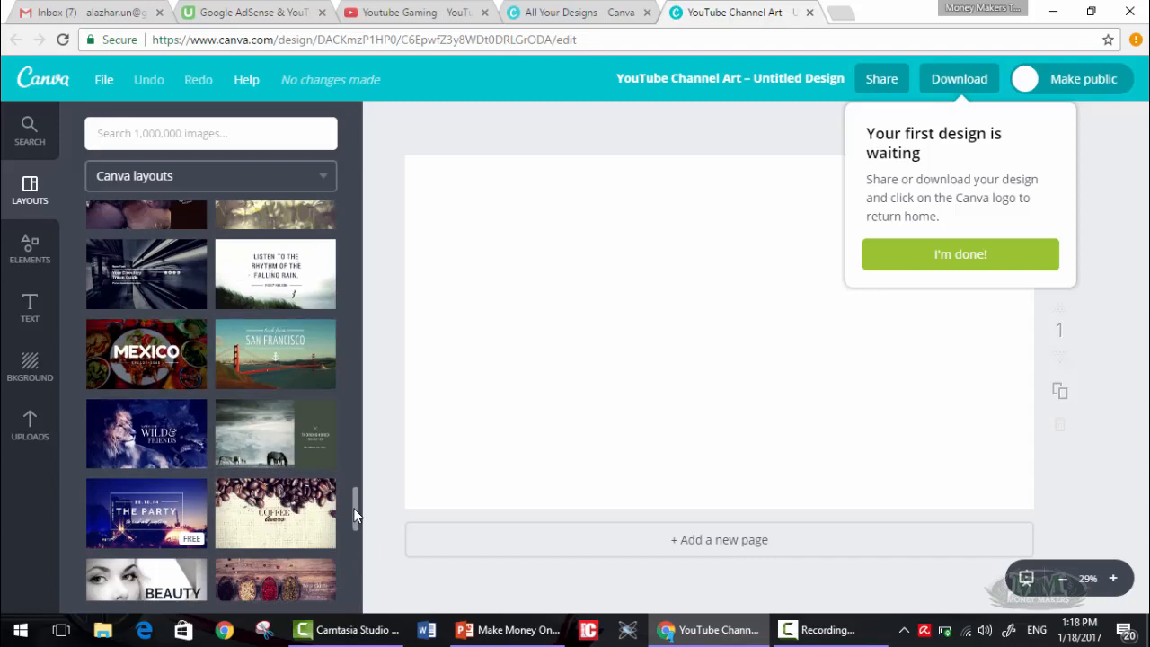
scroll("down", 3)
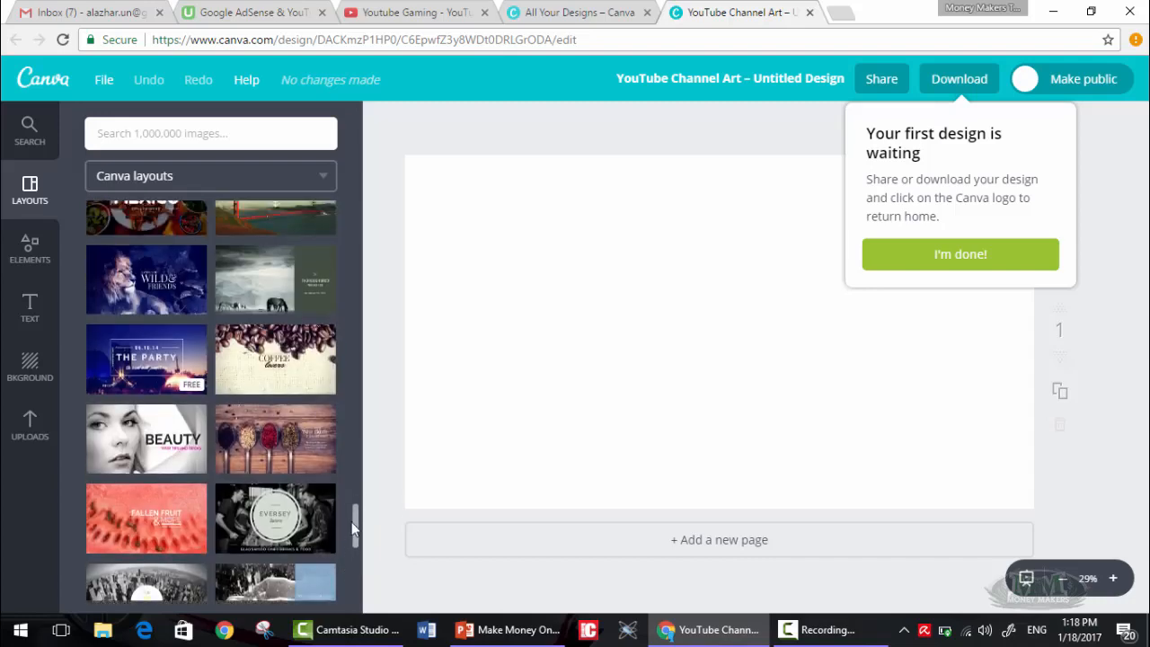
- Apply THE PARTY night-concert layout to the channel art and select its headline text
left_click(146, 359)
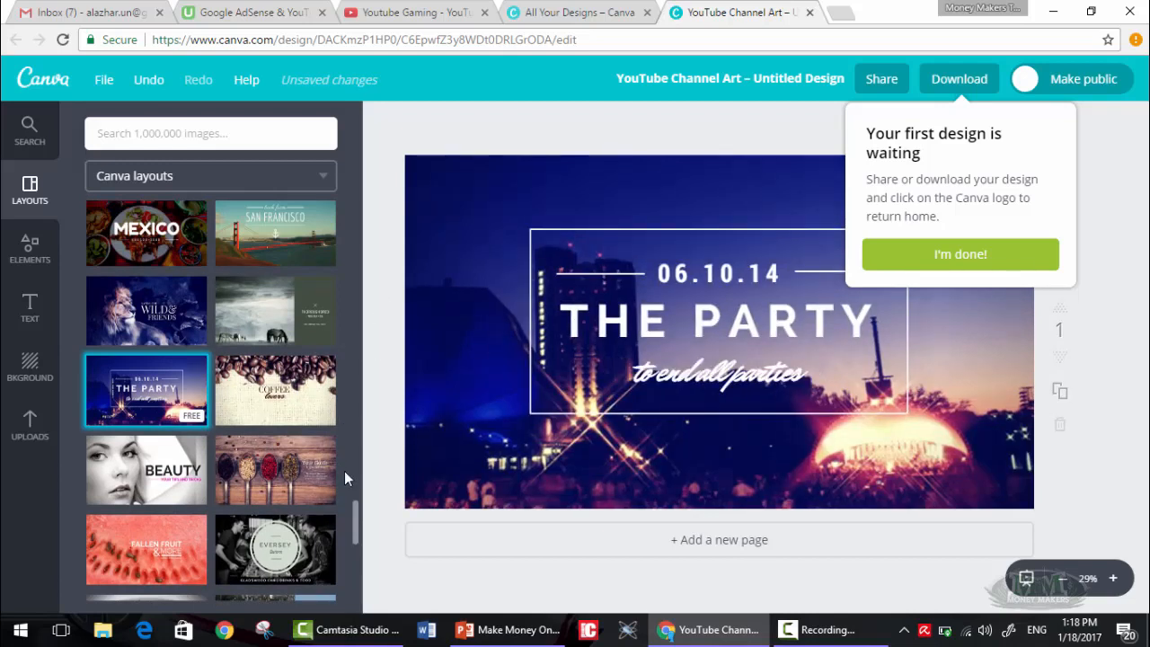
scroll("down", 3)
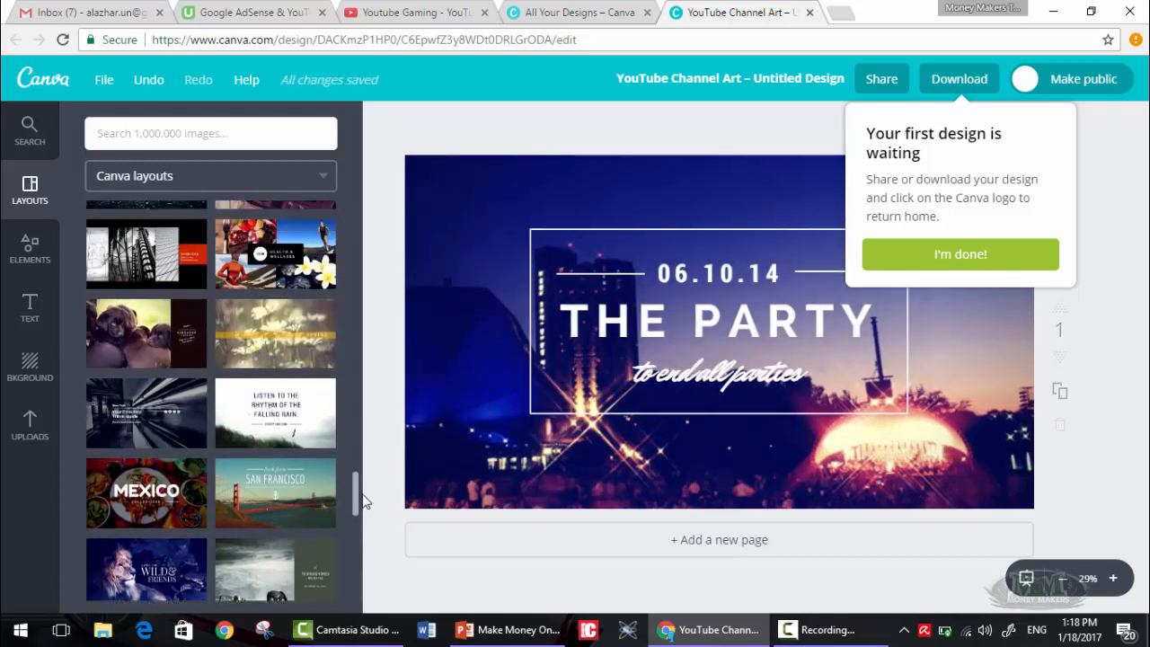
left_click(719, 320)
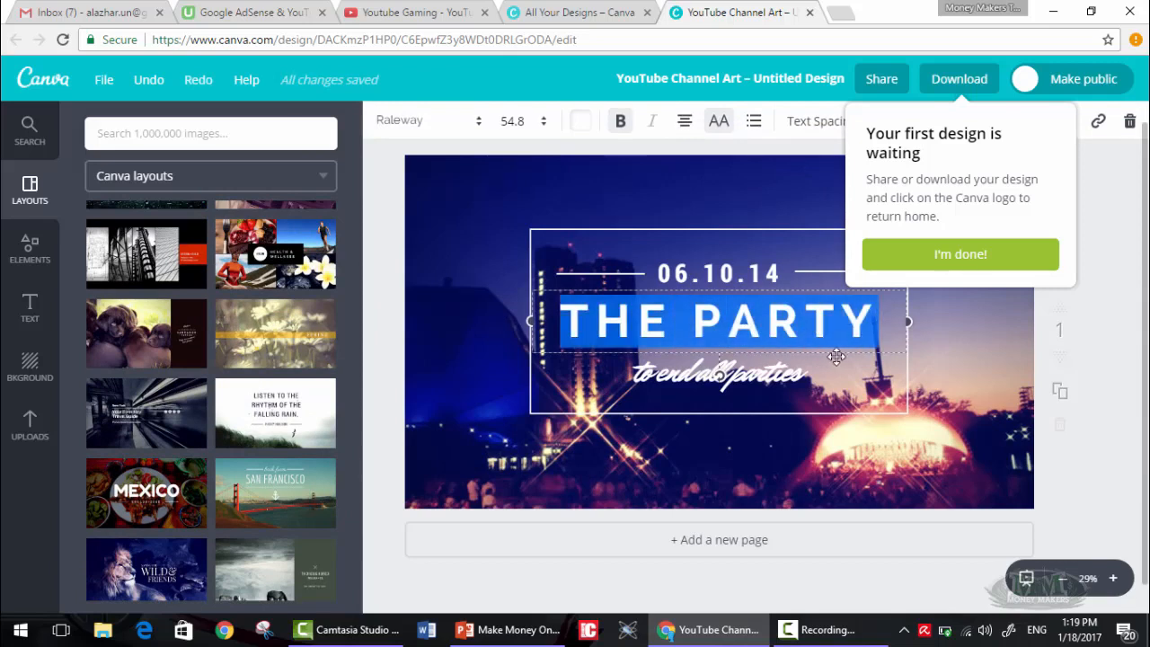
- Retitle the banner YOUTUBE GAMING and change the script tagline to TheFutureOfGaming
type("YOUTUB")
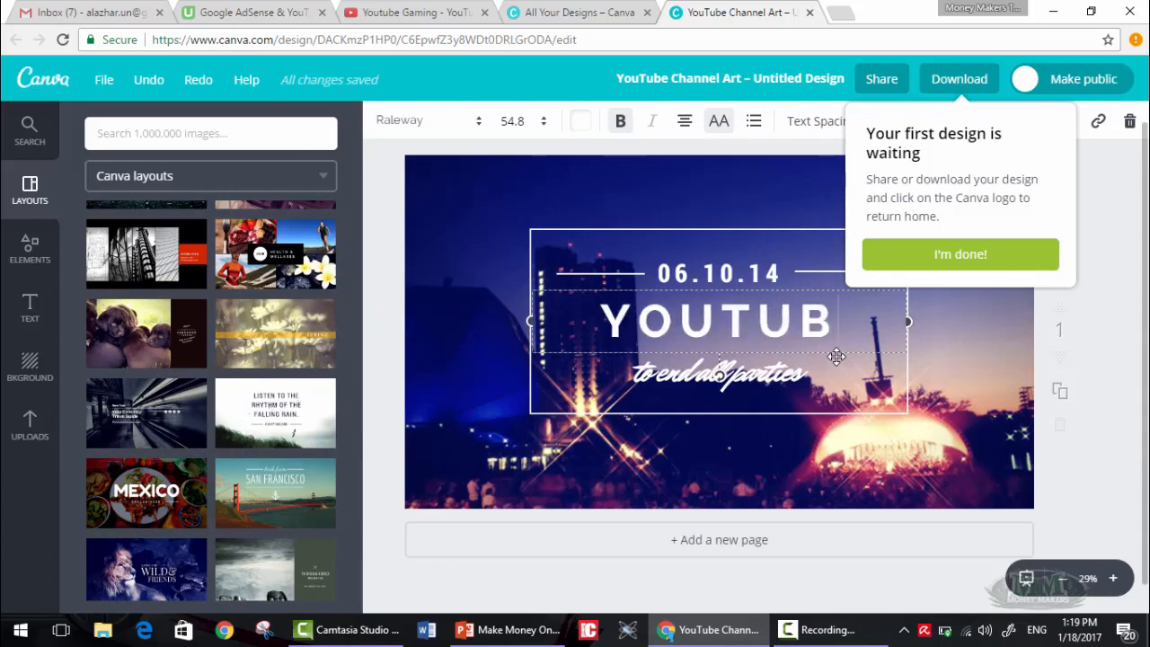
type("GAMING")
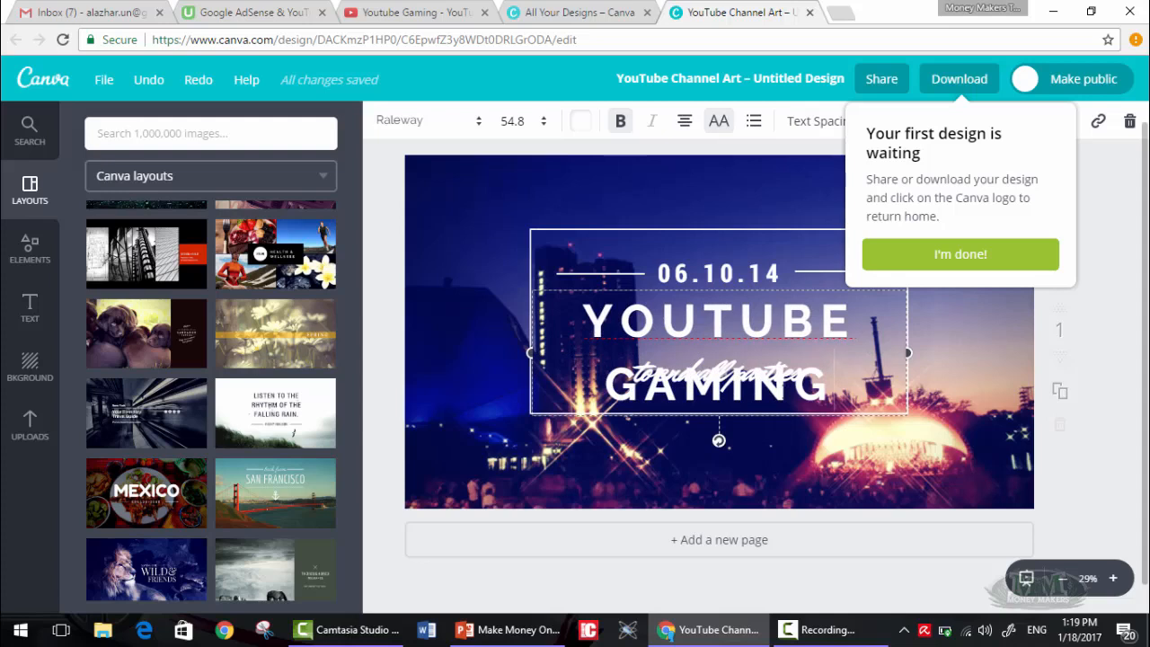
left_click(542, 120)
type("YouTube Gaming")
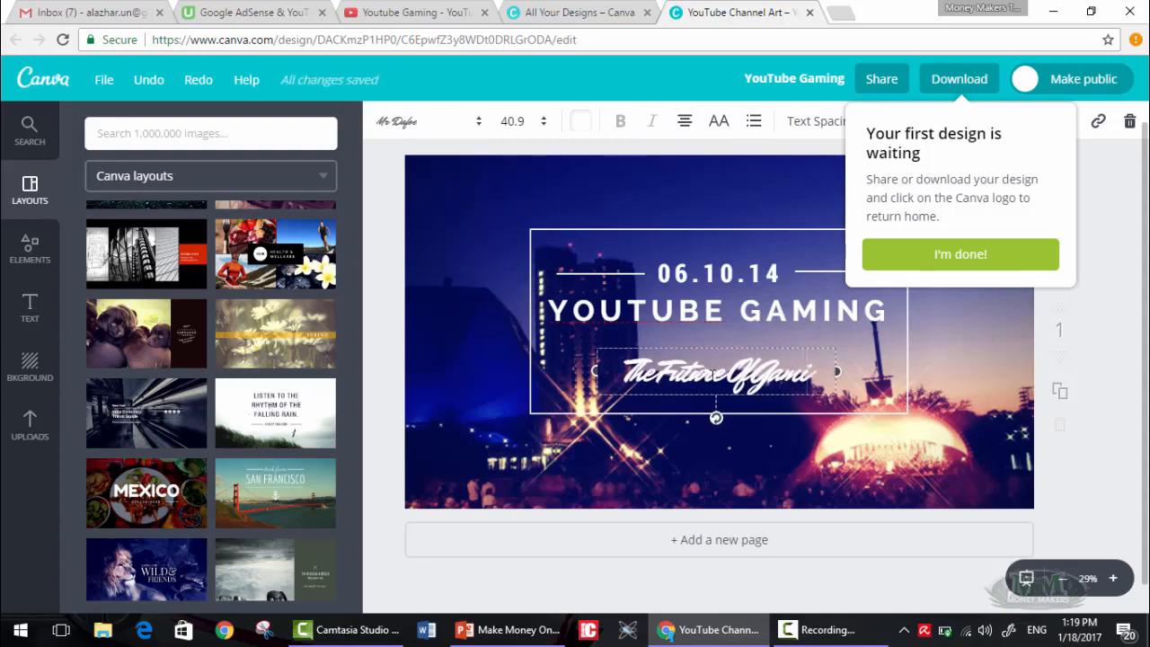
left_click(718, 272)
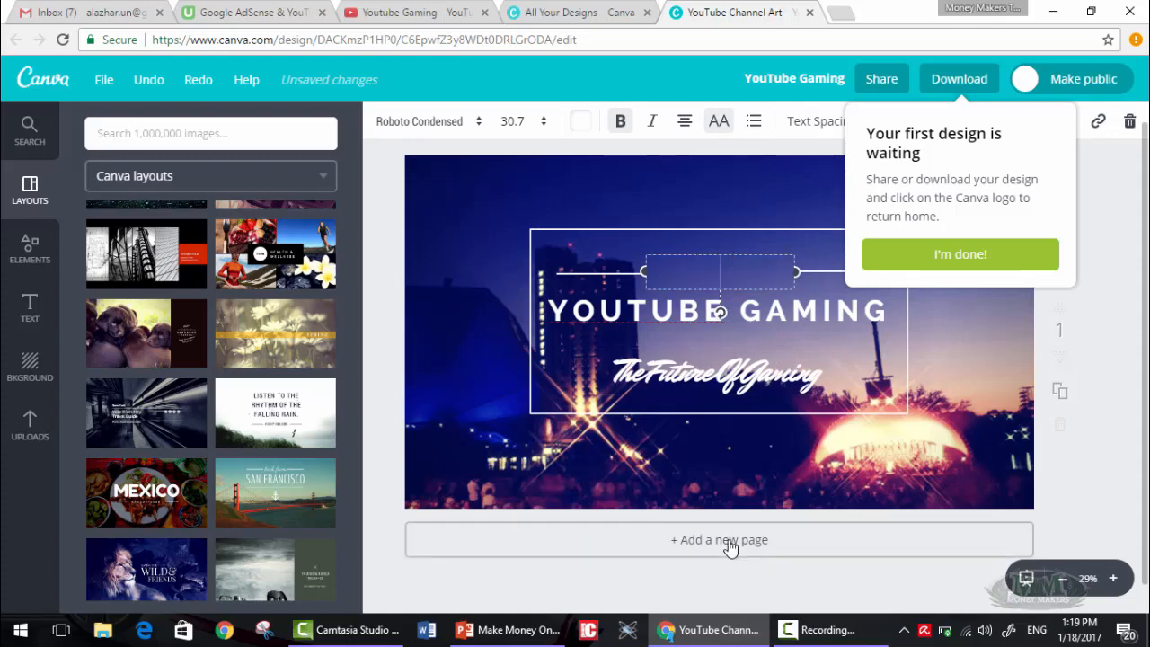
- Delete the 06.10.14 date, select the concert photo, and bring up image search
left_click(718, 539)
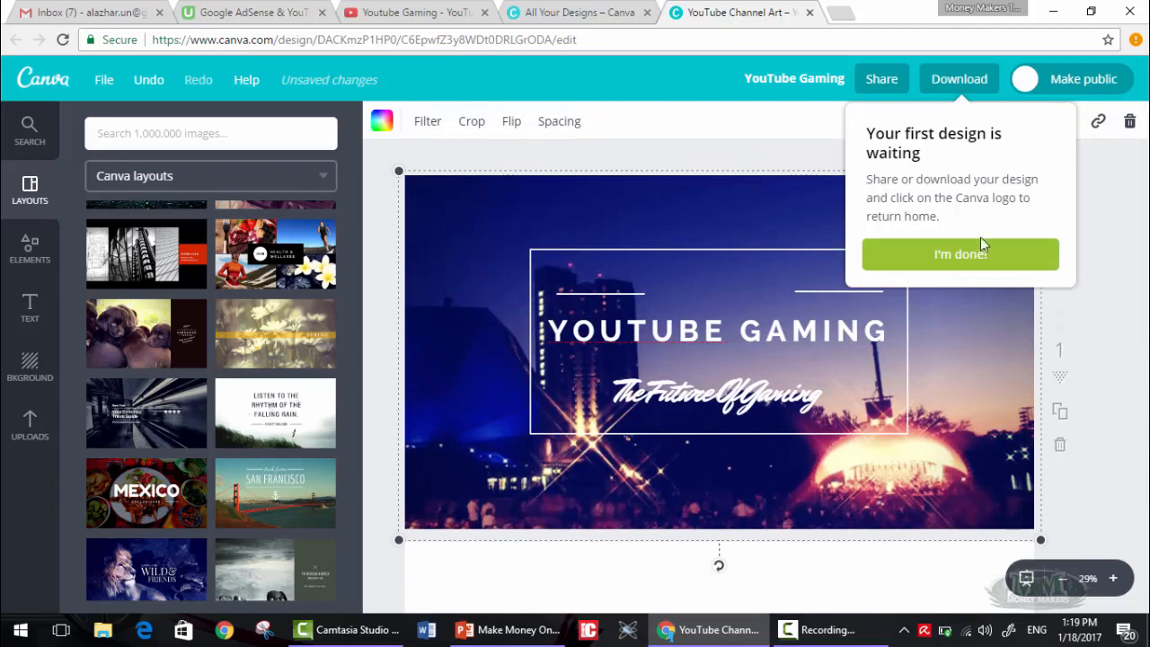
mouse_move(1139, 243)
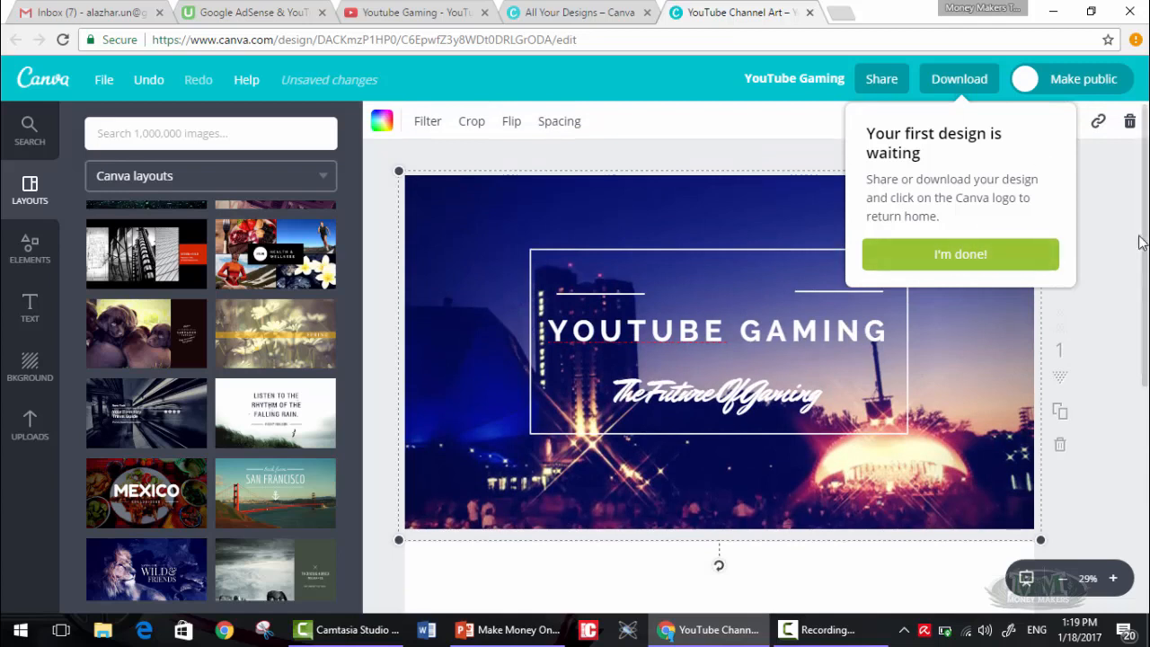
left_click(959, 254)
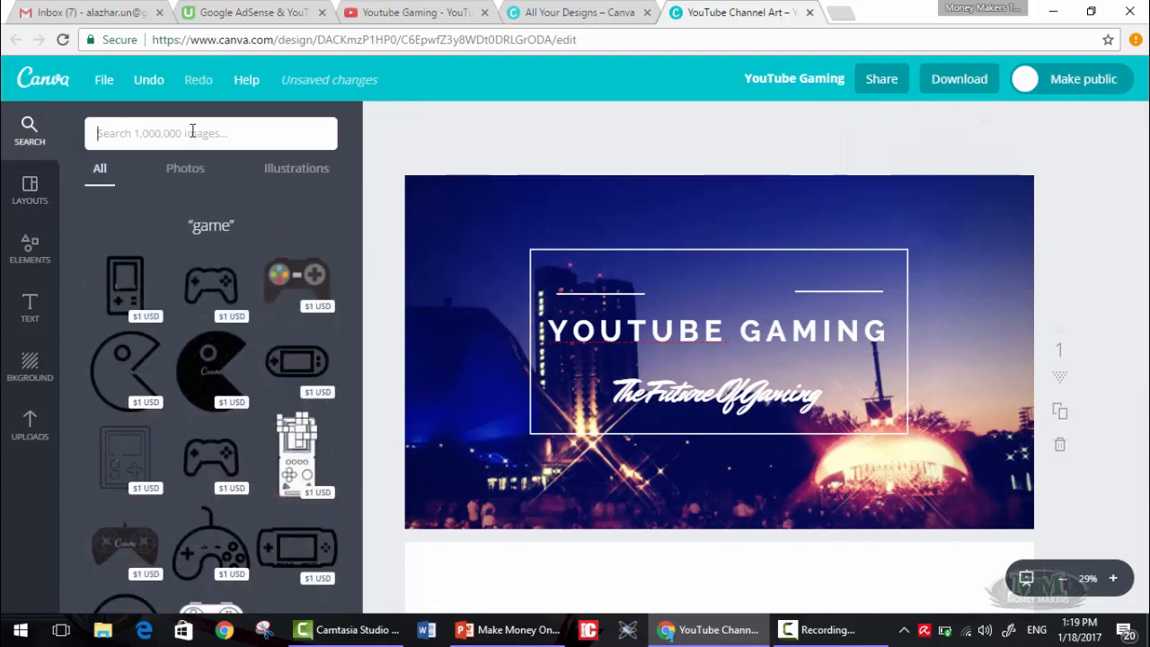
- Search images for 'gaming' and scroll far down through the gaming icon results
type("gaming")
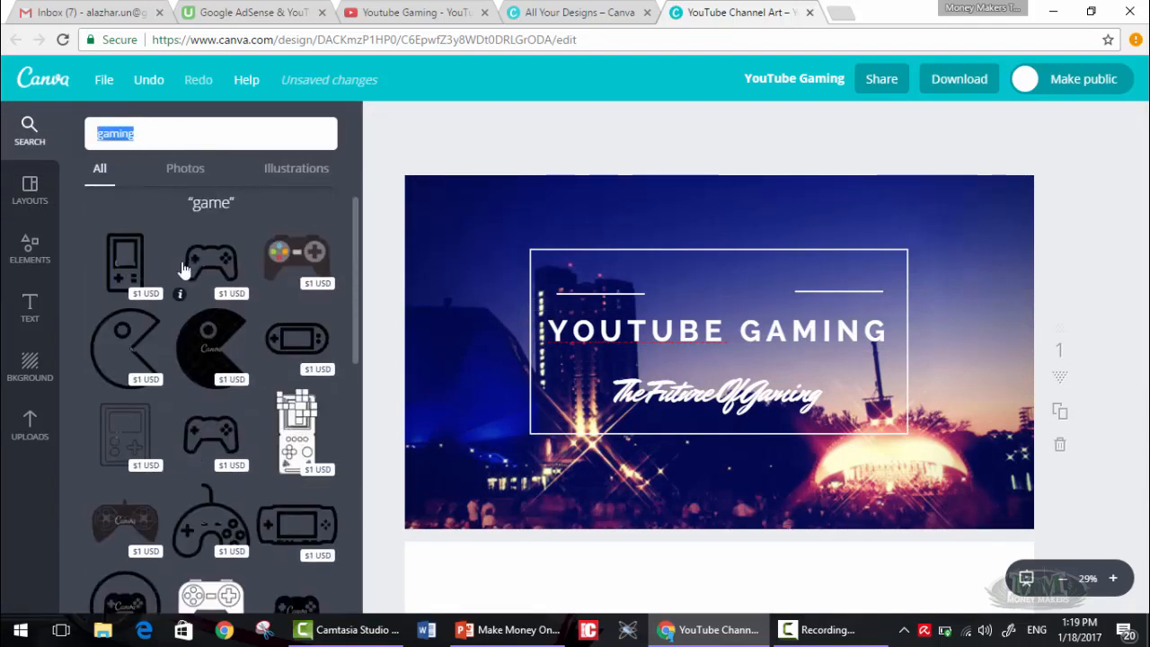
scroll("down", 3)
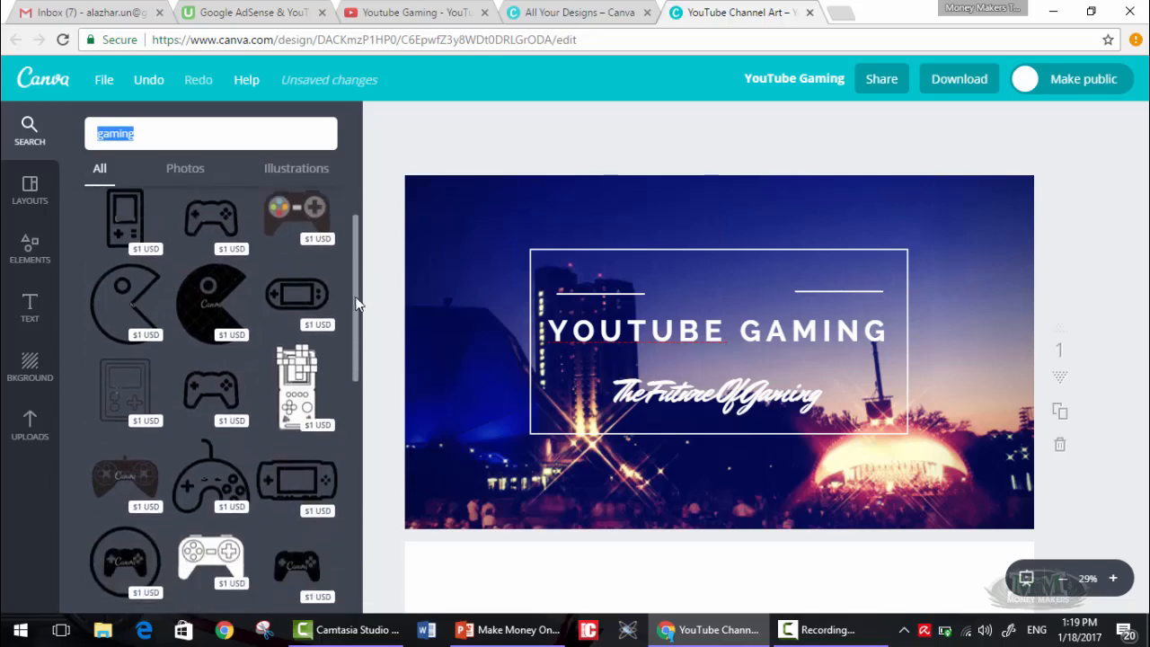
scroll("down", 3)
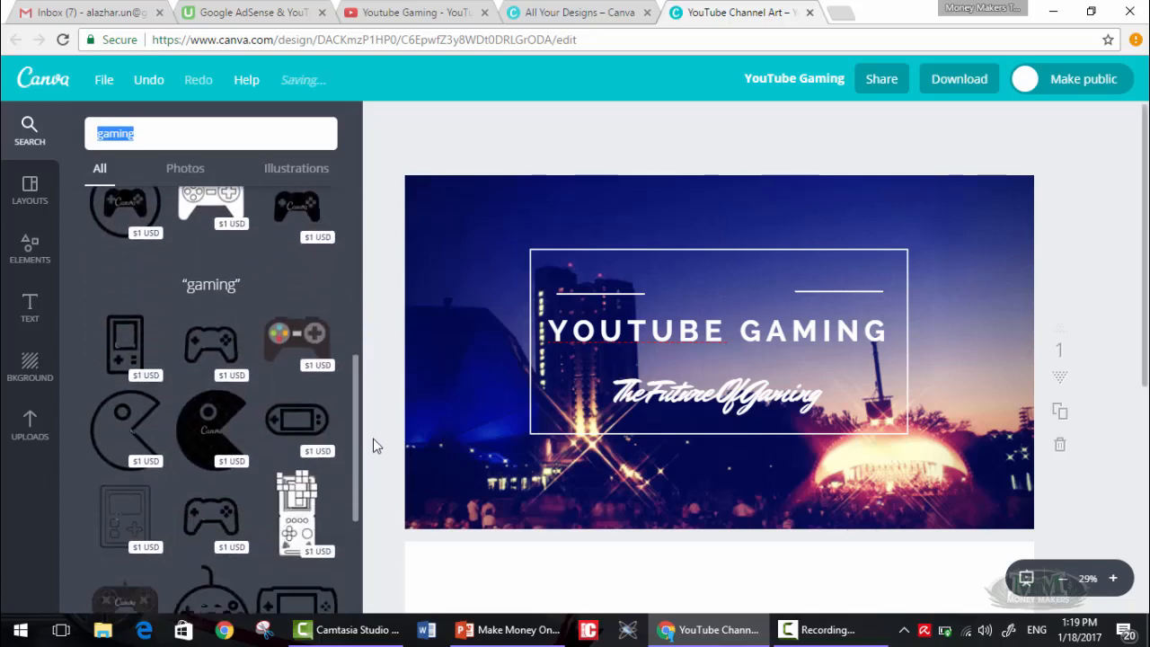
scroll("down", 3)
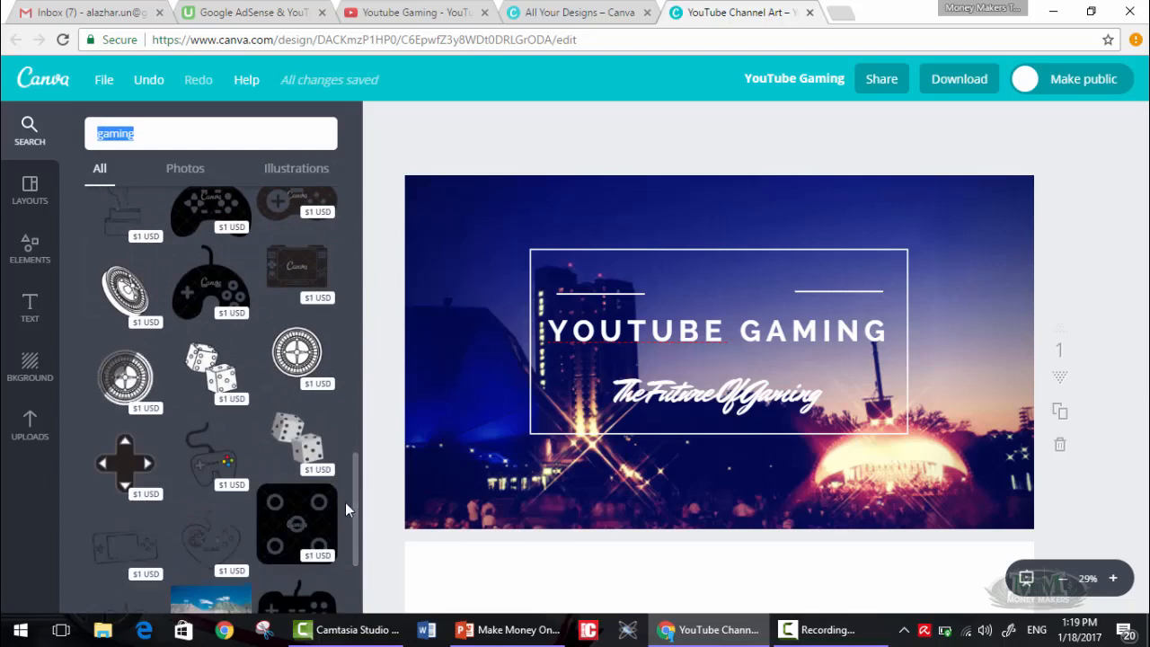
scroll("down", 3)
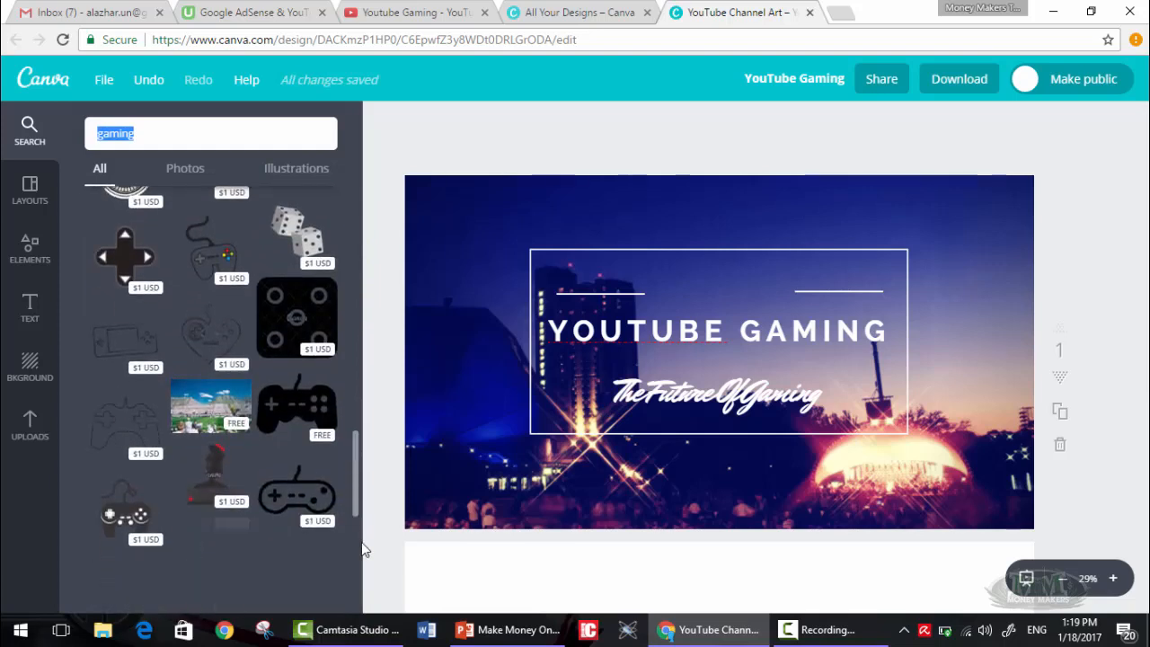
scroll("down", 3)
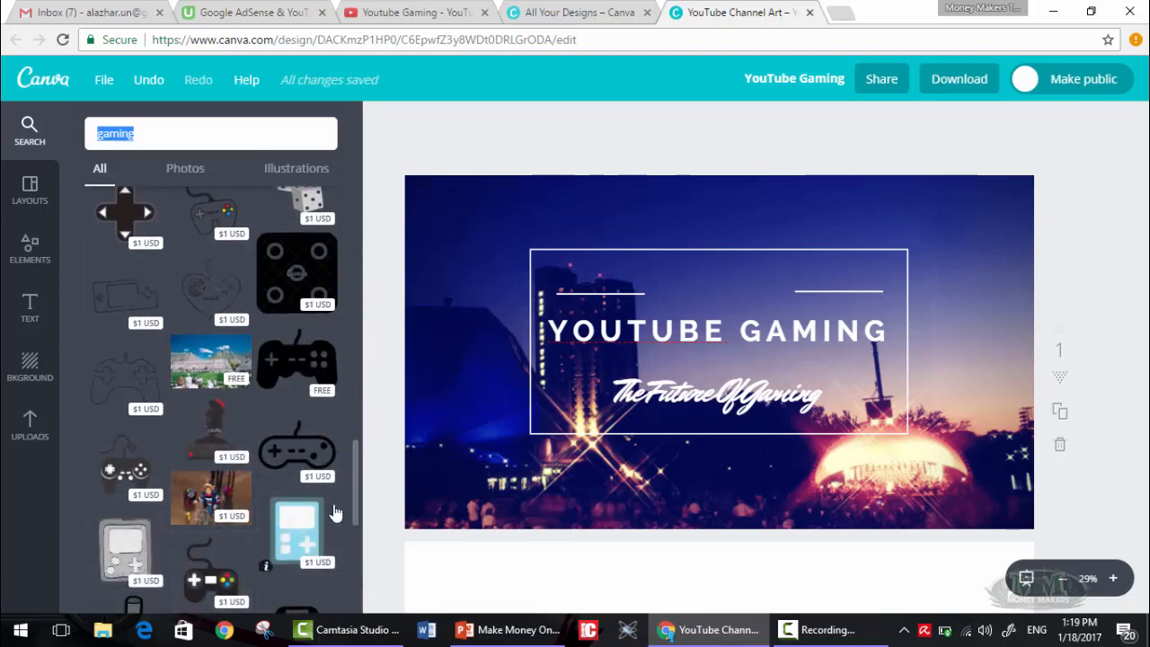
scroll("down", 3)
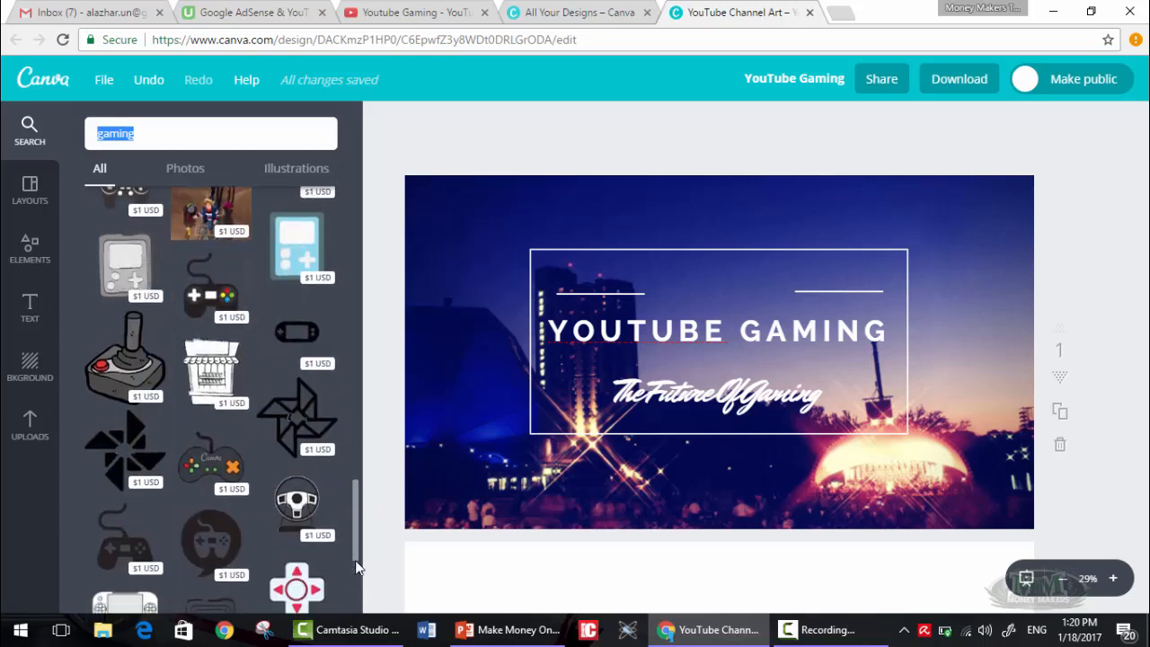
mouse_move(353, 503)
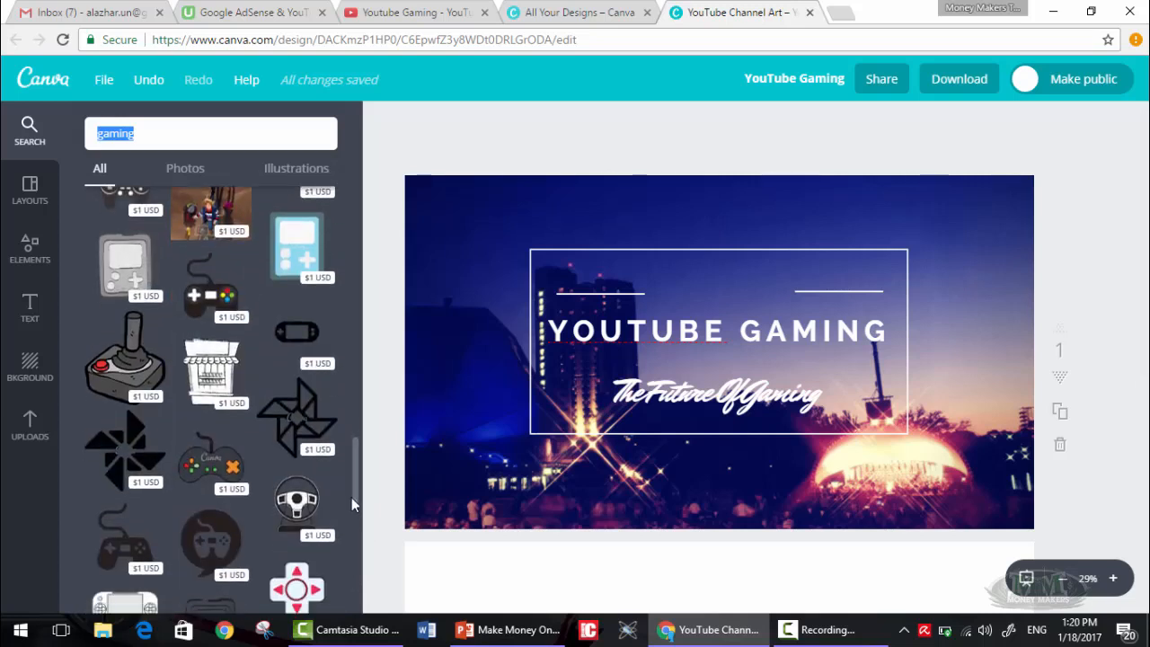
mouse_move(358, 526)
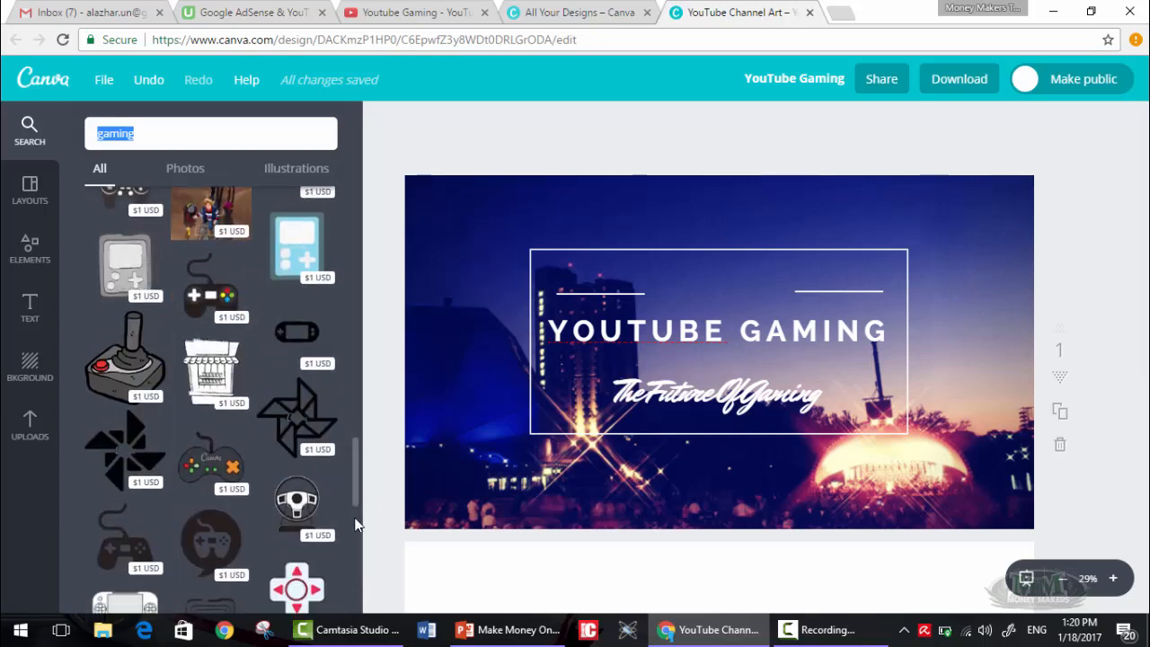
scroll("down", 3)
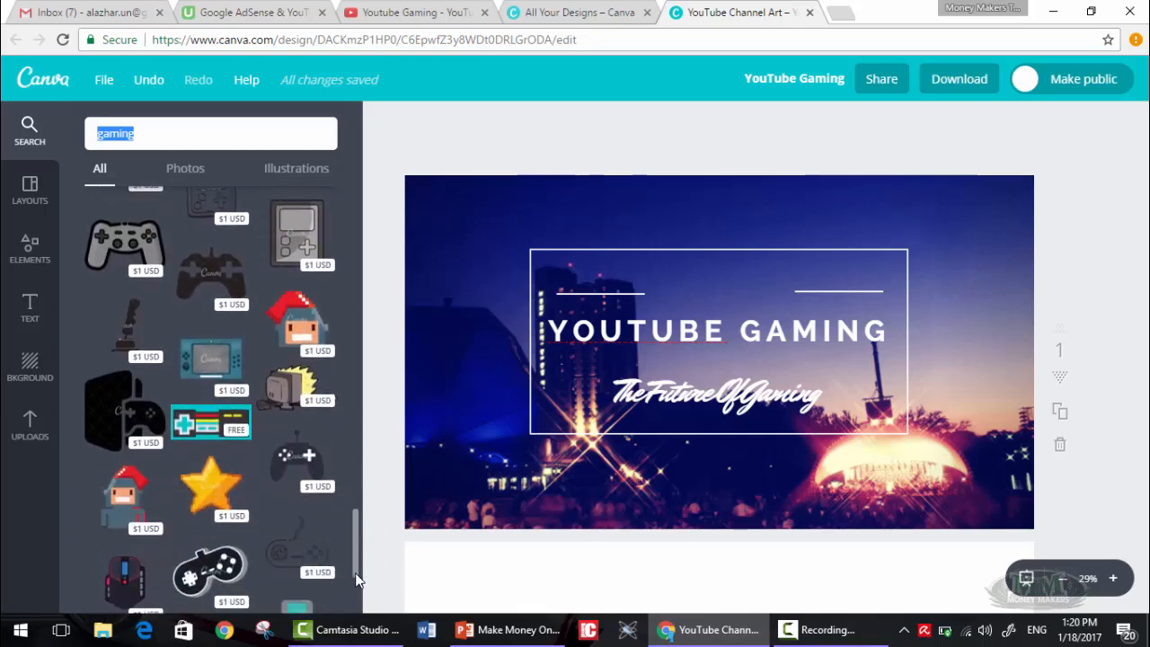
scroll("down", 3)
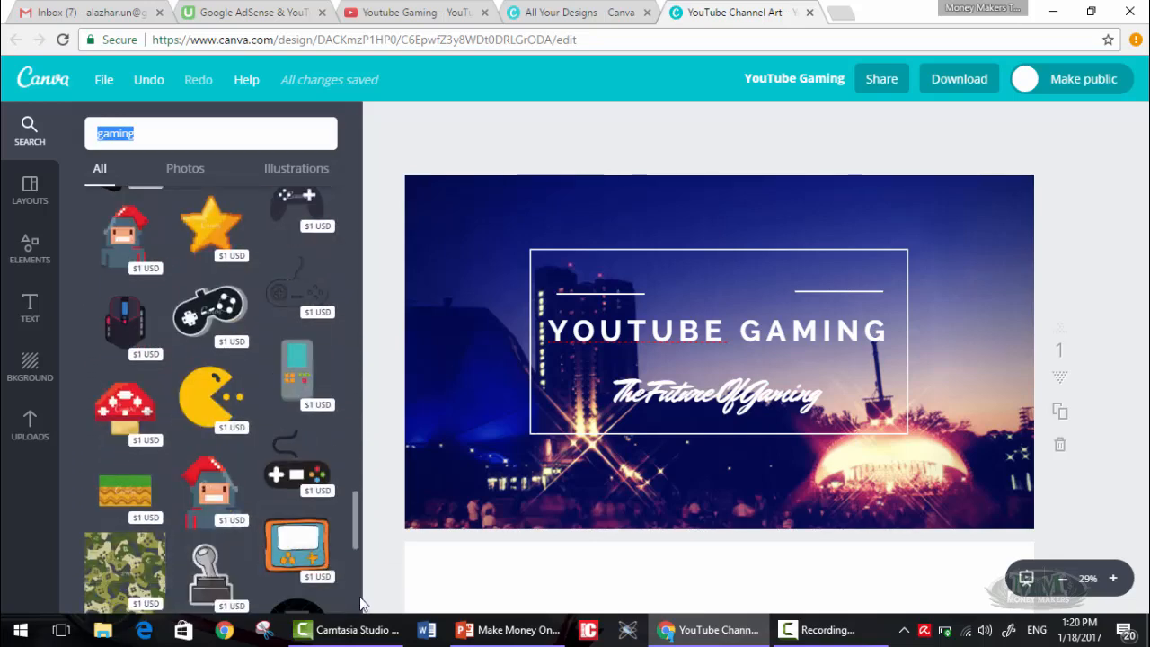
scroll("down", 3)
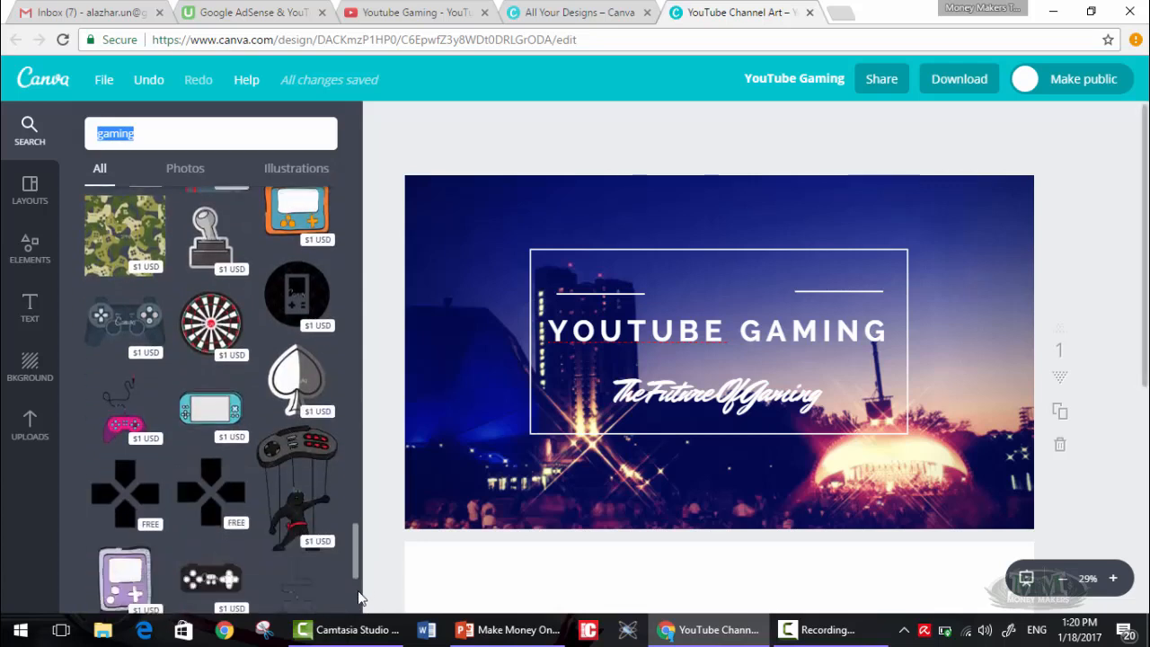
scroll("down", 3)
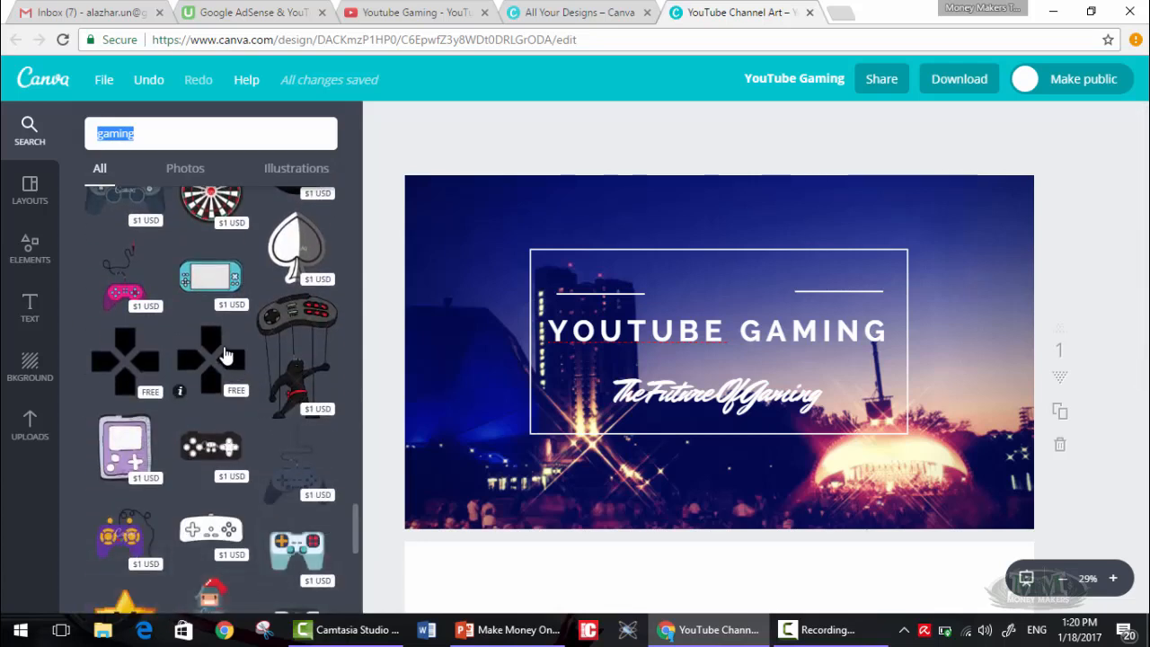
mouse_move(375, 529)
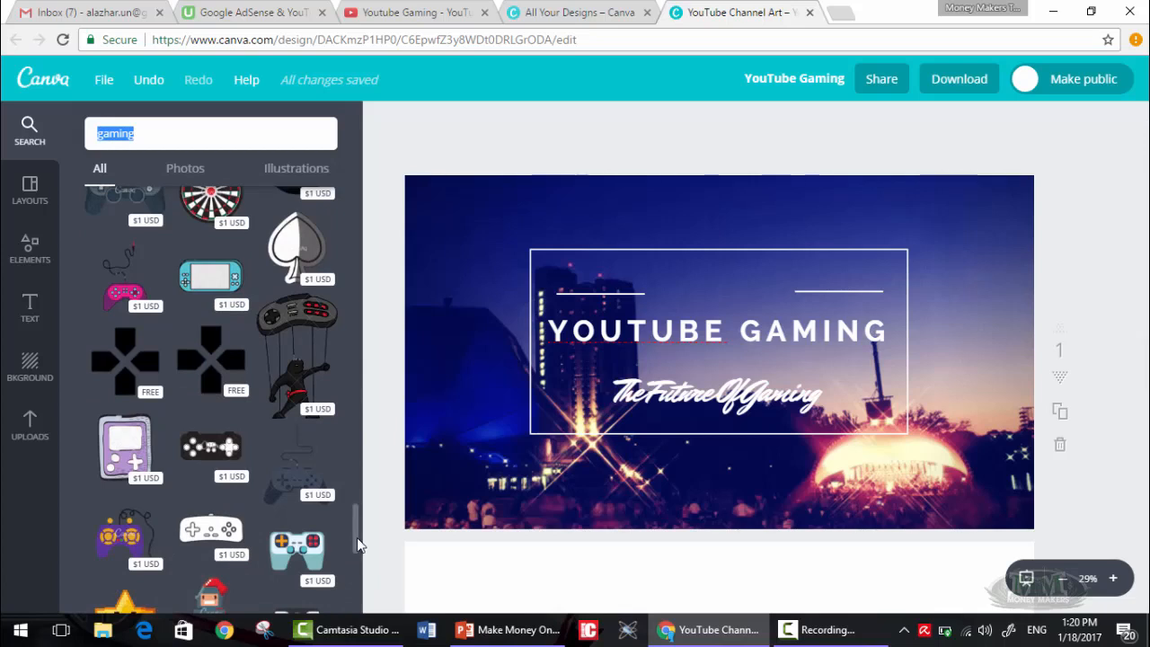
scroll("down", 3)
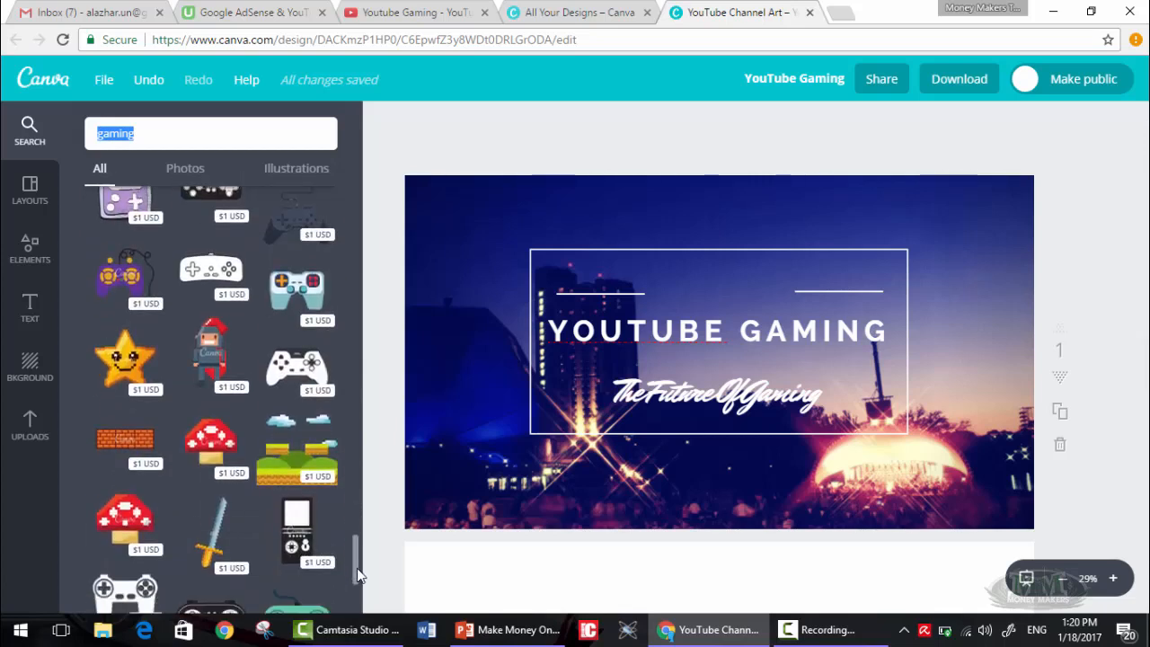
mouse_move(357, 583)
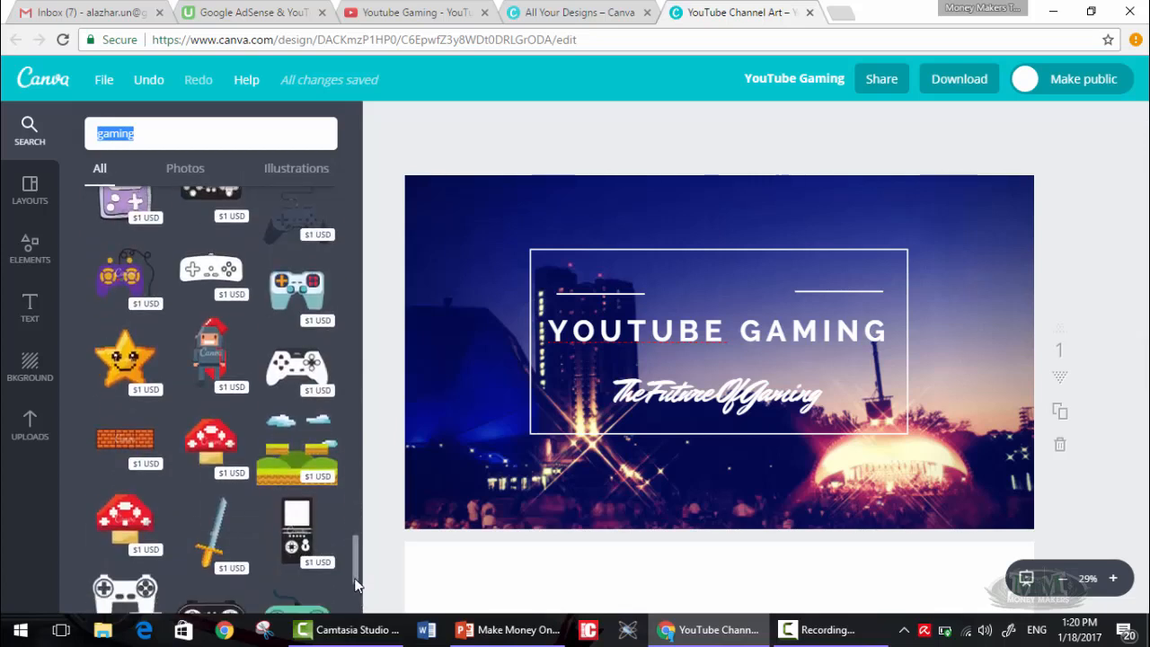
scroll("down", 3)
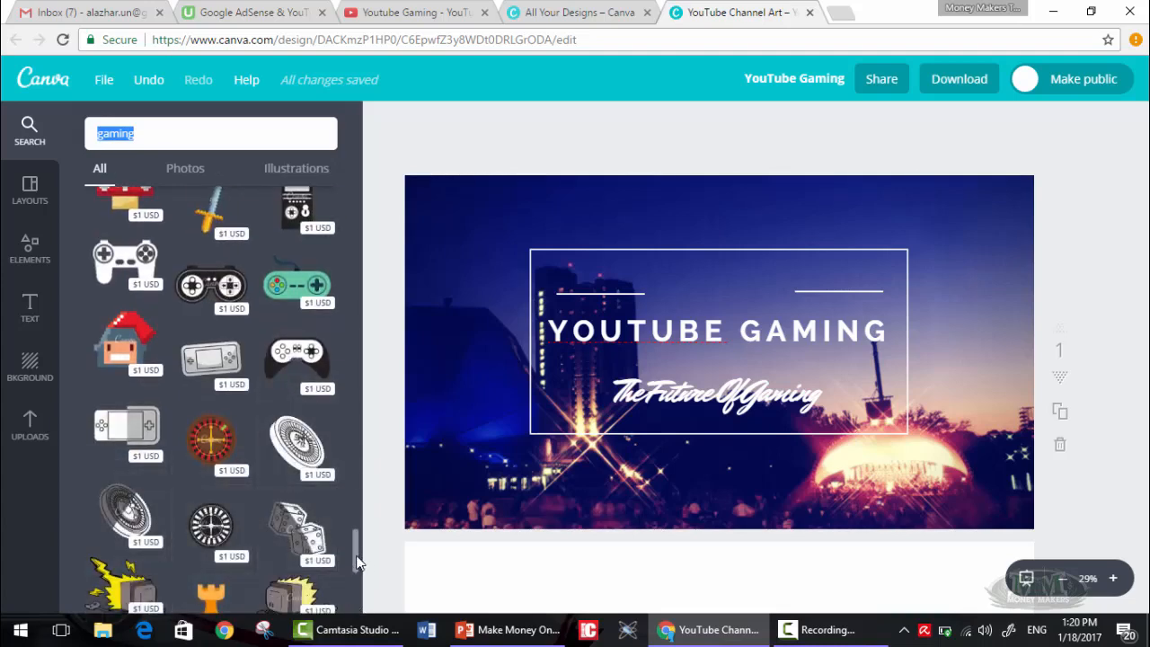
scroll("down", 3)
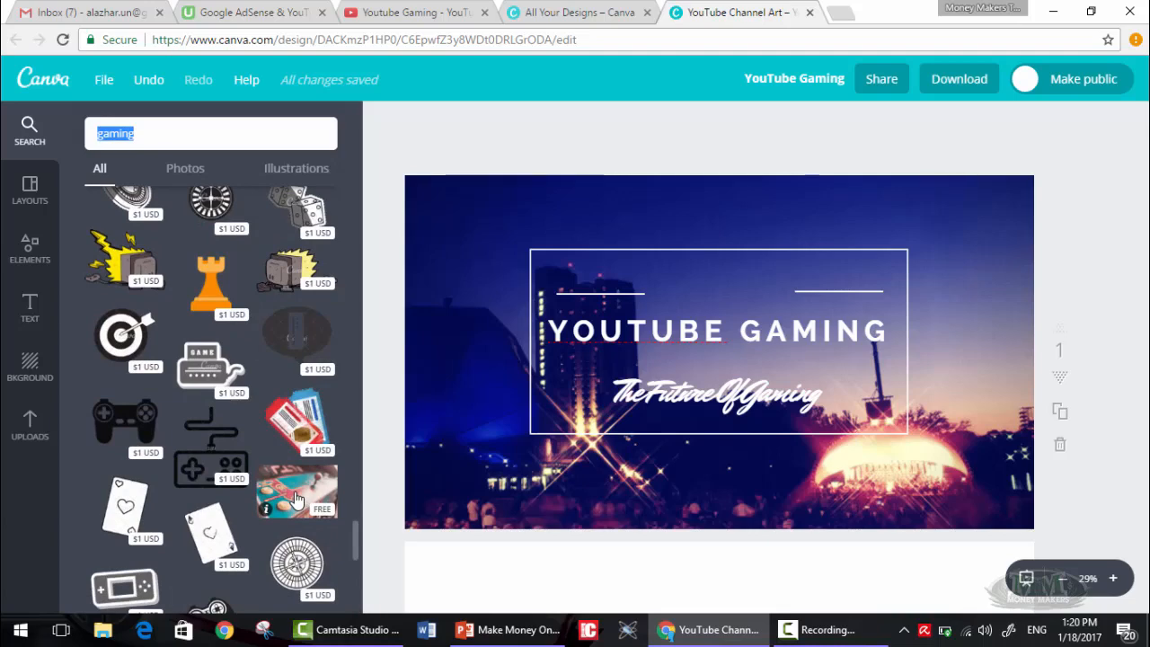
- Add the free arcade-controller photo and recolor the YOUTUBE GAMING title and tagline black
left_click(297, 491)
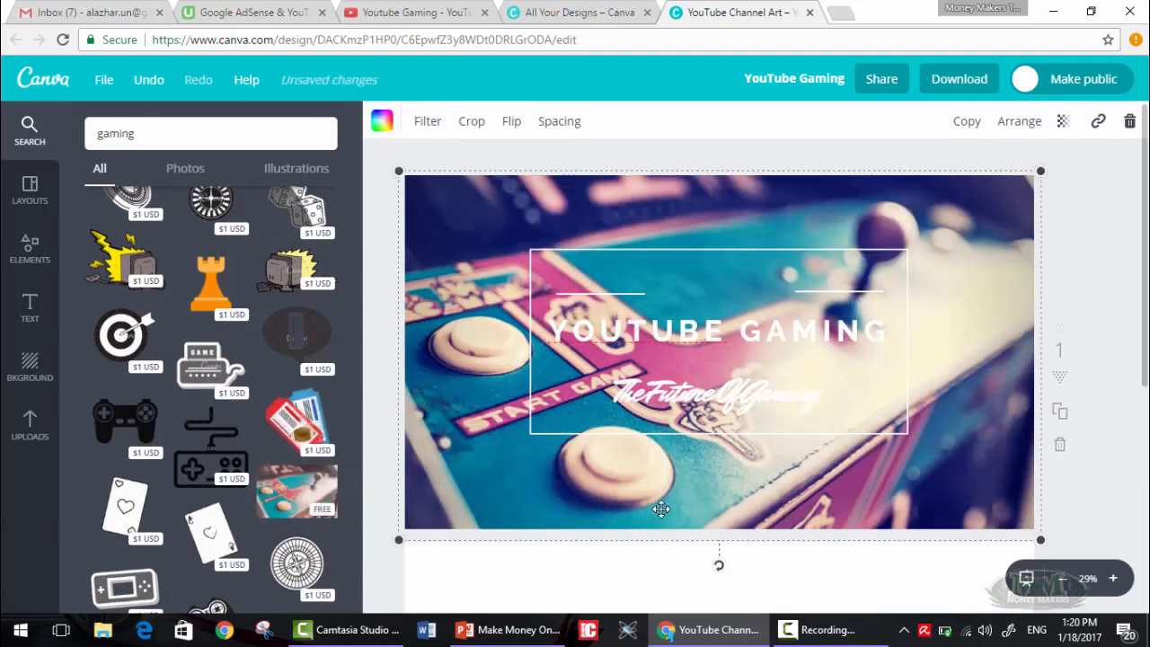
mouse_move(400, 473)
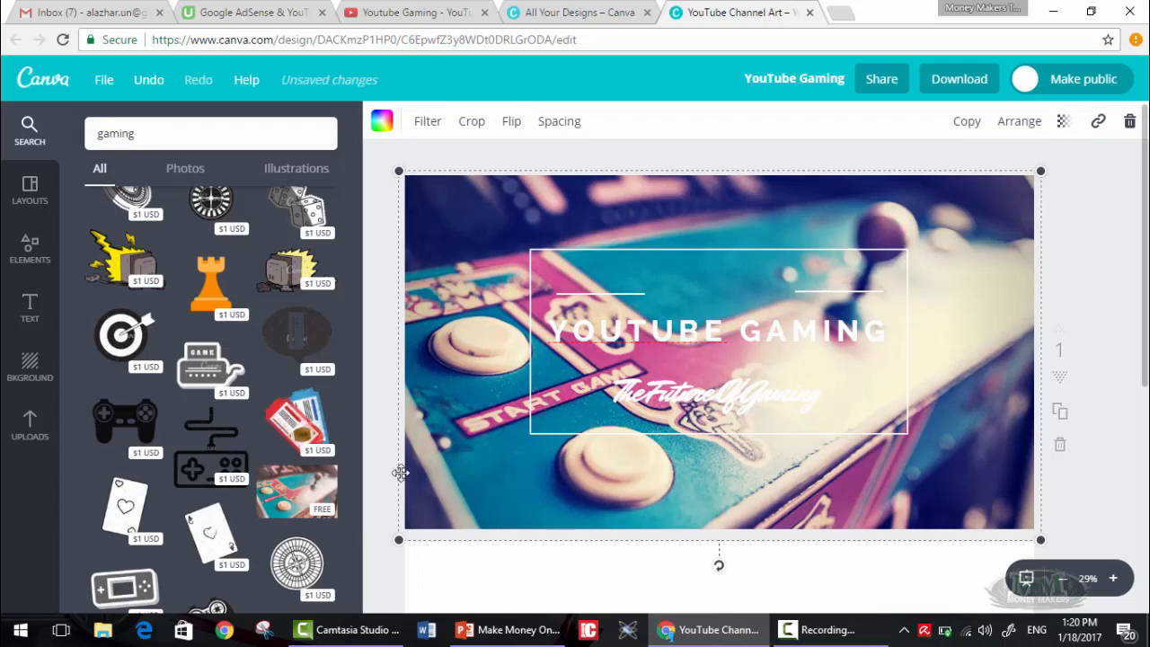
mouse_move(665, 394)
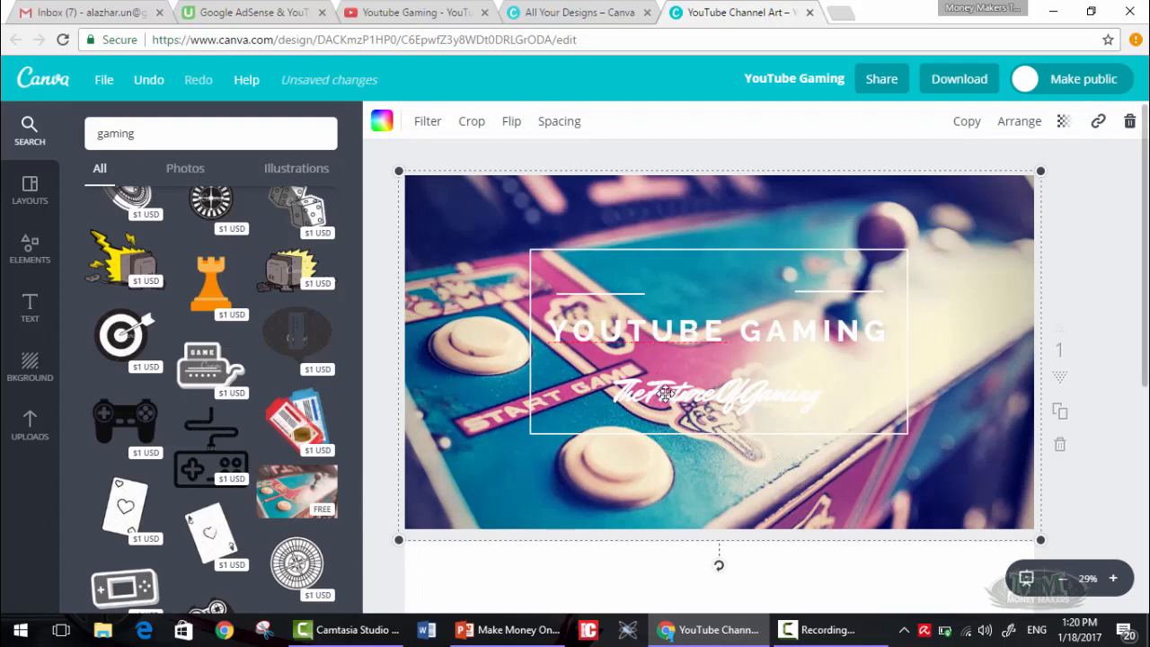
left_click(716, 331)
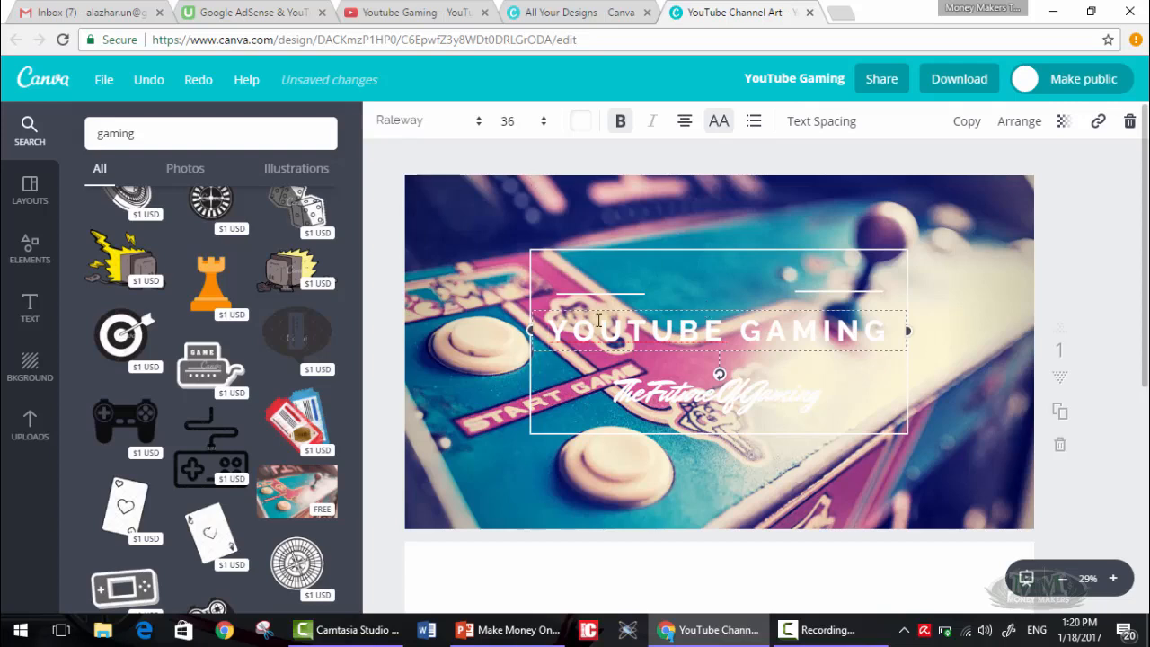
triple_click(719, 331)
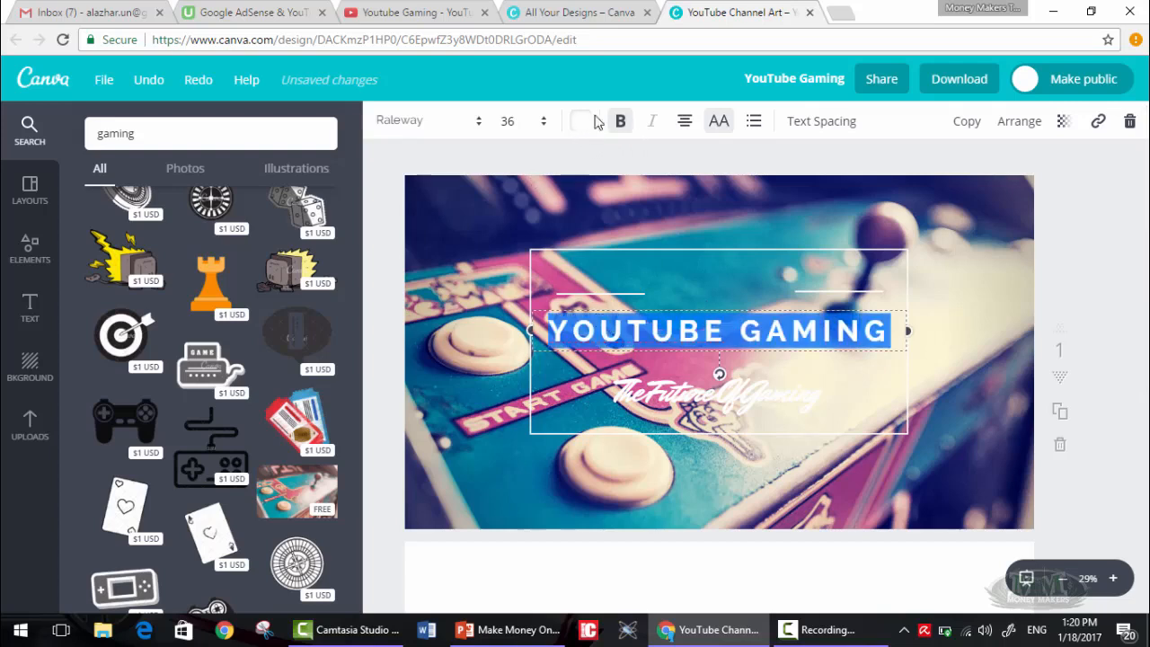
left_click(581, 120)
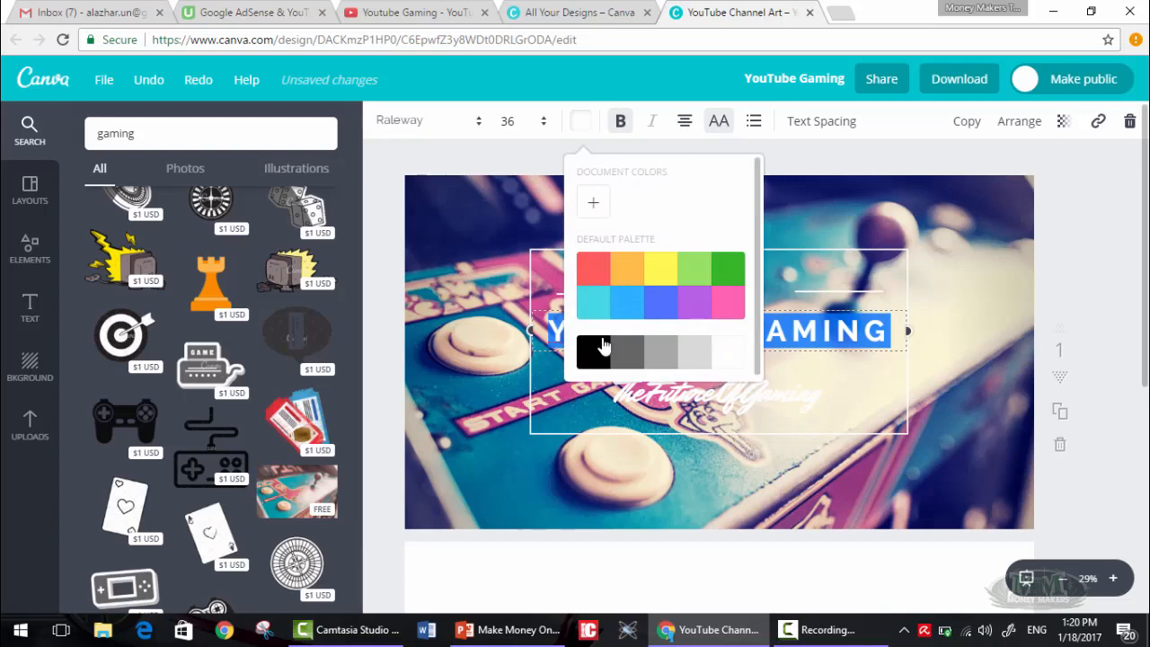
left_click(589, 351)
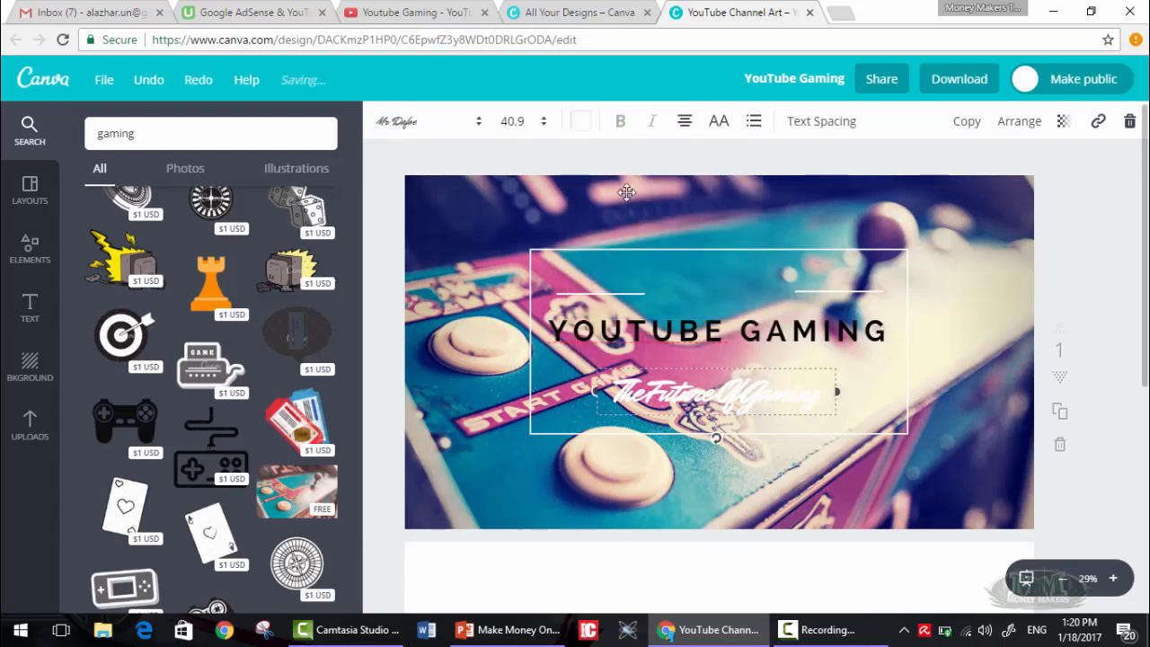
left_click(580, 120)
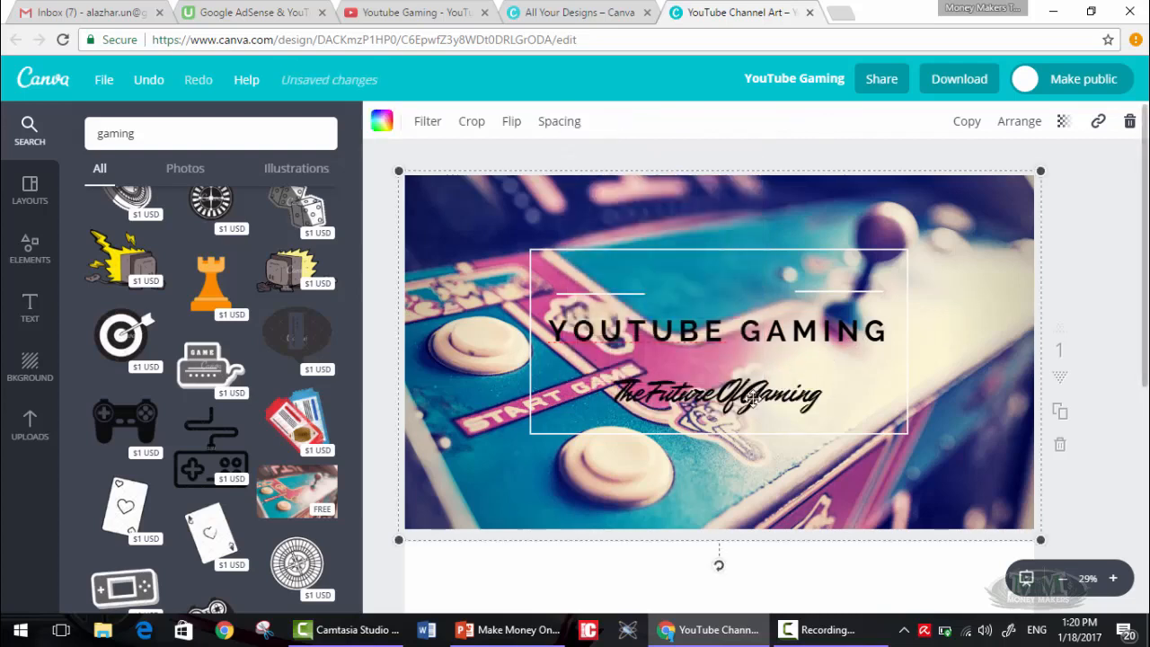
mouse_move(817, 289)
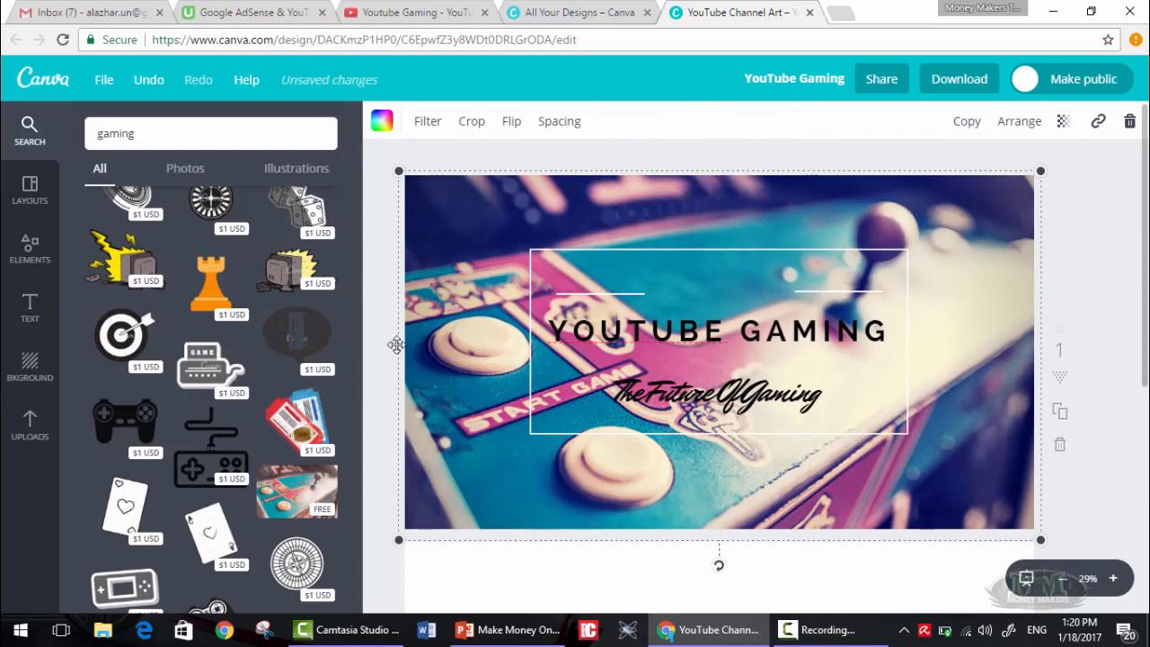
- Open the download options with PNG (Recommended) as the file type
scroll("down", 3)
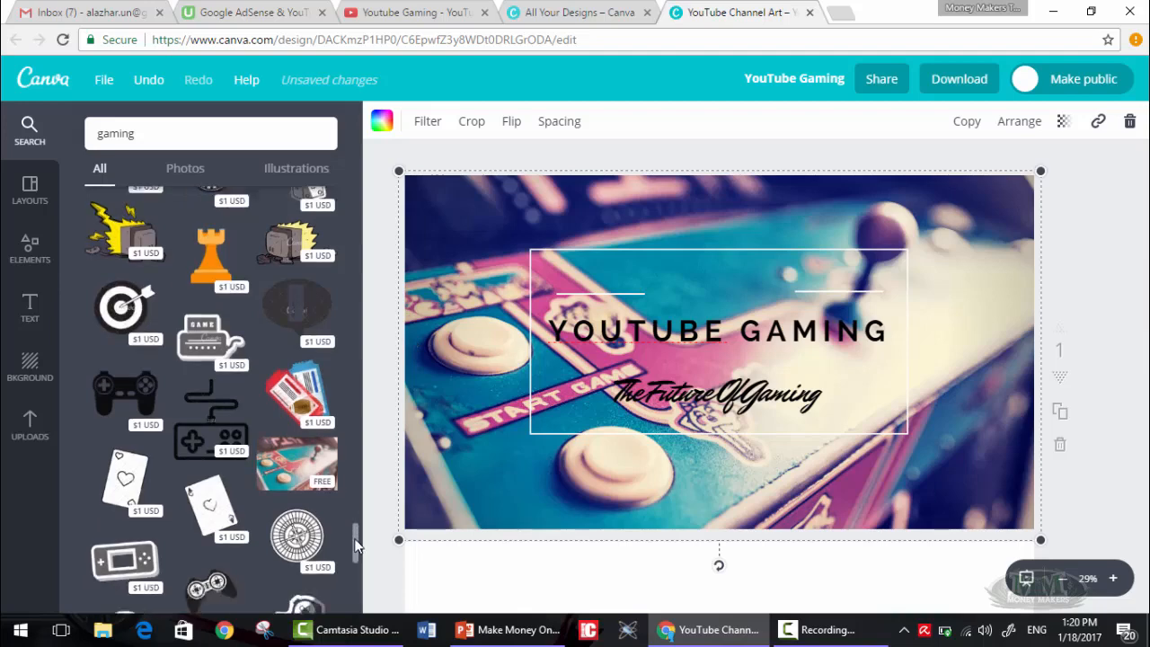
scroll("down", 3)
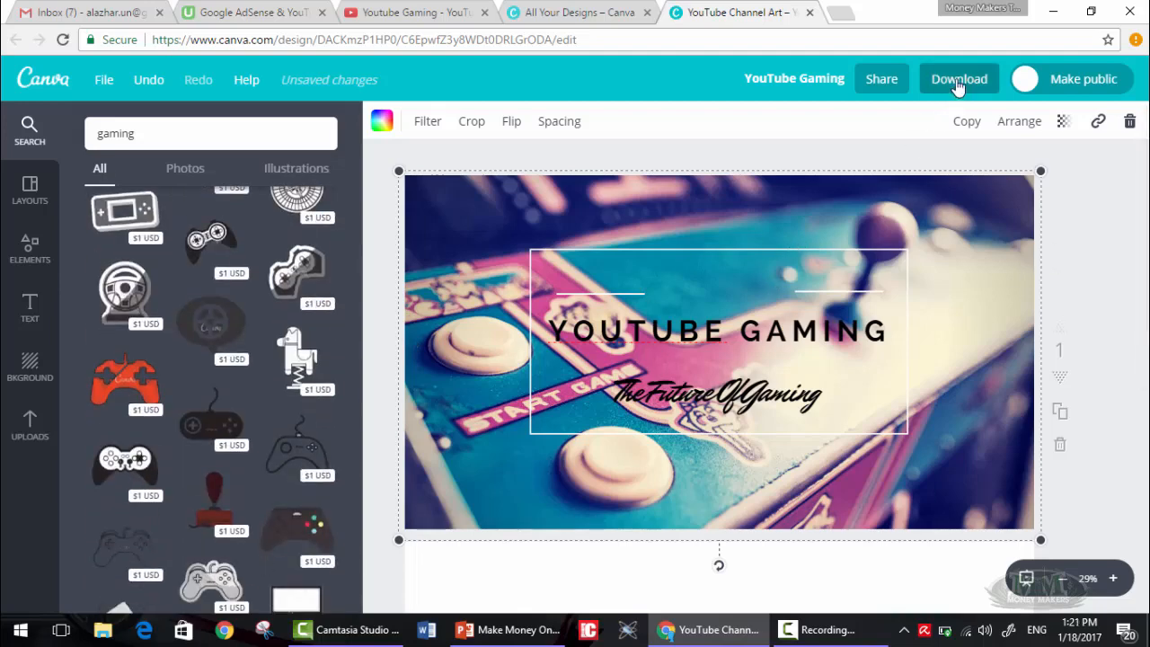
left_click(958, 79)
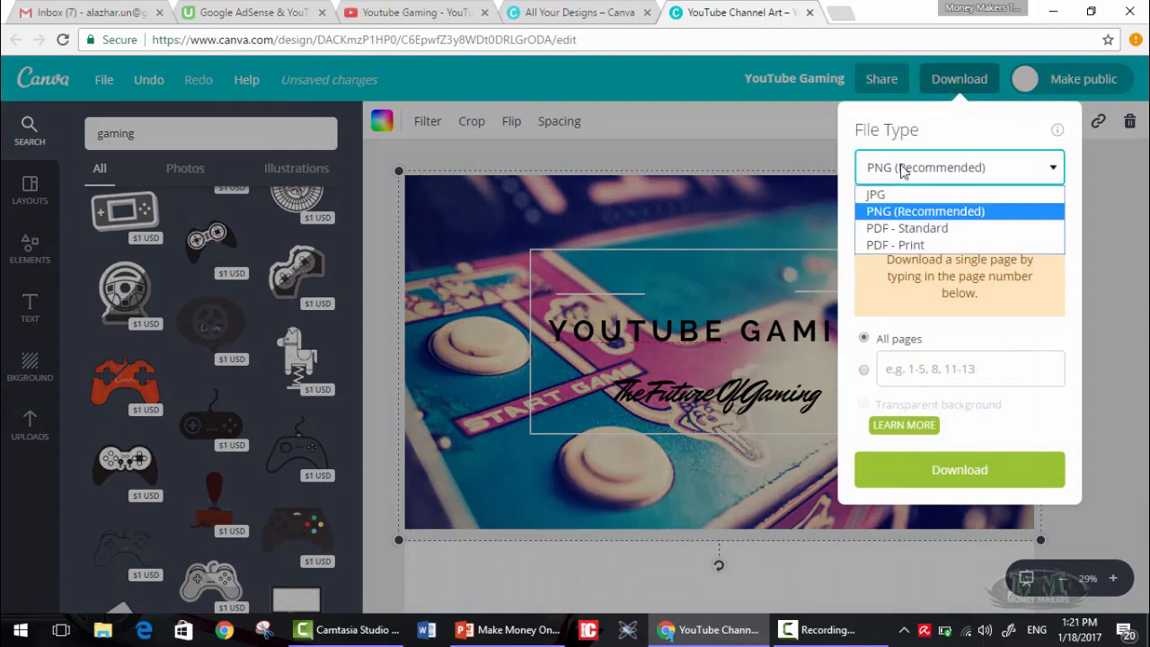
left_click(924, 210)
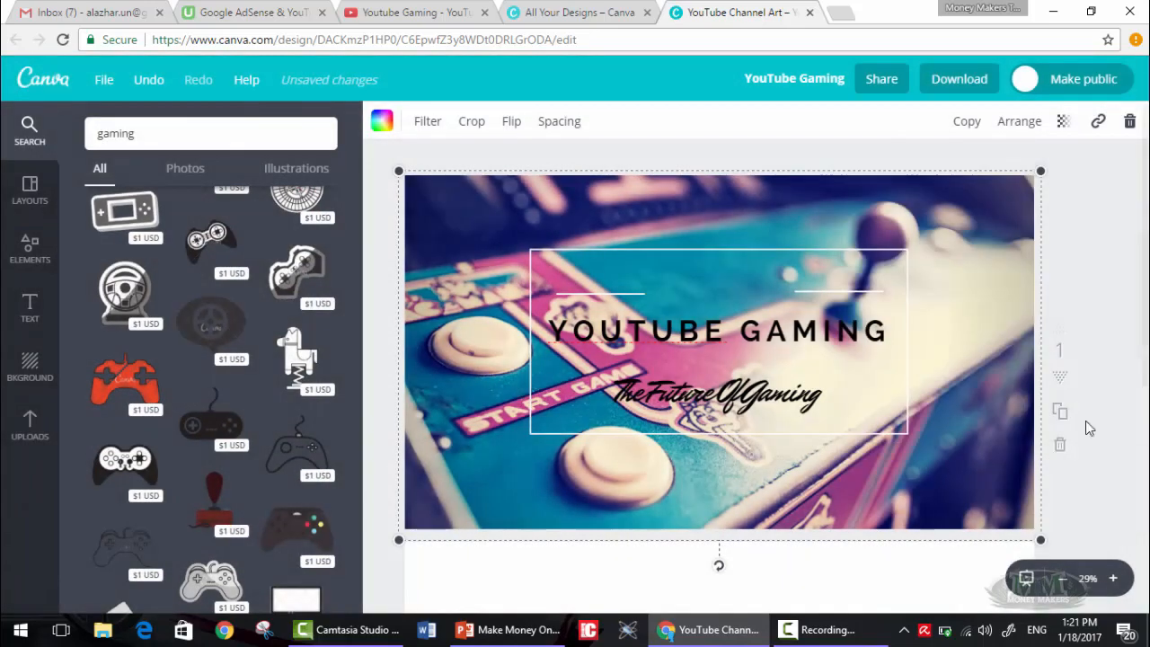
scroll("down", 3)
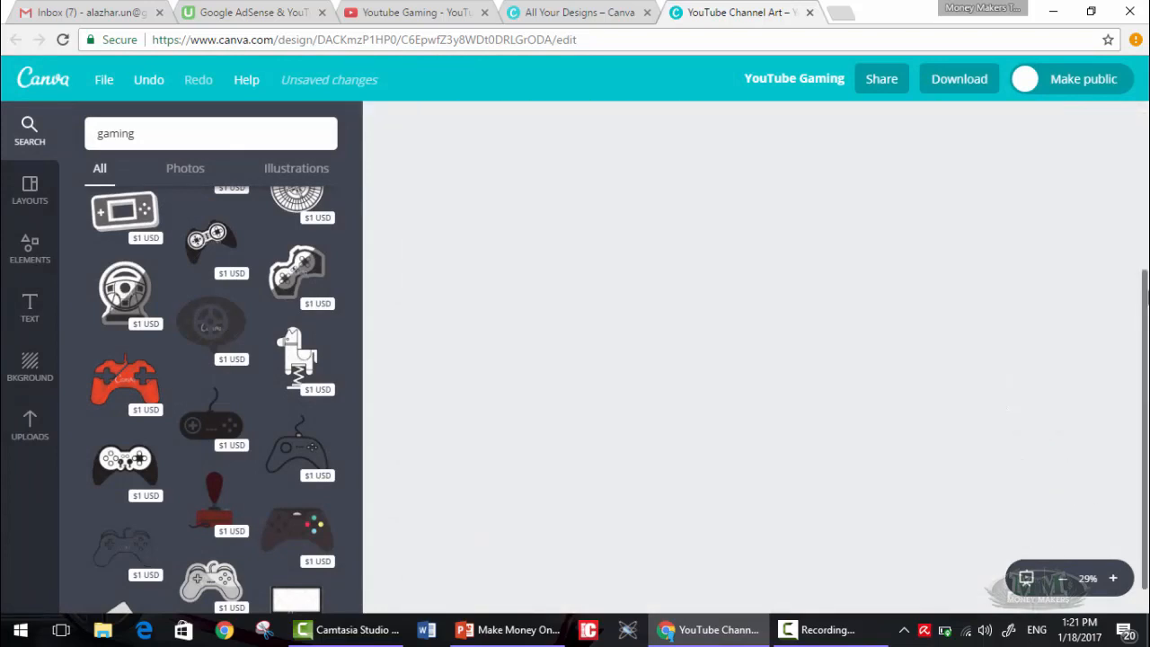
left_click(959, 78)
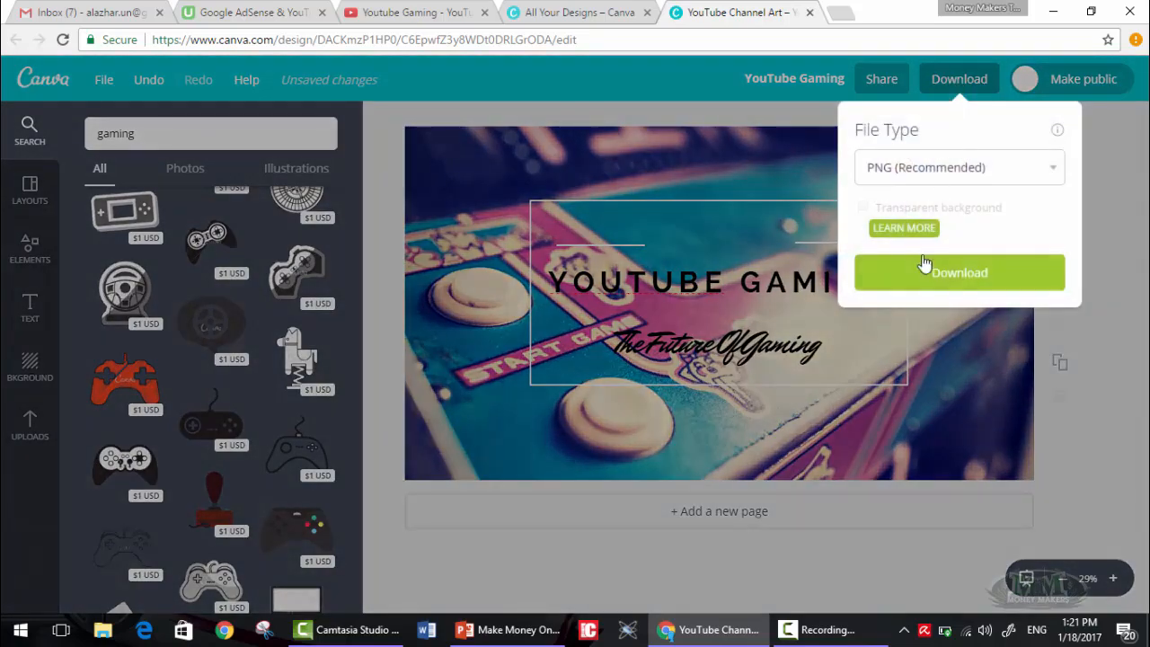
- Download the design as YouTube Gaming.png, then return to the YouTube channel page
left_click(958, 272)
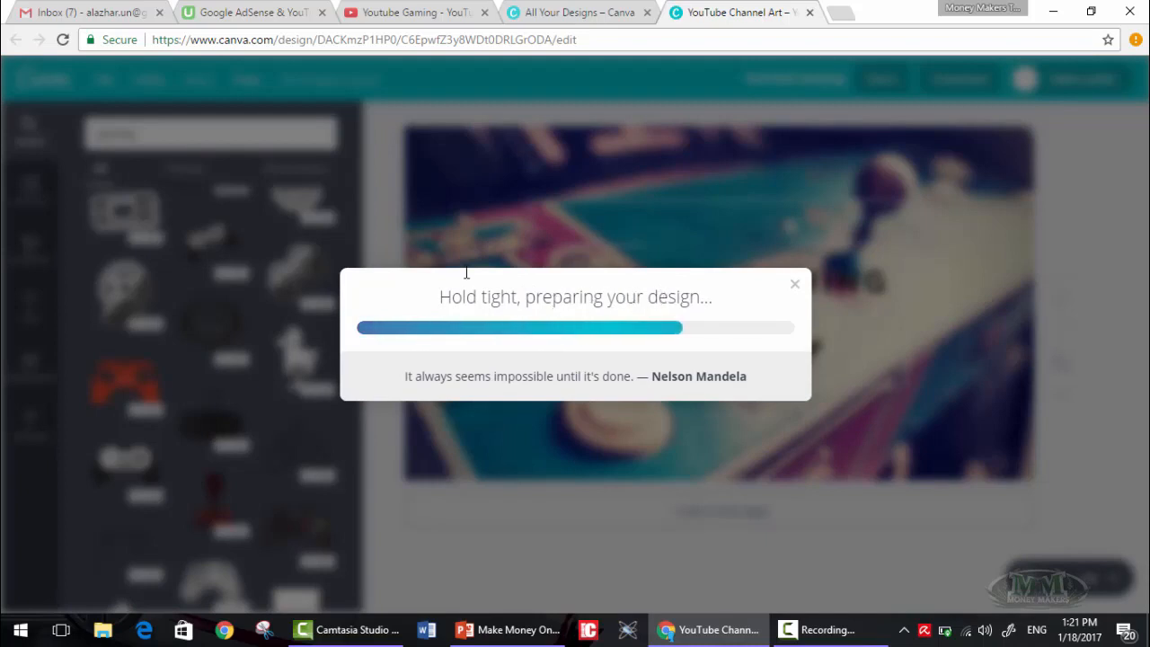
mouse_move(414, 12)
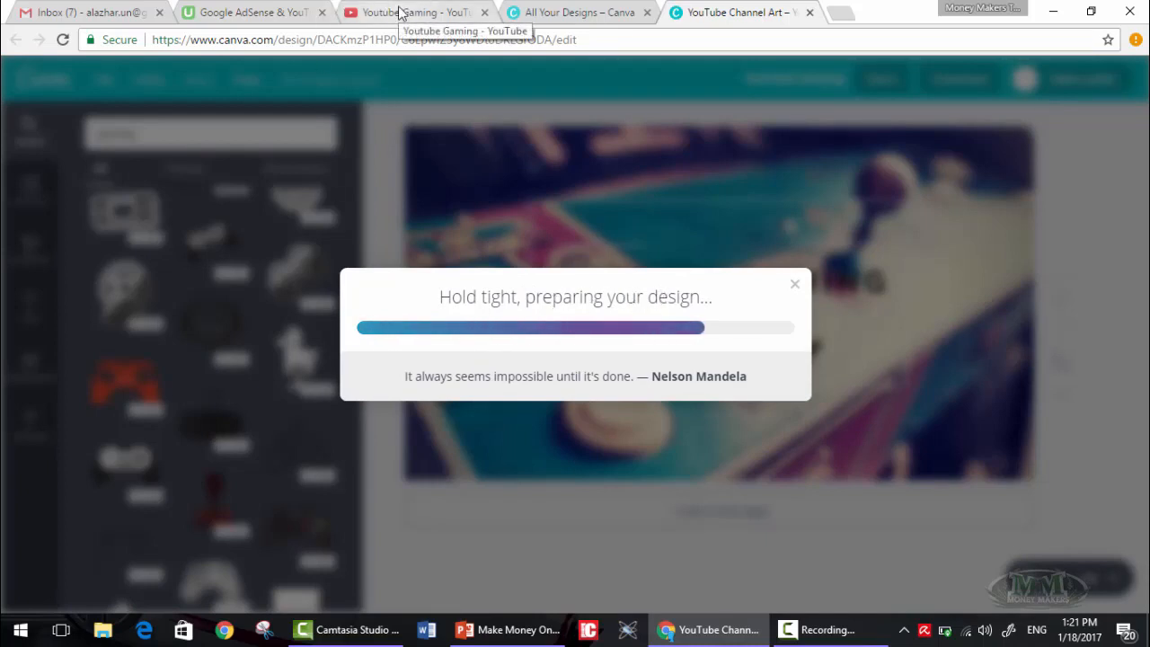
mouse_move(528, 176)
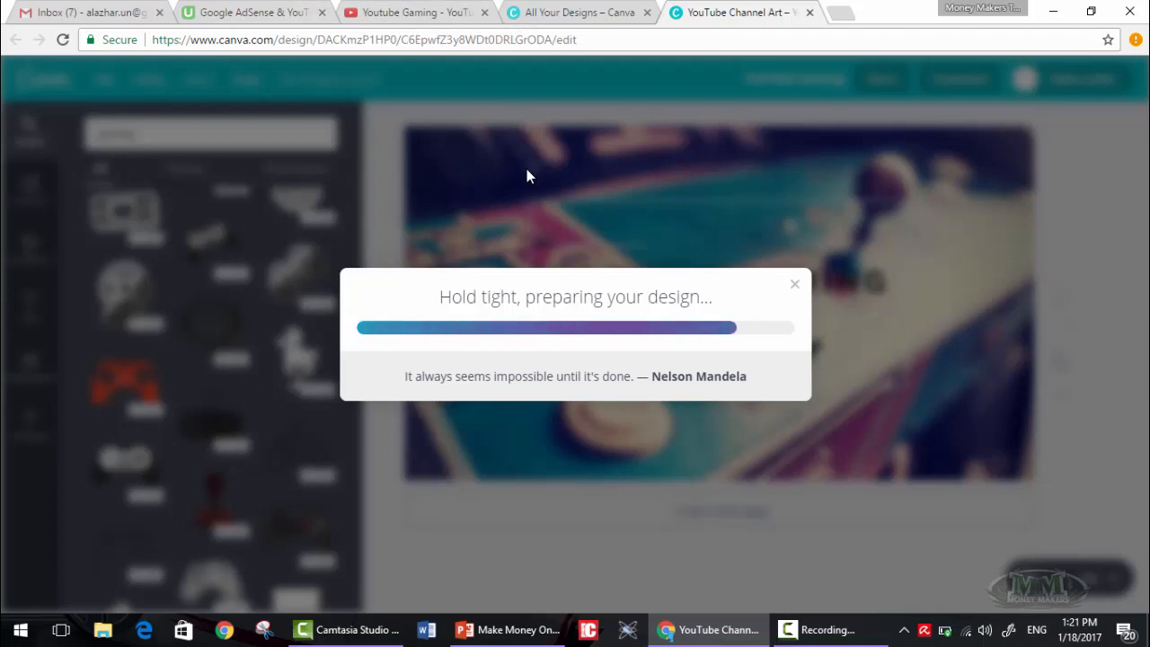
mouse_move(620, 216)
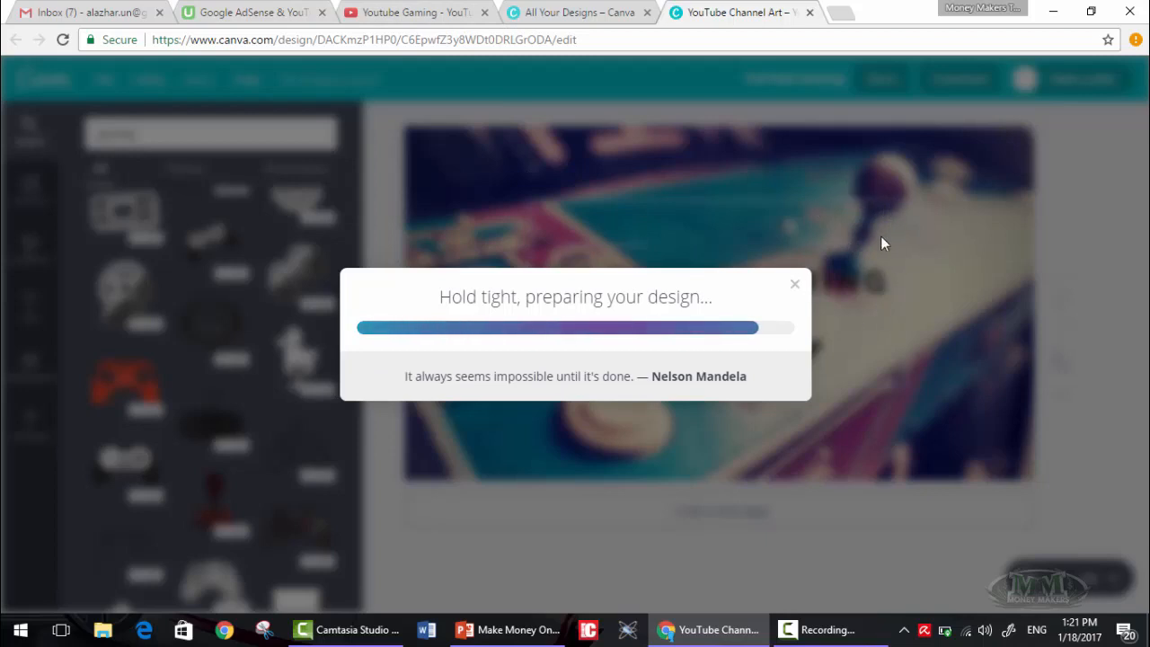
mouse_move(416, 105)
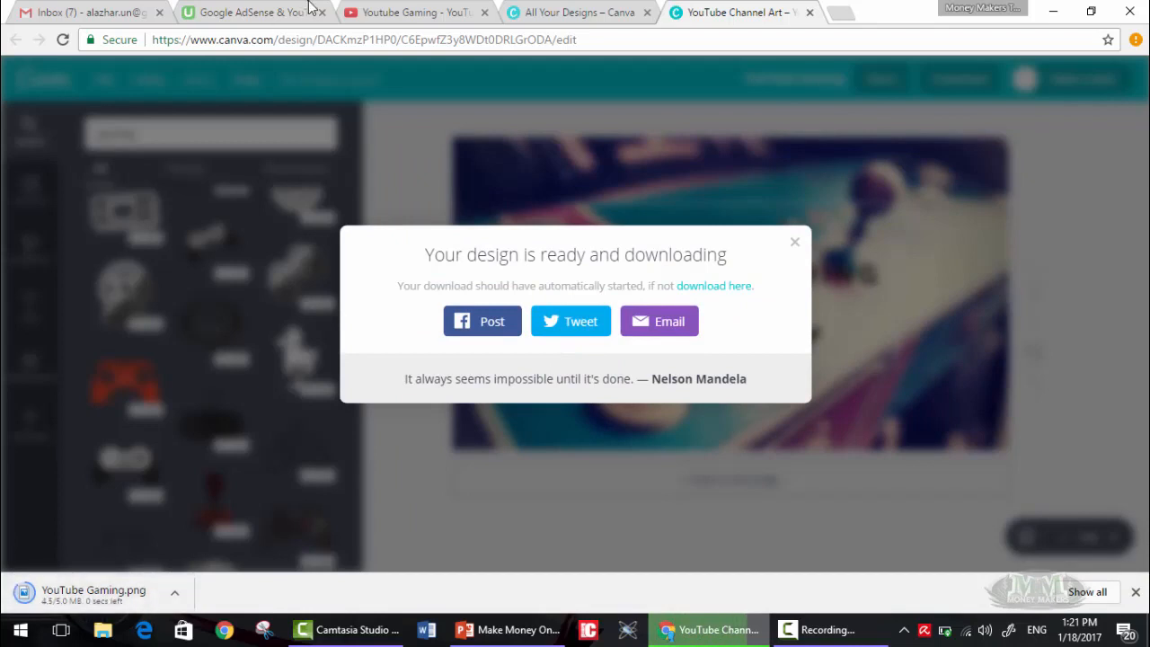
left_click(408, 13)
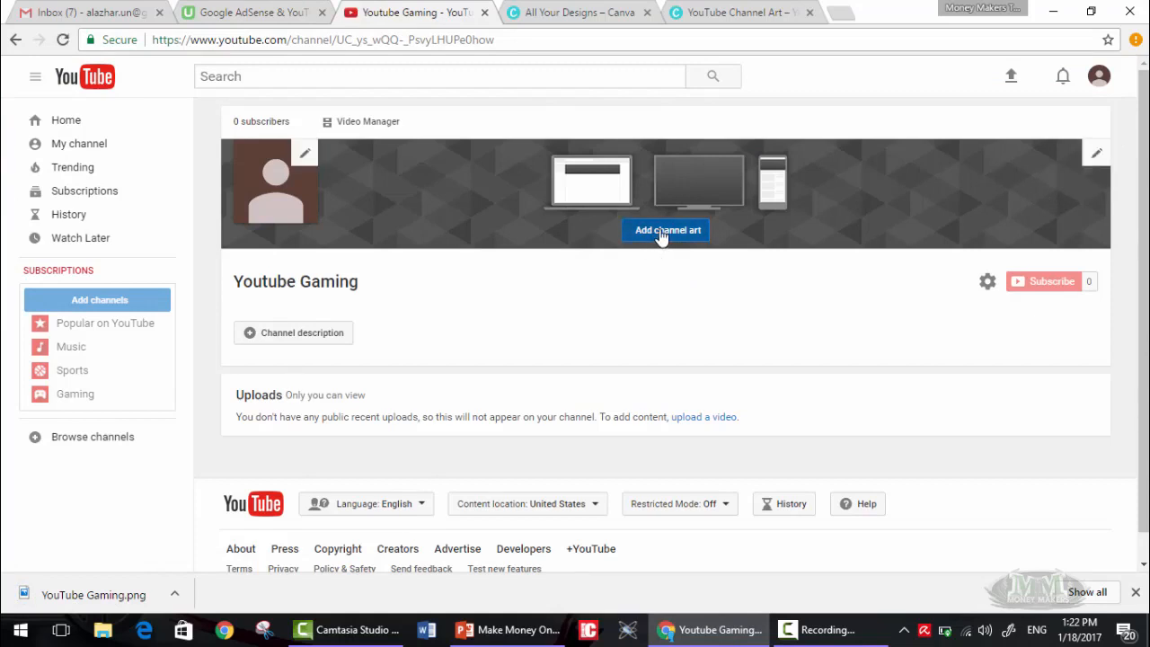
- Upload YouTube Gaming.png as channel art from the YouTube channel page
left_click(664, 230)
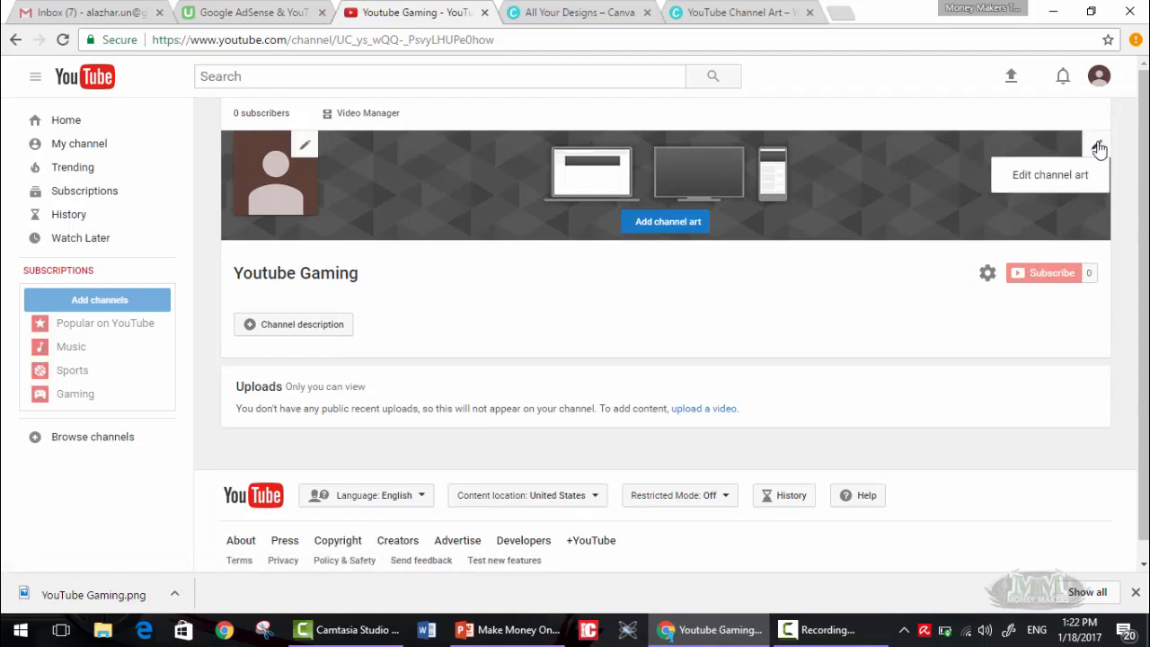
left_click(1048, 175)
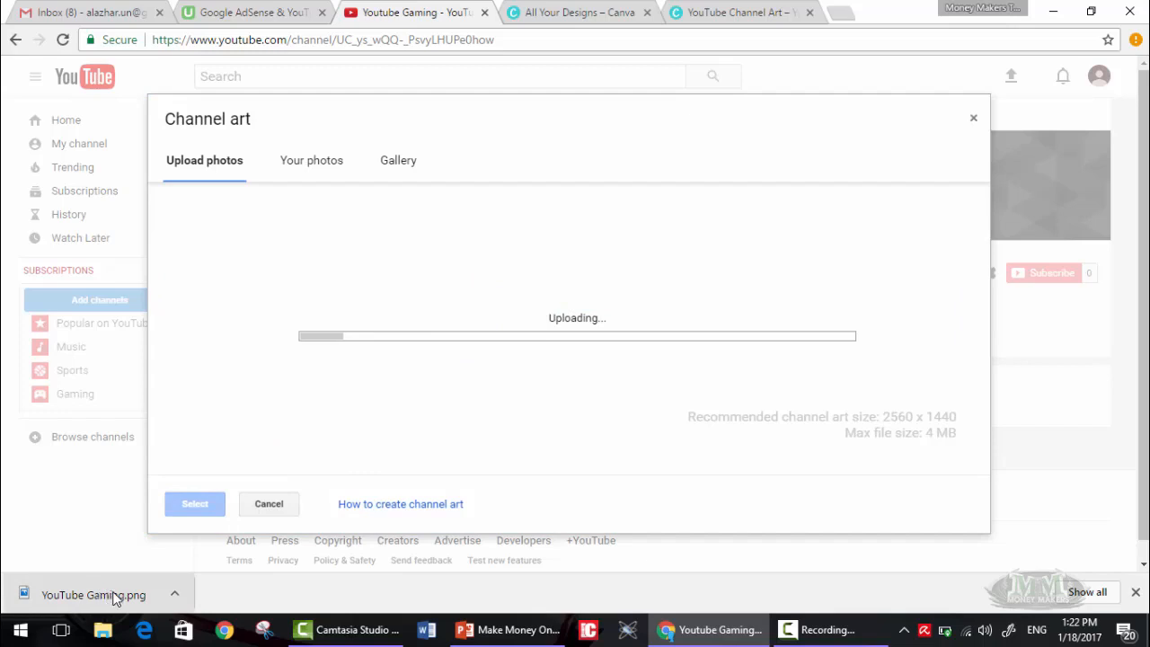
mouse_move(868, 448)
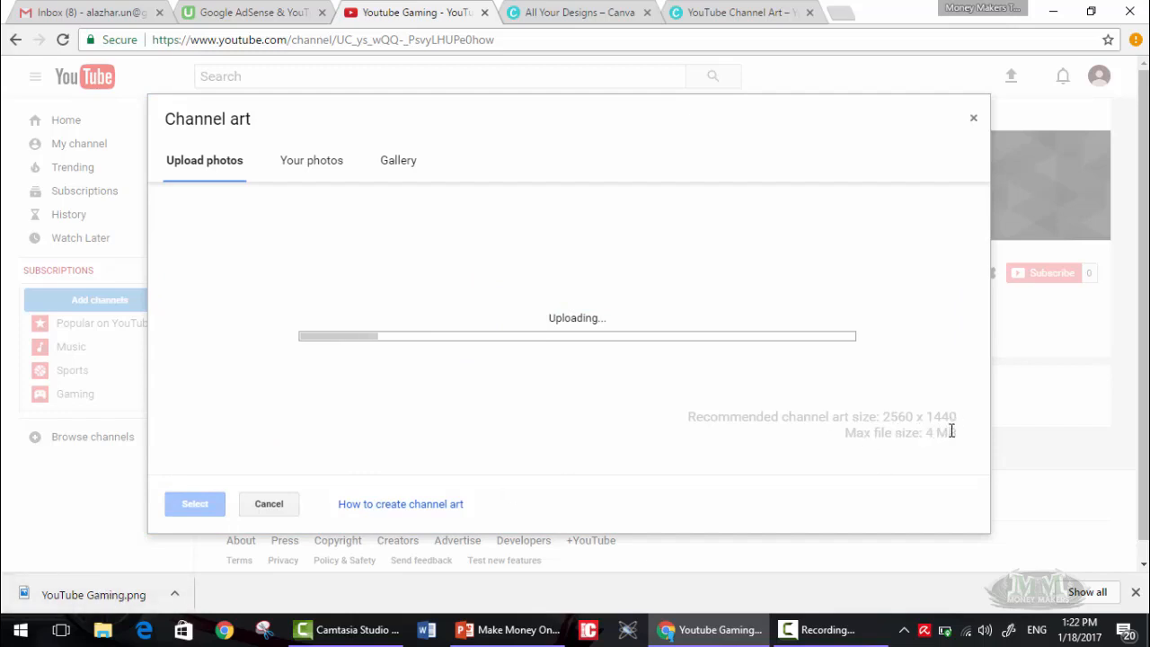
mouse_move(778, 385)
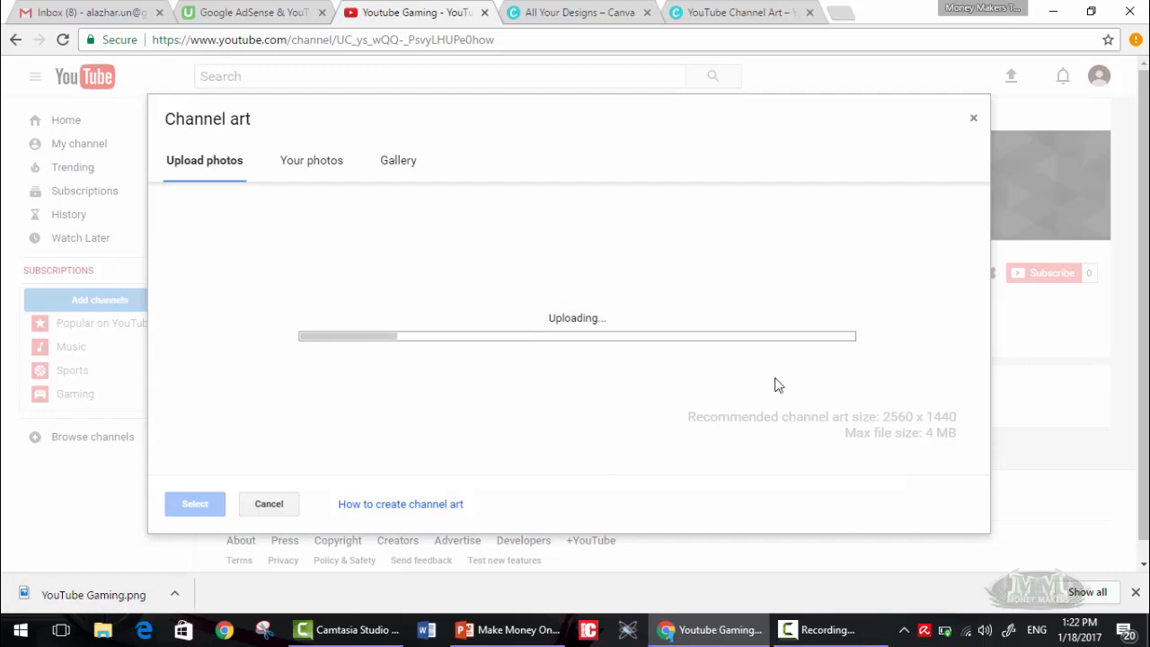
- Return to Canva, dismiss the download-ready message, and reopen download options to pick JPG
left_click(579, 11)
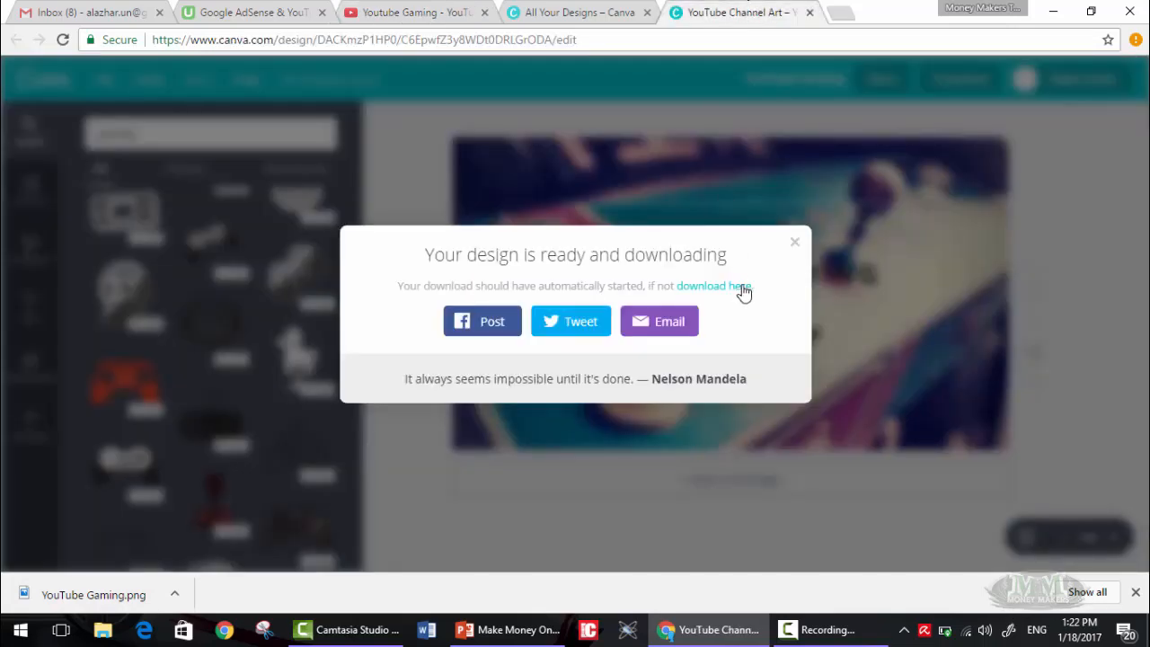
left_click(794, 241)
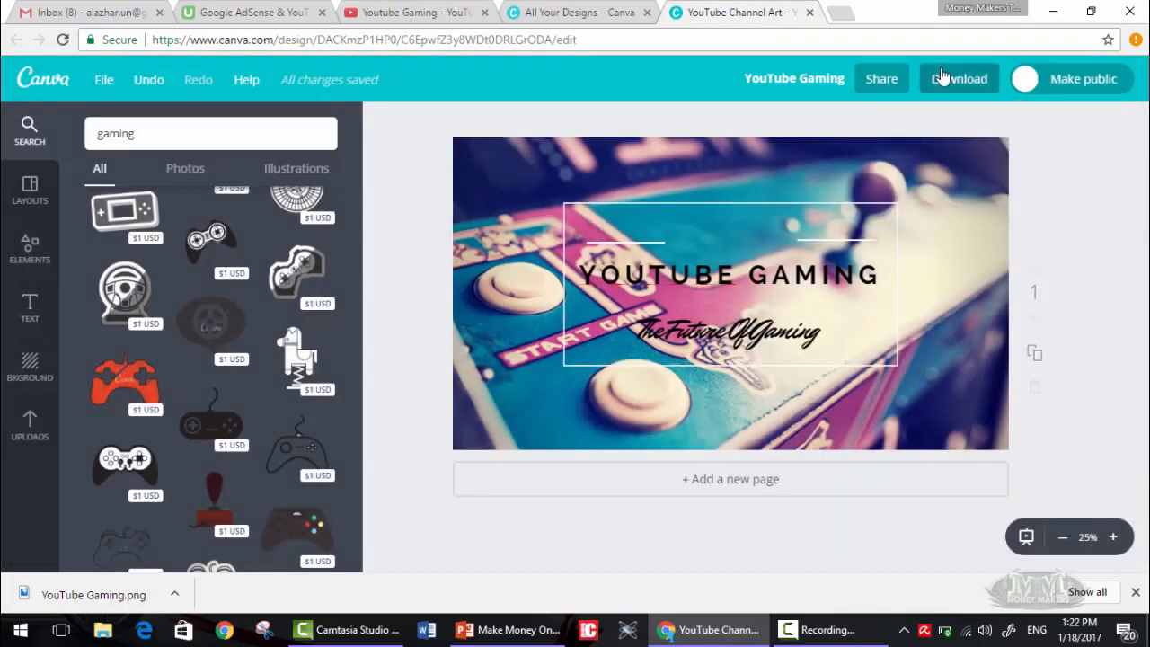
left_click(958, 78)
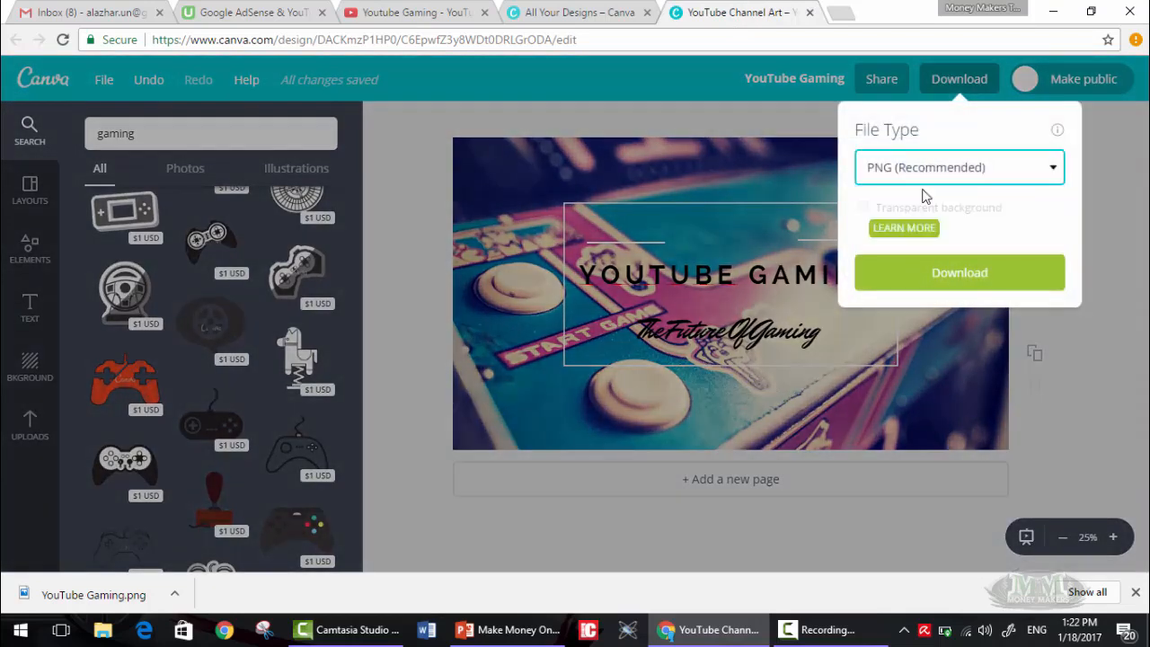
left_click(958, 272)
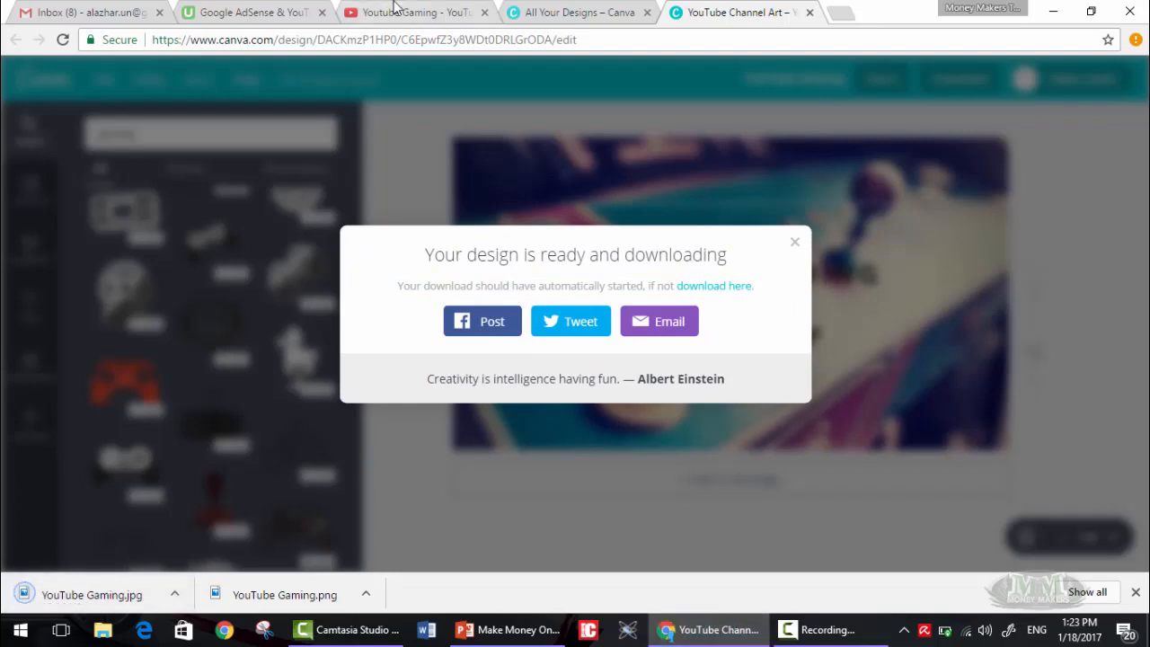
left_click(408, 12)
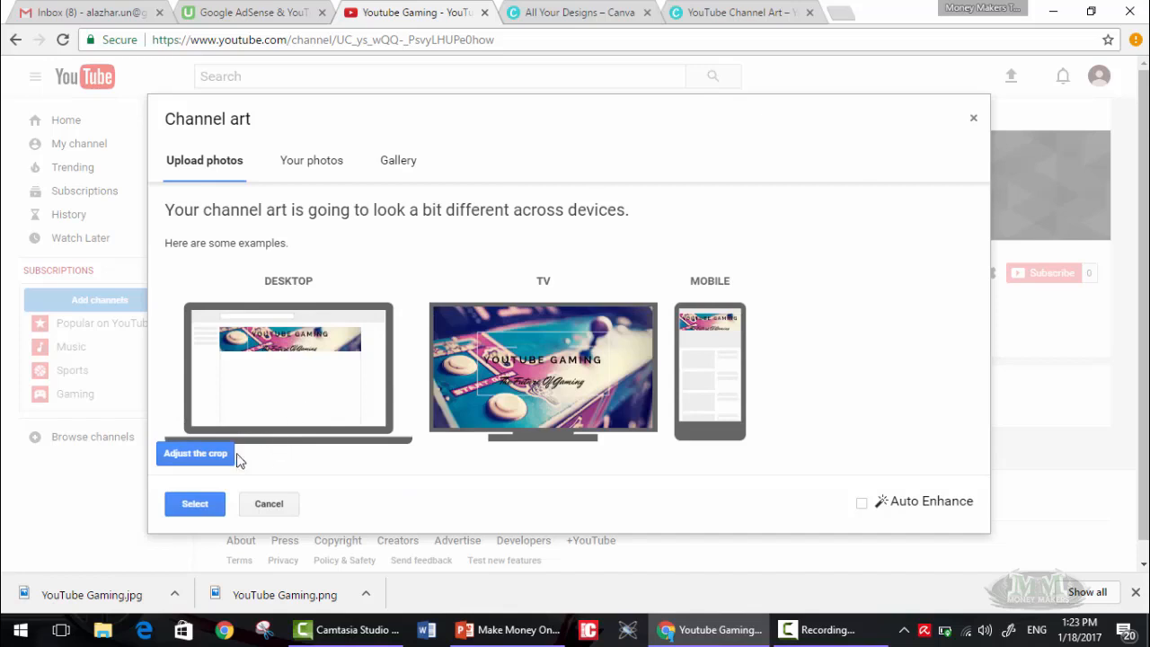
left_click(195, 453)
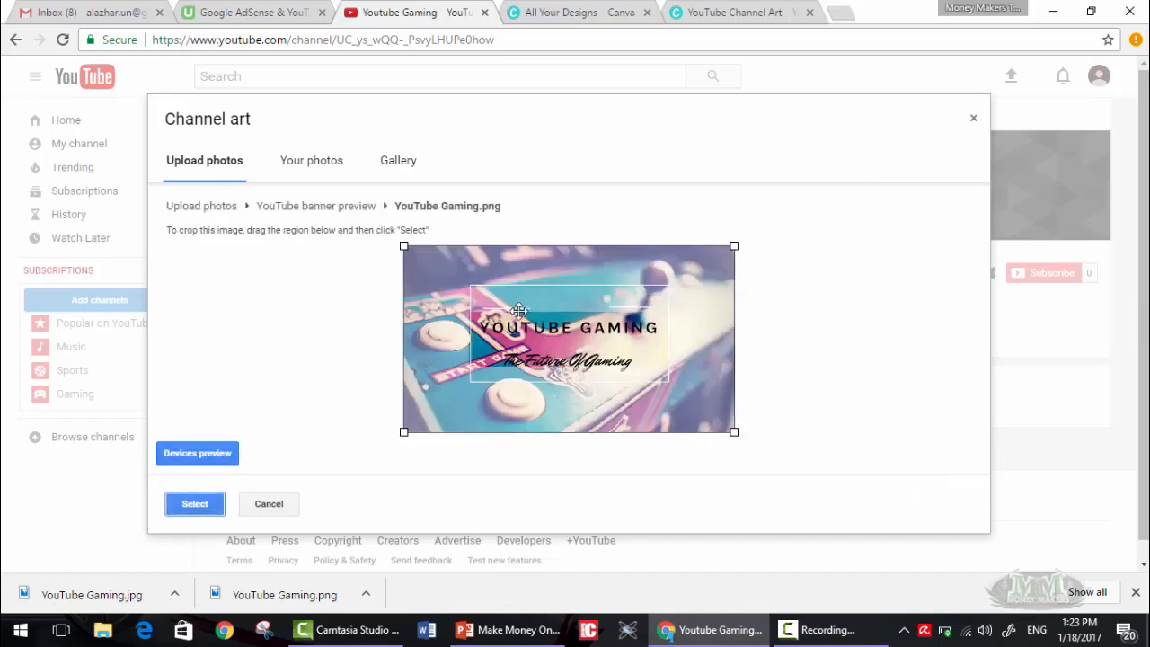
mouse_move(583, 308)
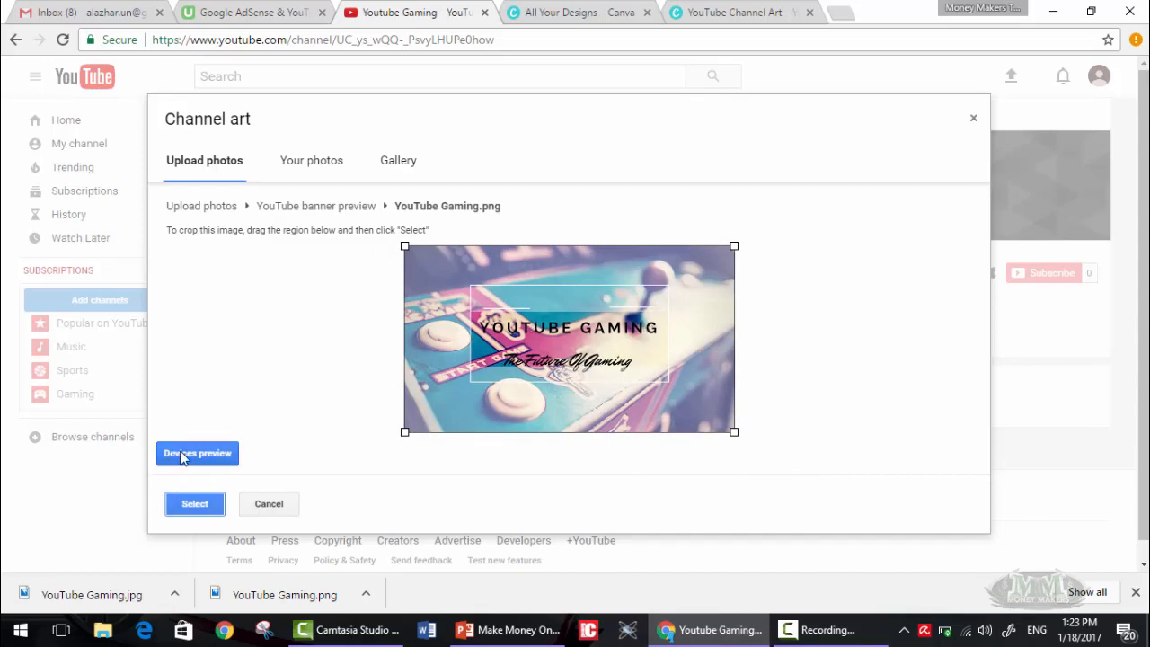
left_click(196, 453)
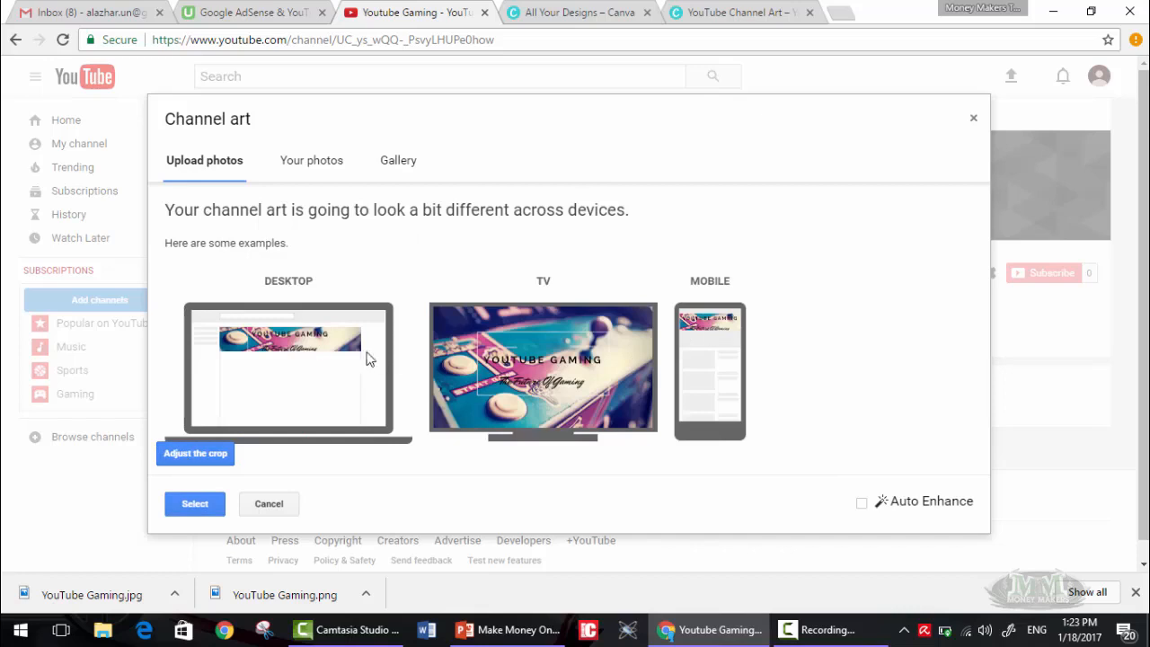
left_click(195, 502)
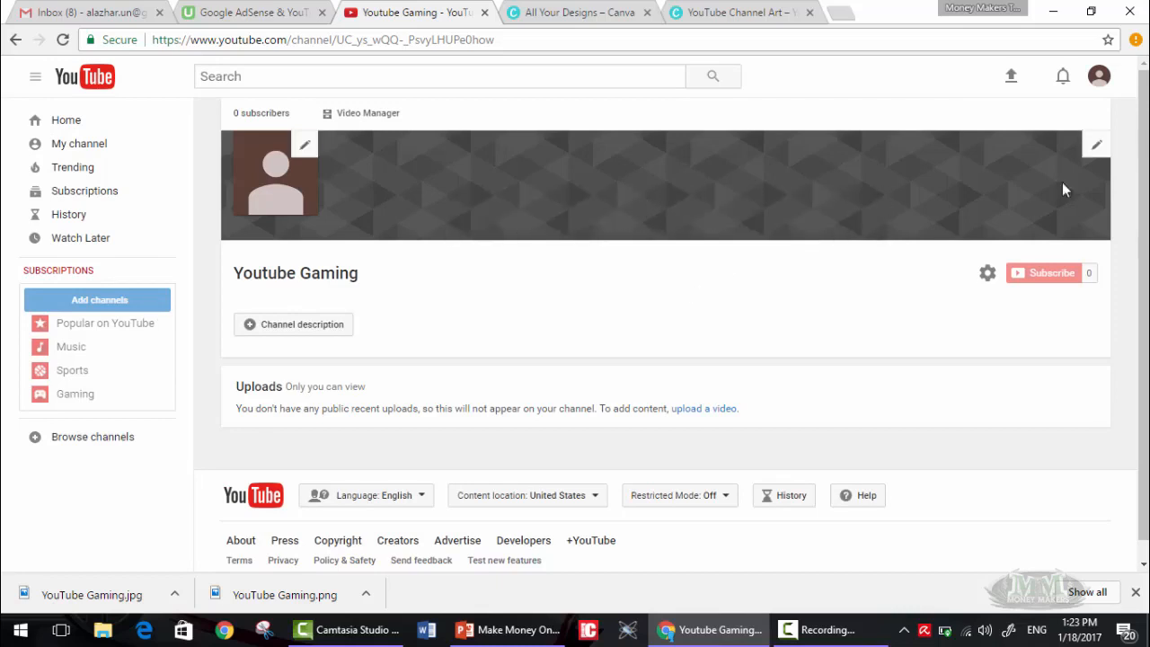
- Upload YouTube Gaming.png through the banner edit pencil and apply it as channel art
left_click(1095, 145)
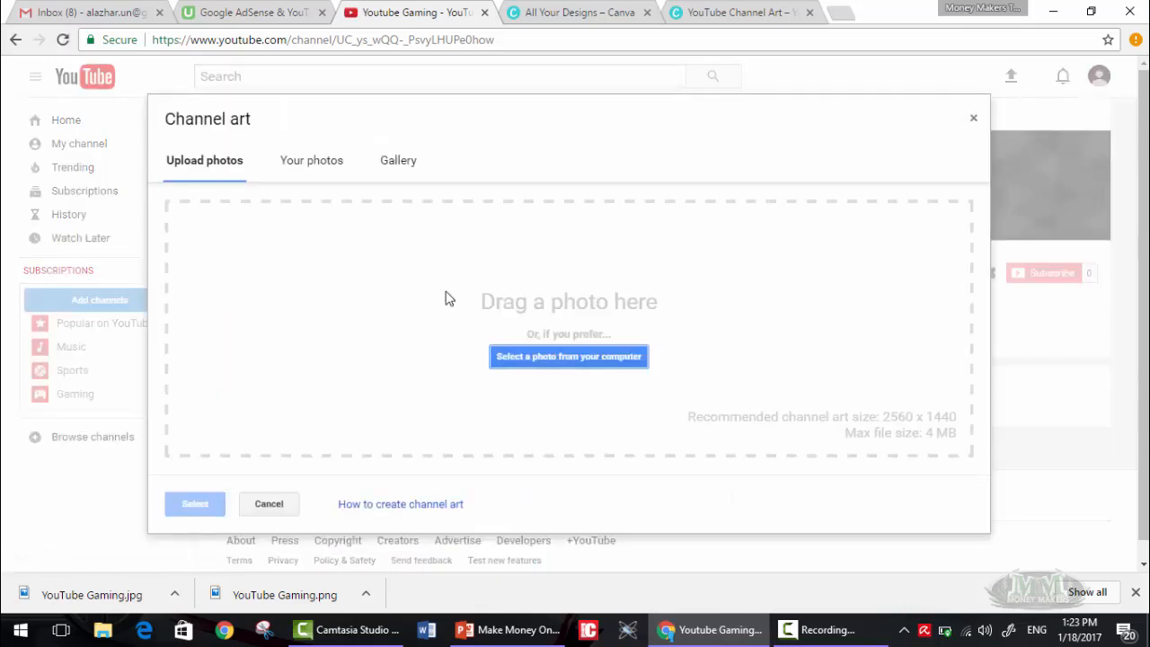
left_click(567, 356)
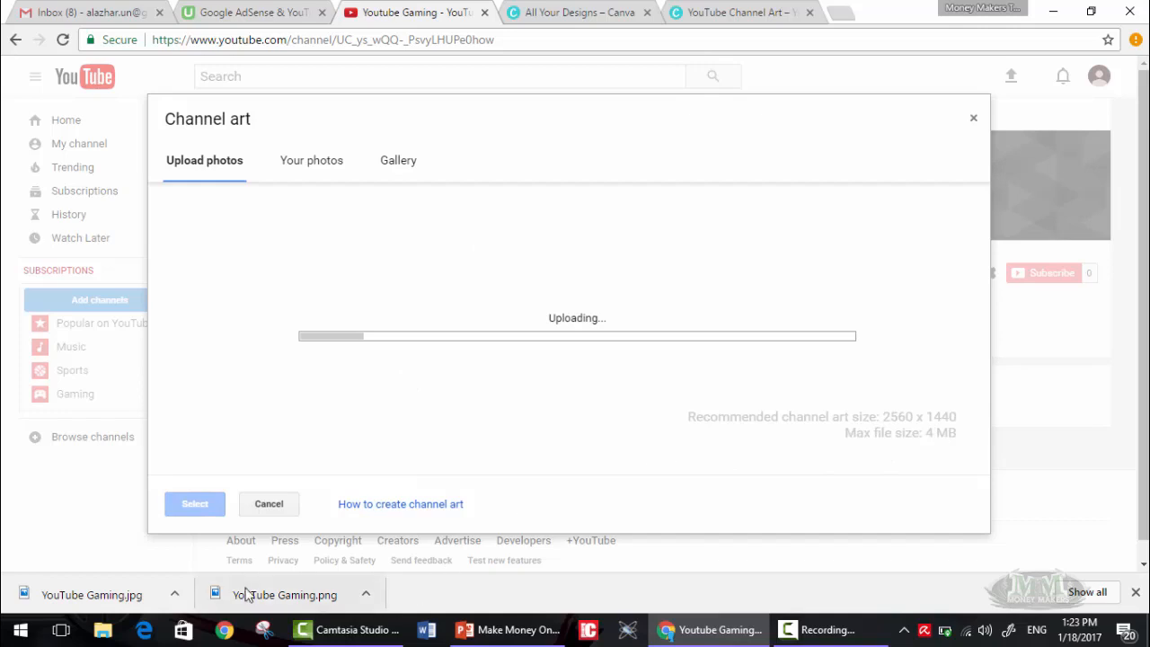
mouse_move(882, 437)
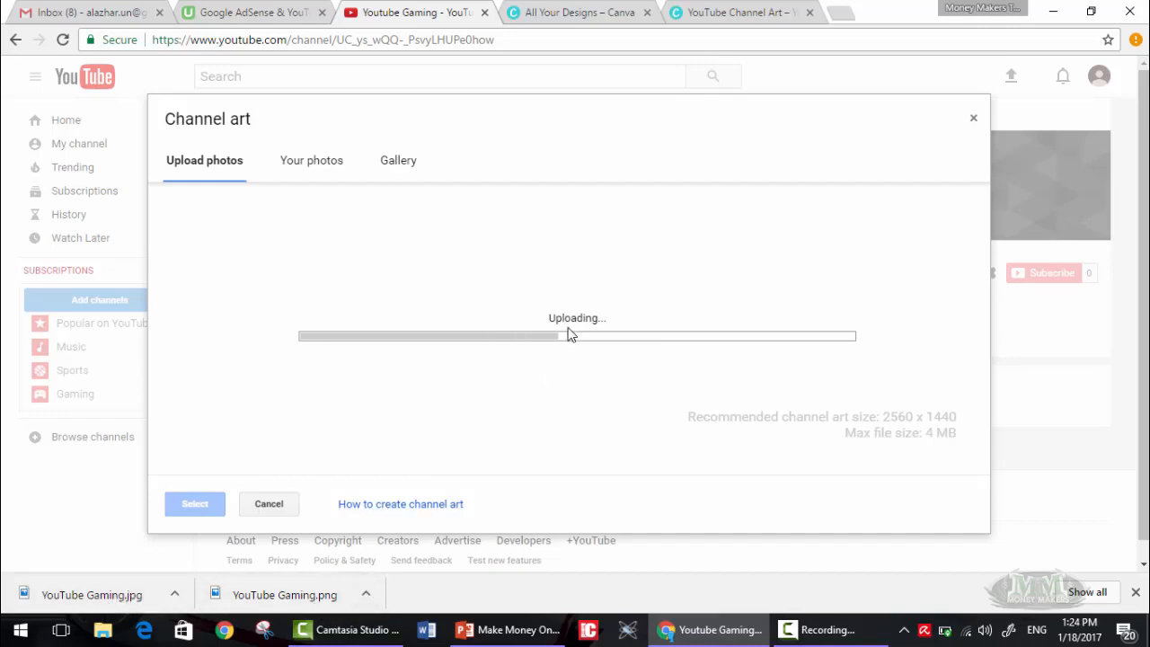
mouse_move(548, 324)
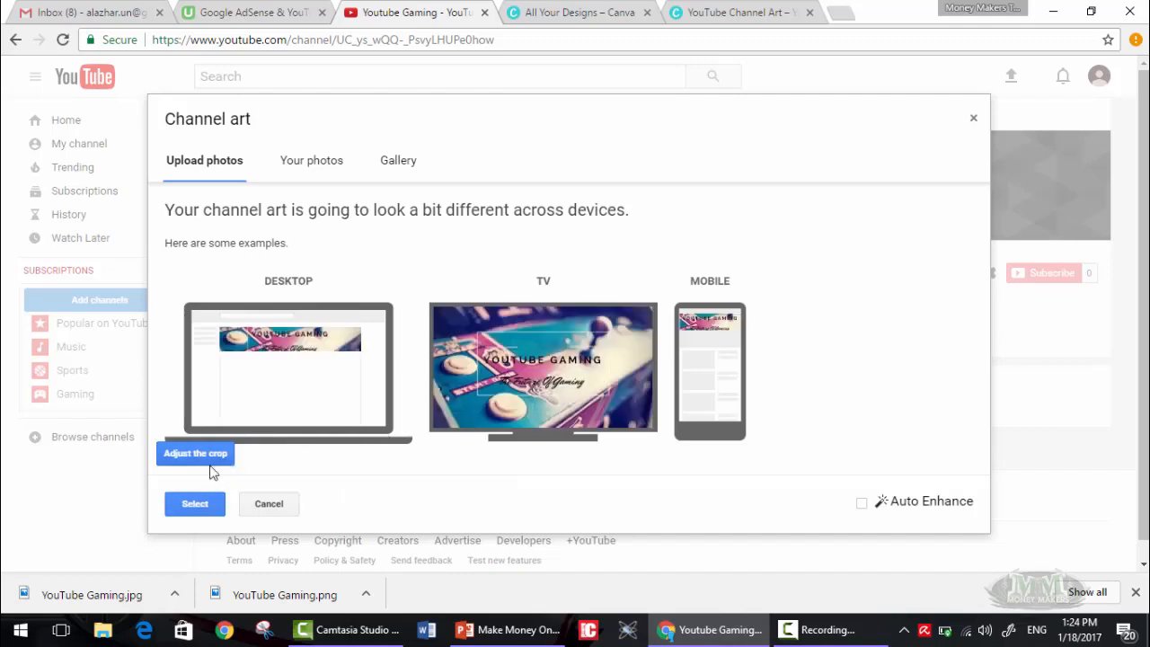
left_click(195, 503)
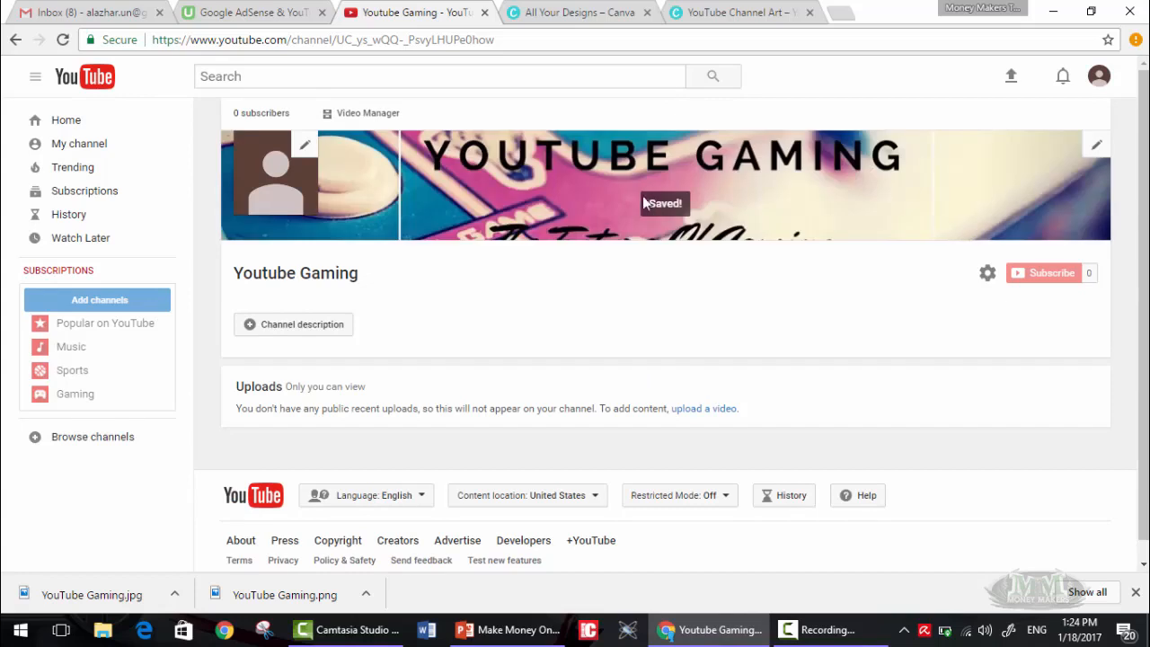
mouse_move(754, 182)
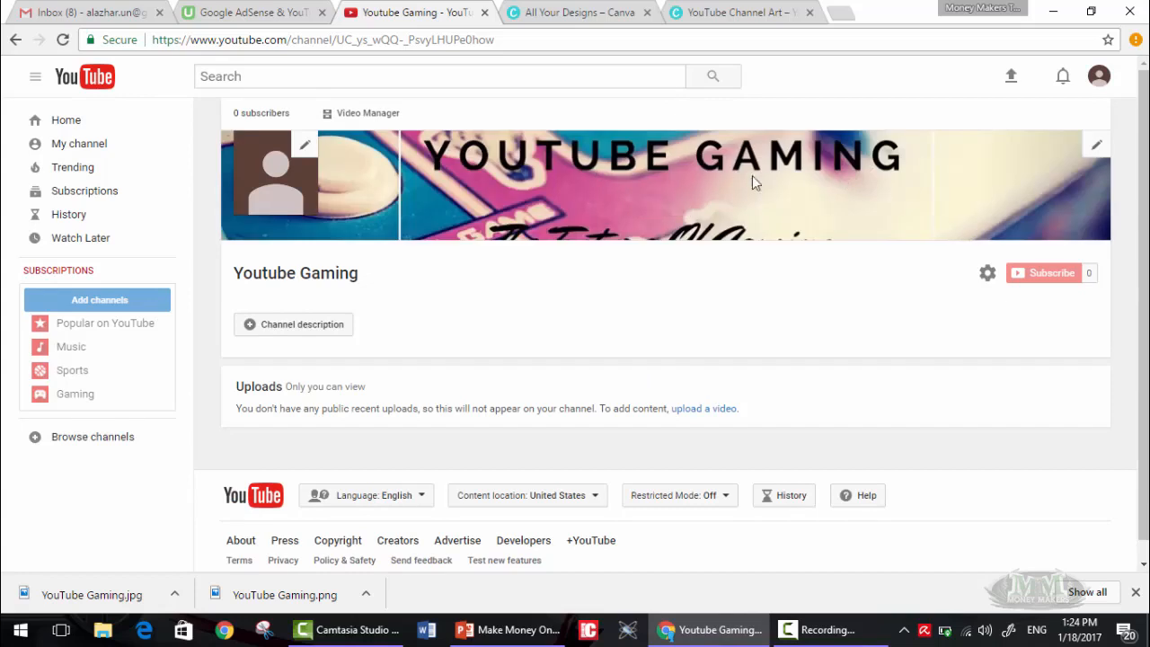
- Set the YOUTUBE GAMING image as the Google profile photo and confirm its crop
left_click(304, 144)
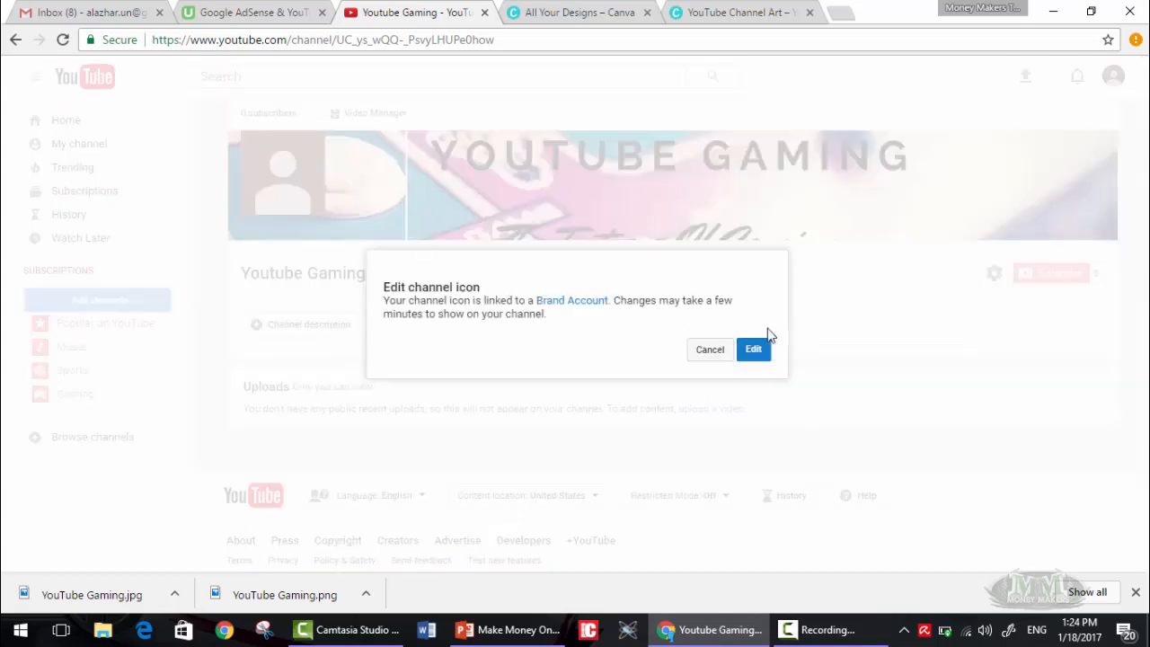
left_click(752, 349)
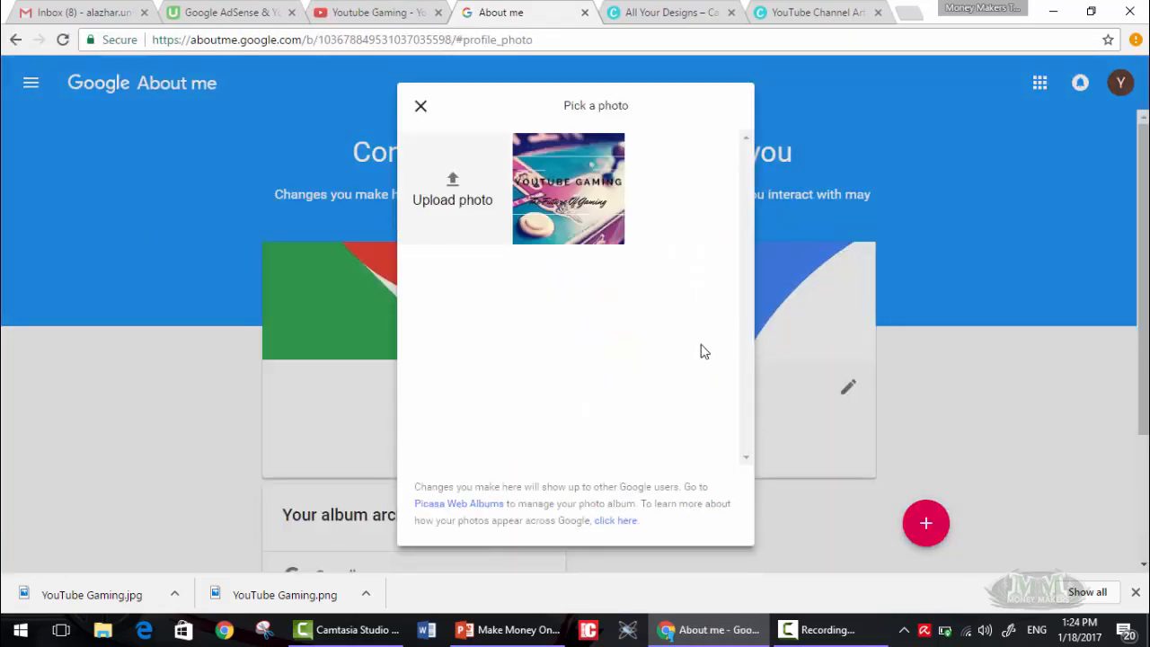
left_click(569, 187)
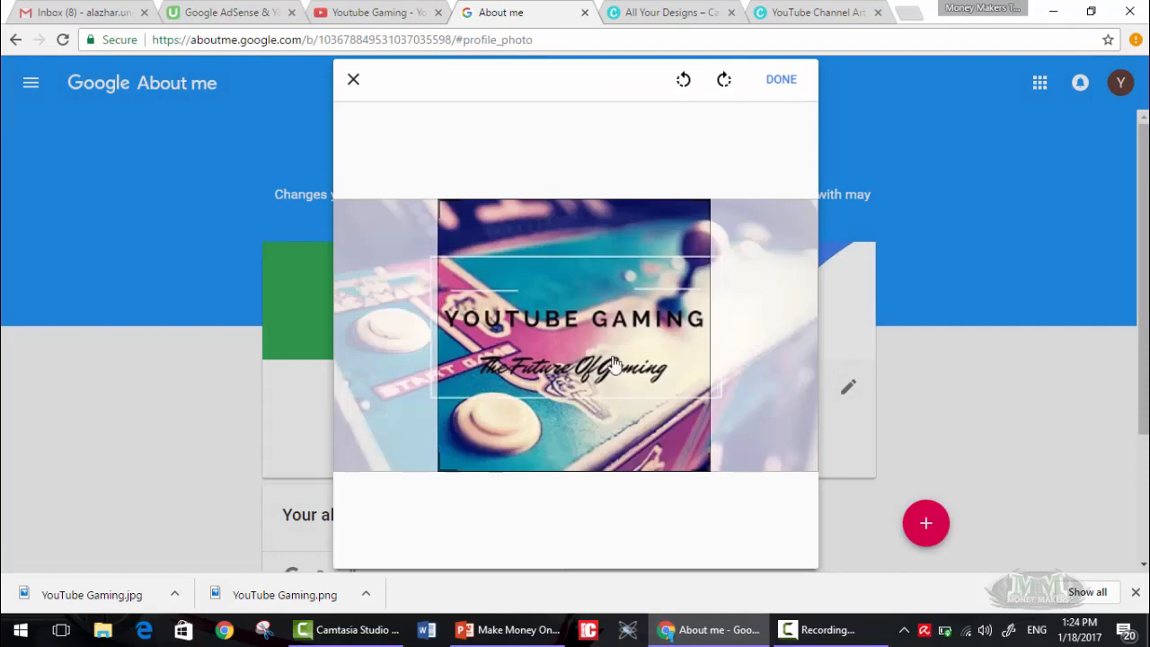
left_click(779, 79)
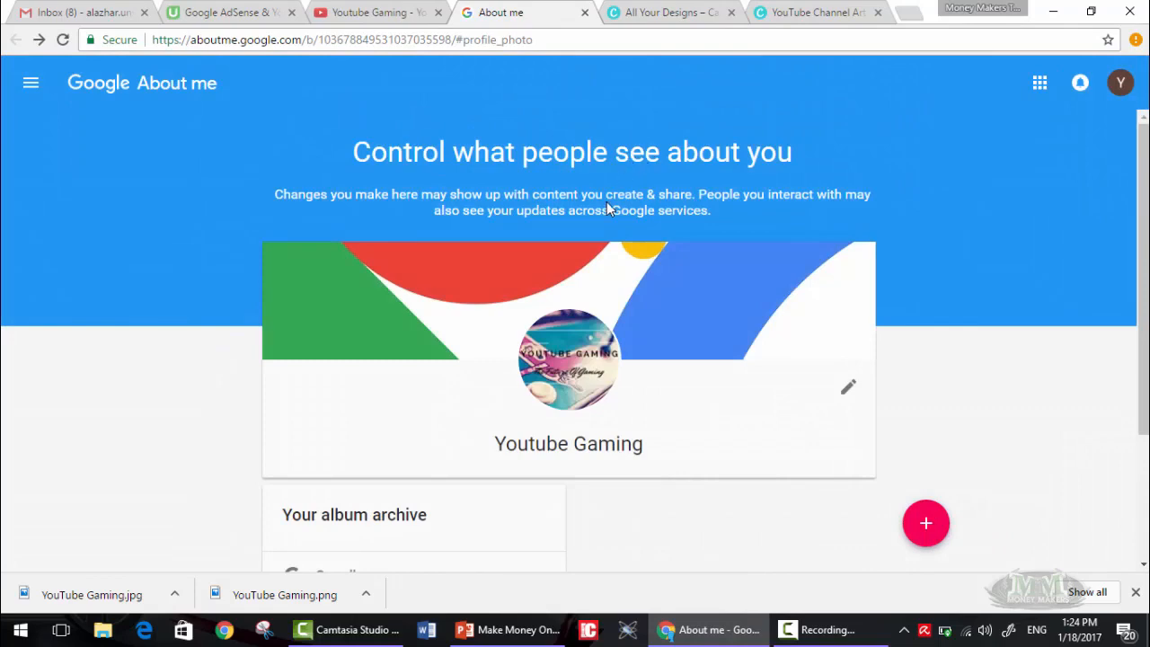
left_click(846, 386)
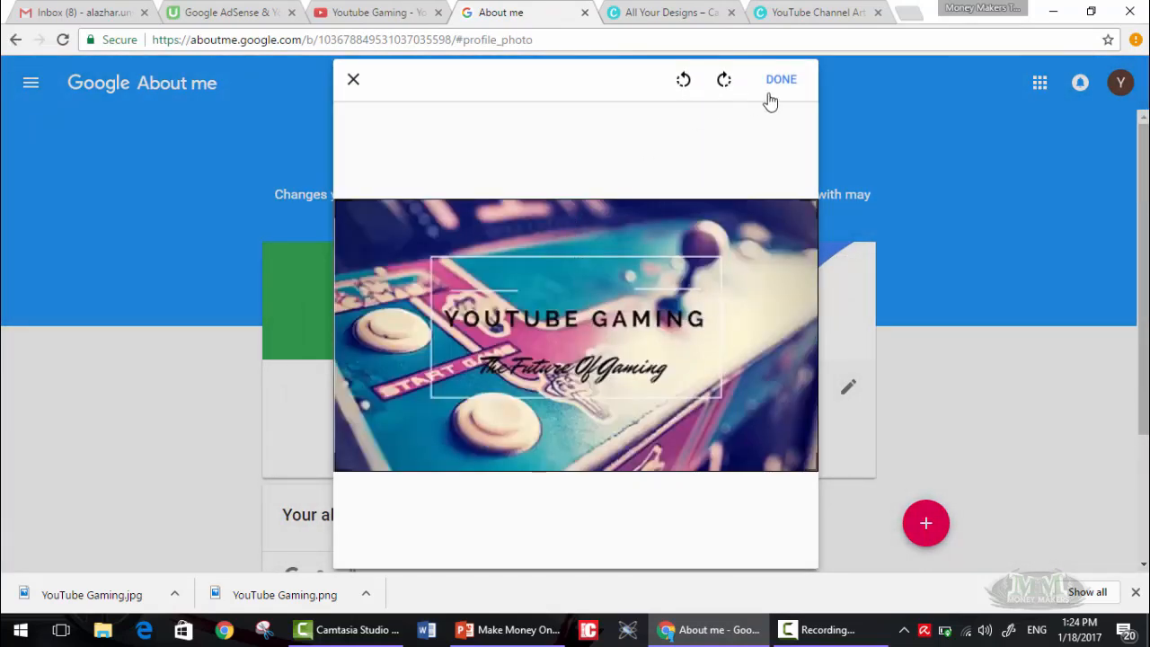
left_click(780, 79)
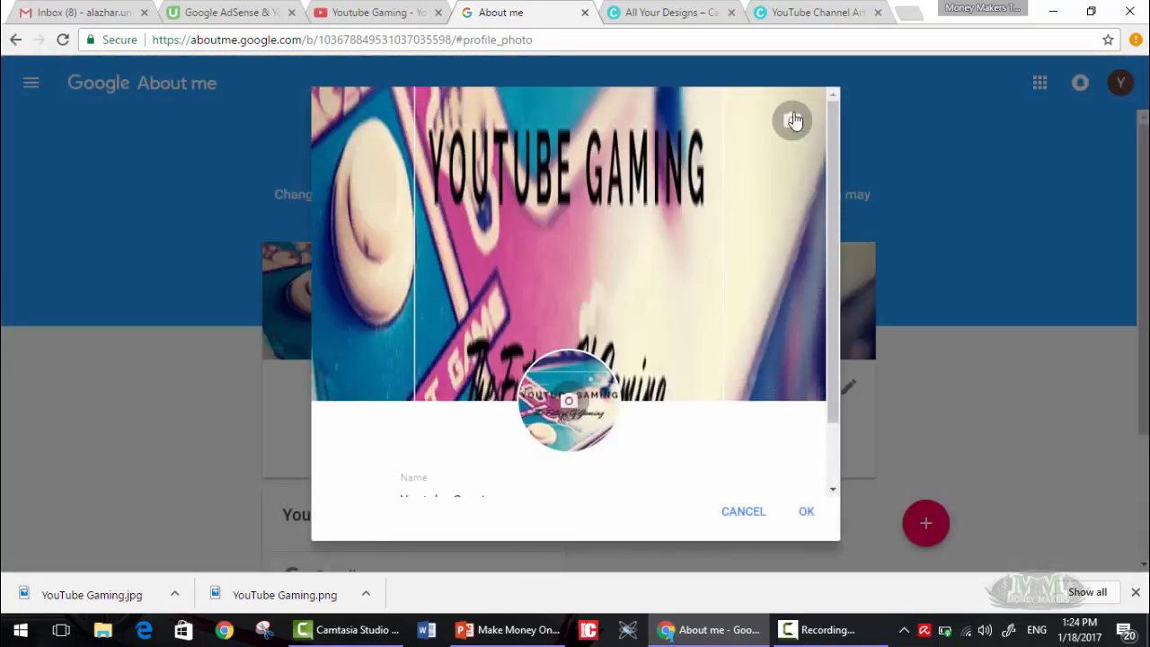
- Set the YOUTUBE GAMING image as the cover photo, cropped around the title and tagline, and save
left_click(792, 120)
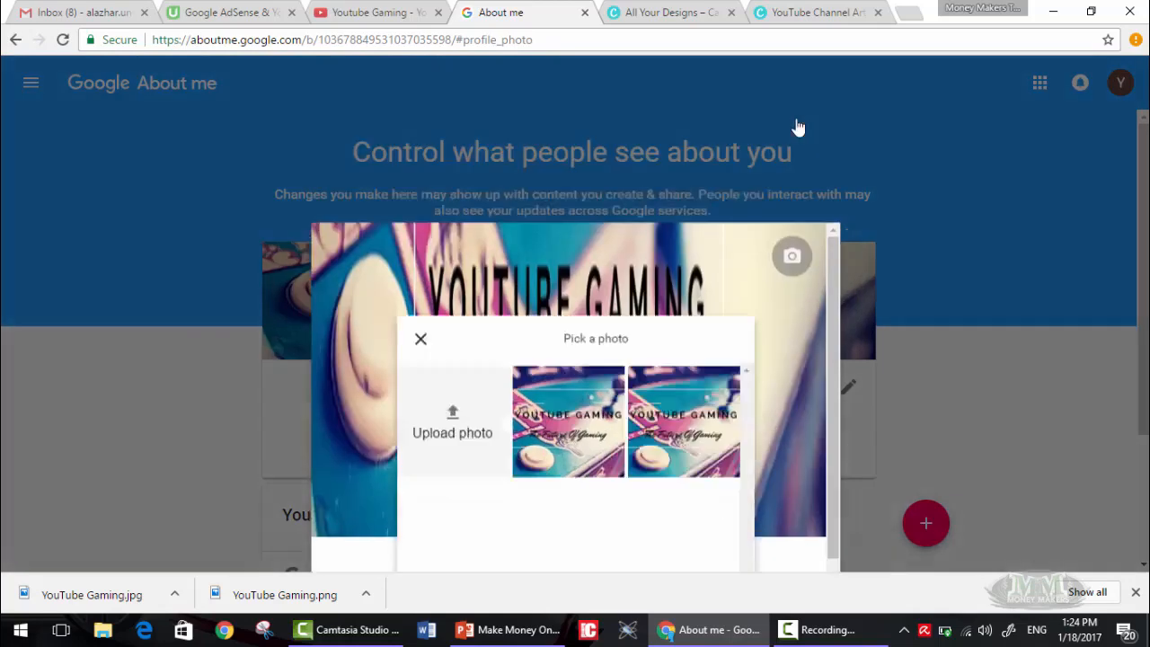
left_click(567, 420)
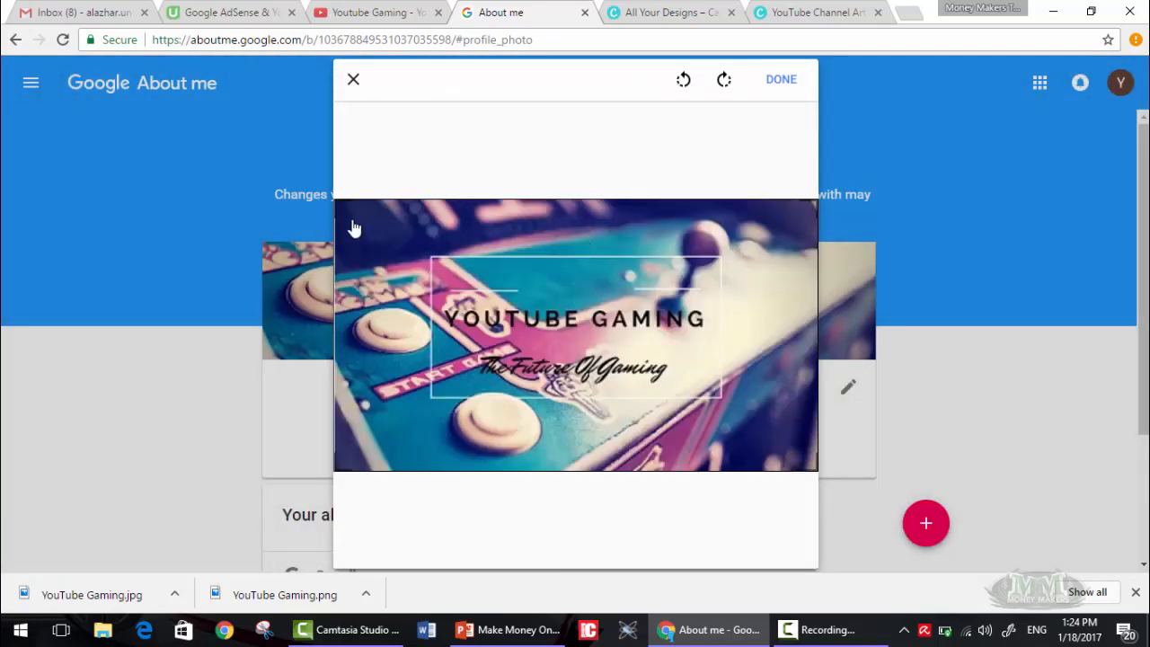
left_click_drag(355, 227, 509, 337)
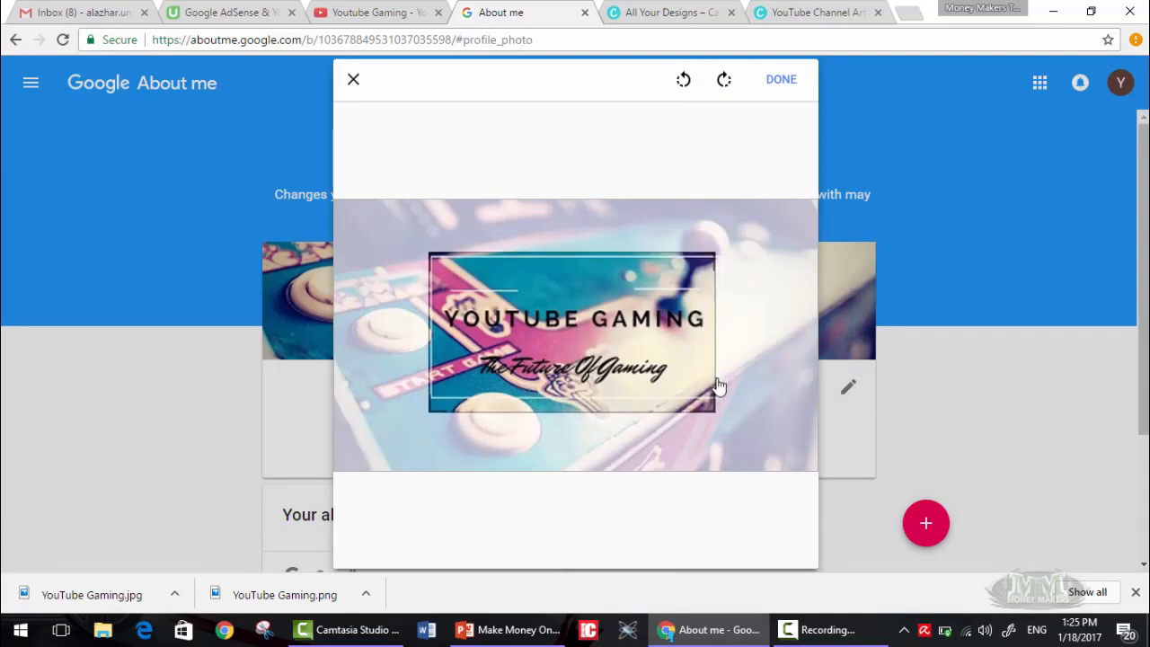
left_click_drag(714, 386, 728, 393)
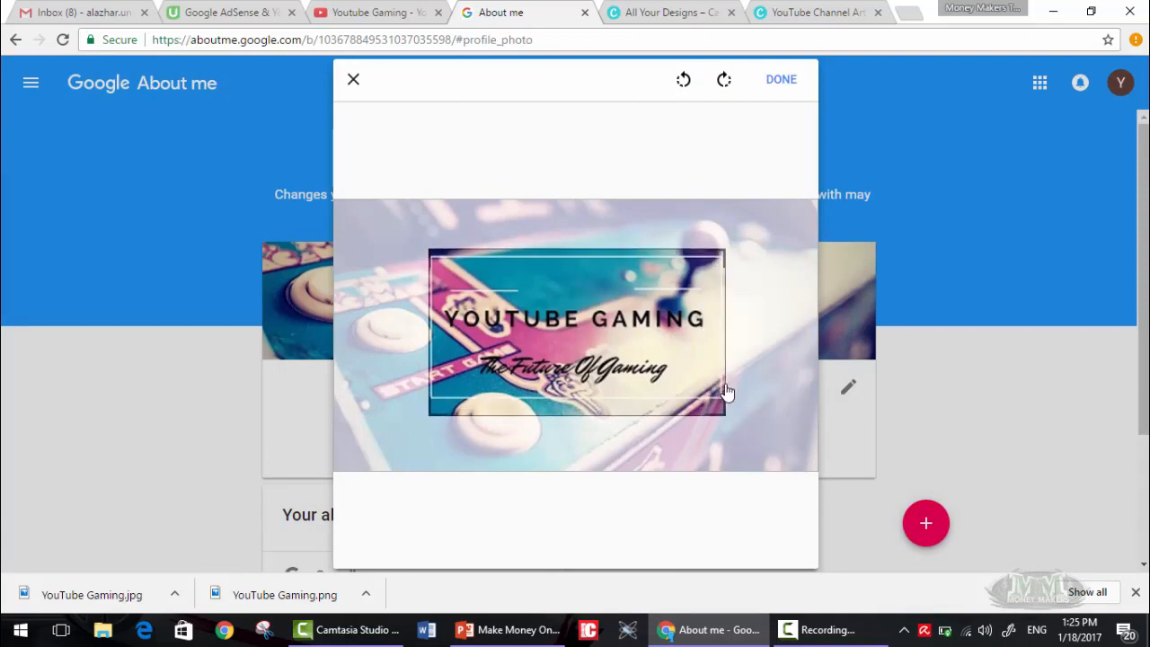
left_click(780, 79)
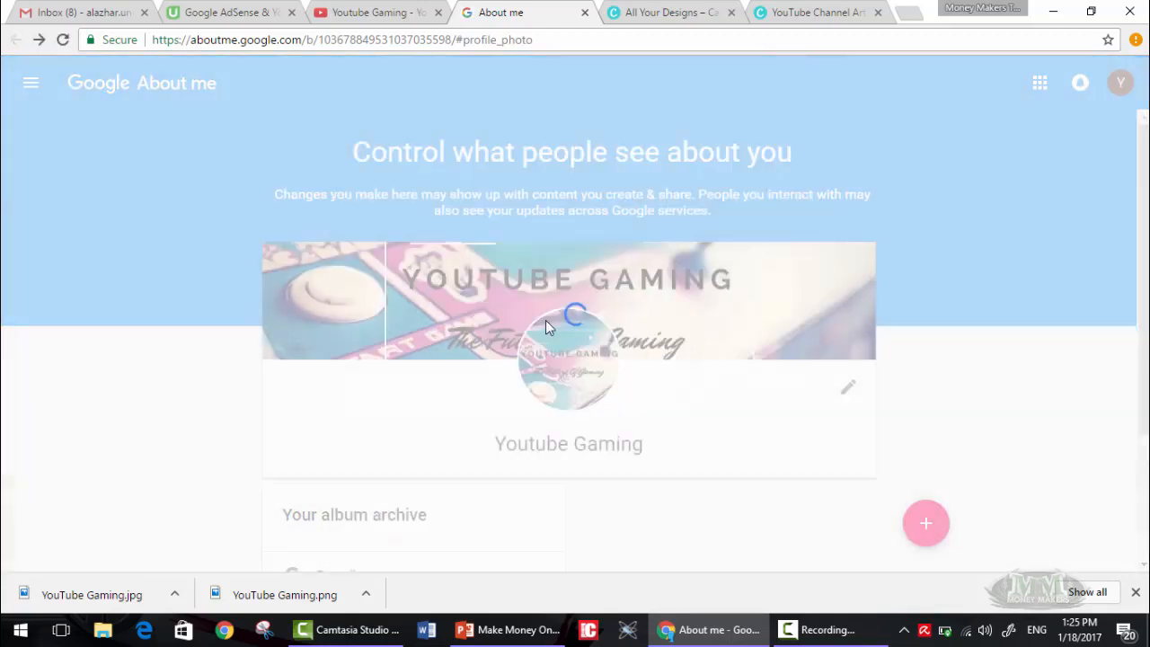
left_click(846, 386)
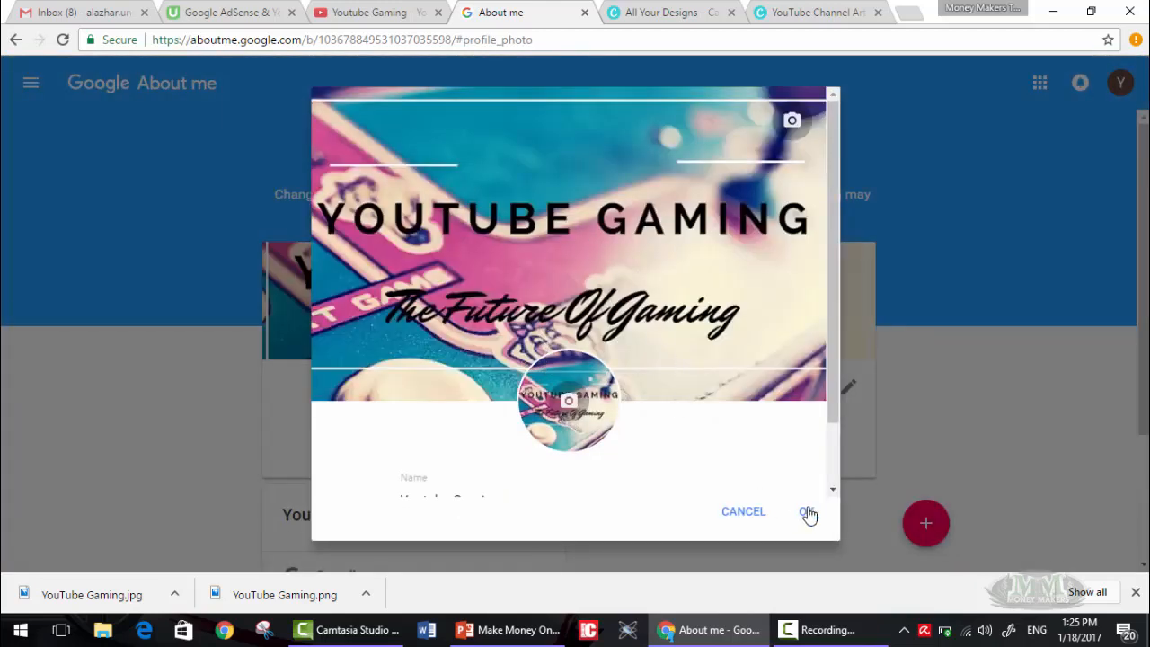
scroll("down", 3)
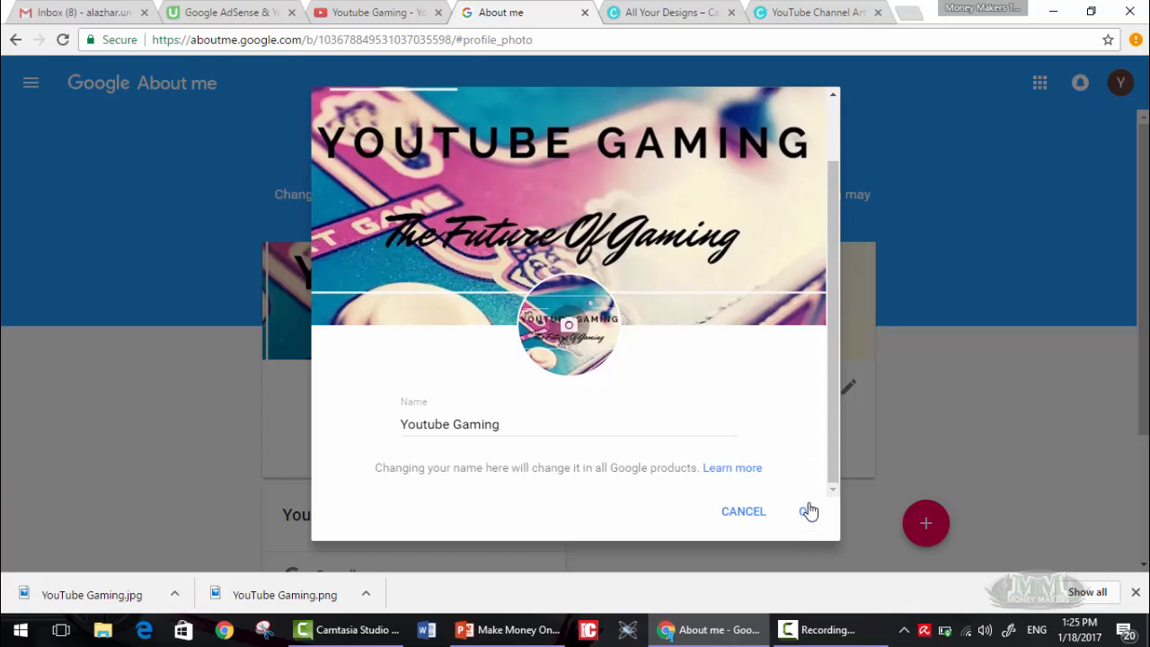
left_click(805, 511)
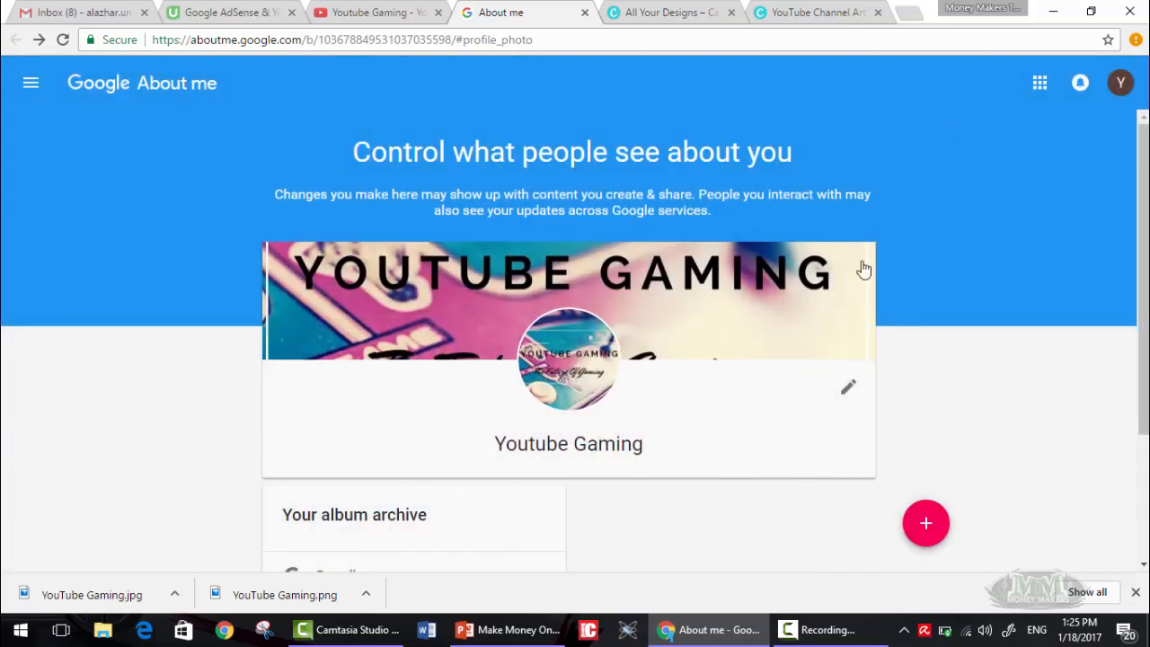
scroll("down", 3)
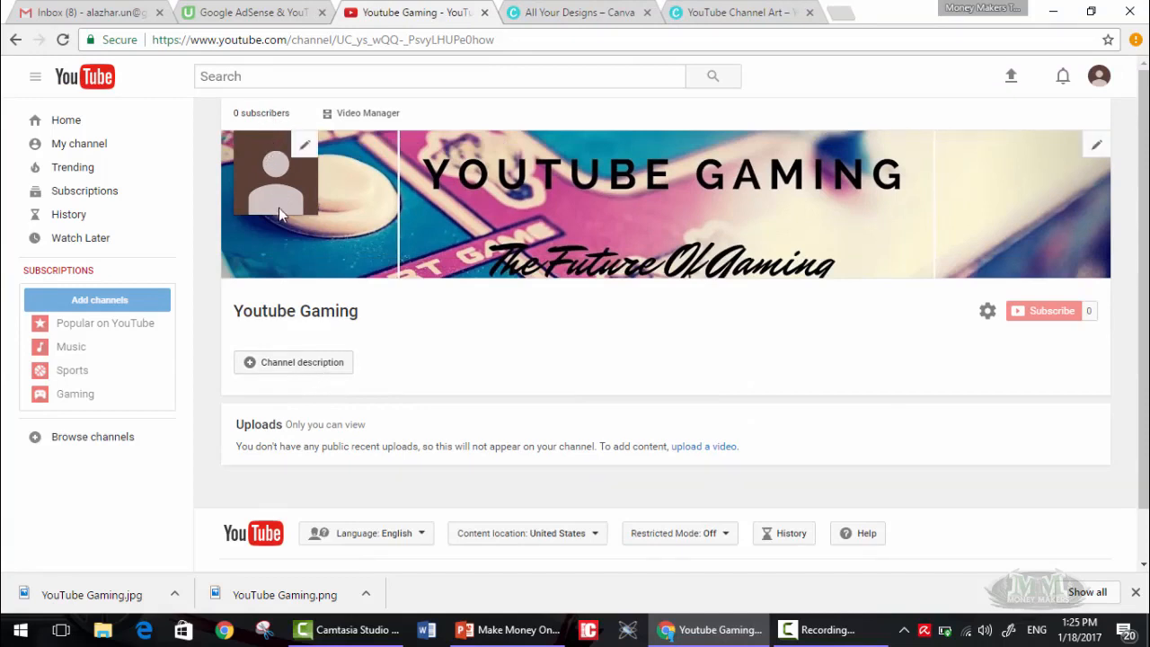
mouse_move(696, 254)
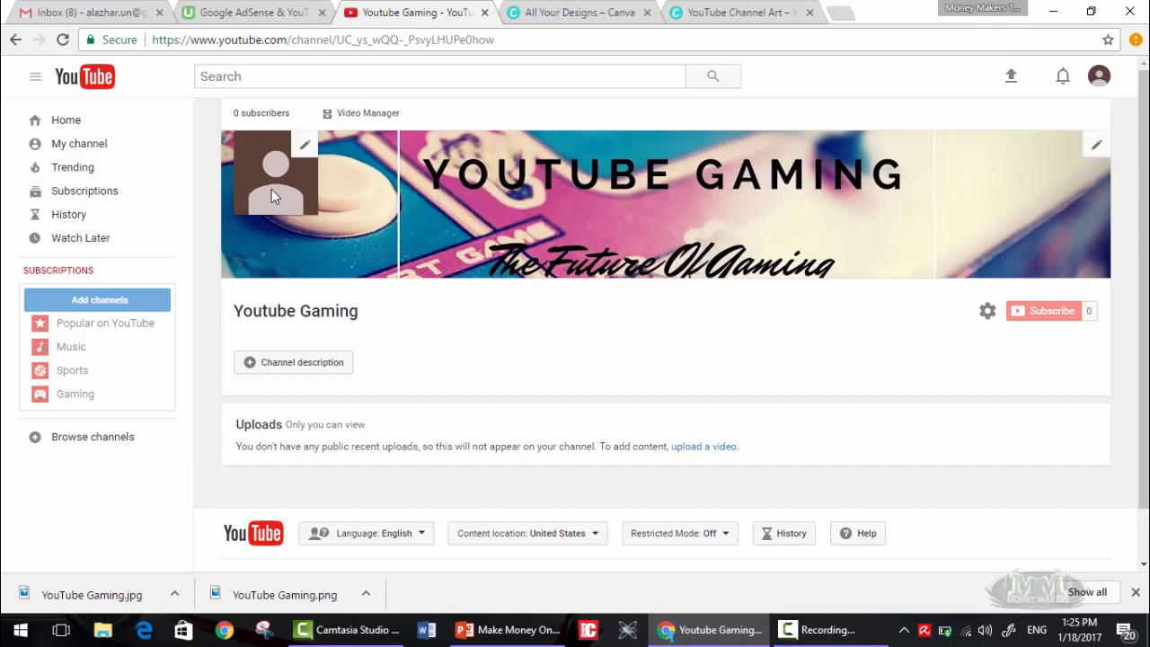
left_click(580, 12)
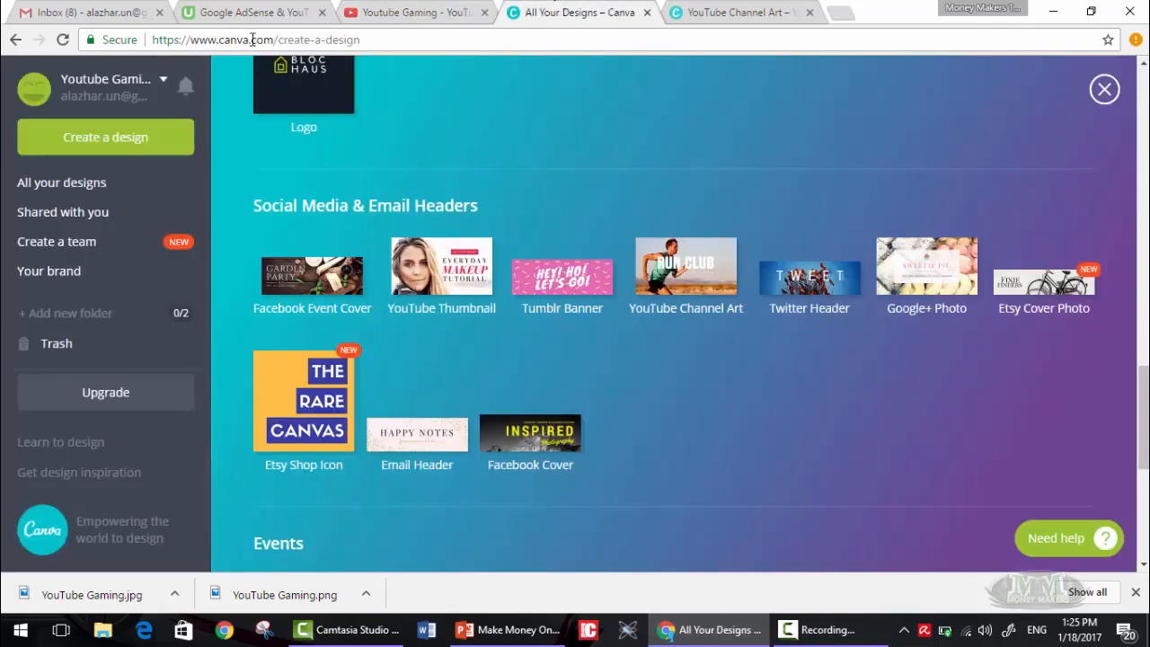
left_click(409, 12)
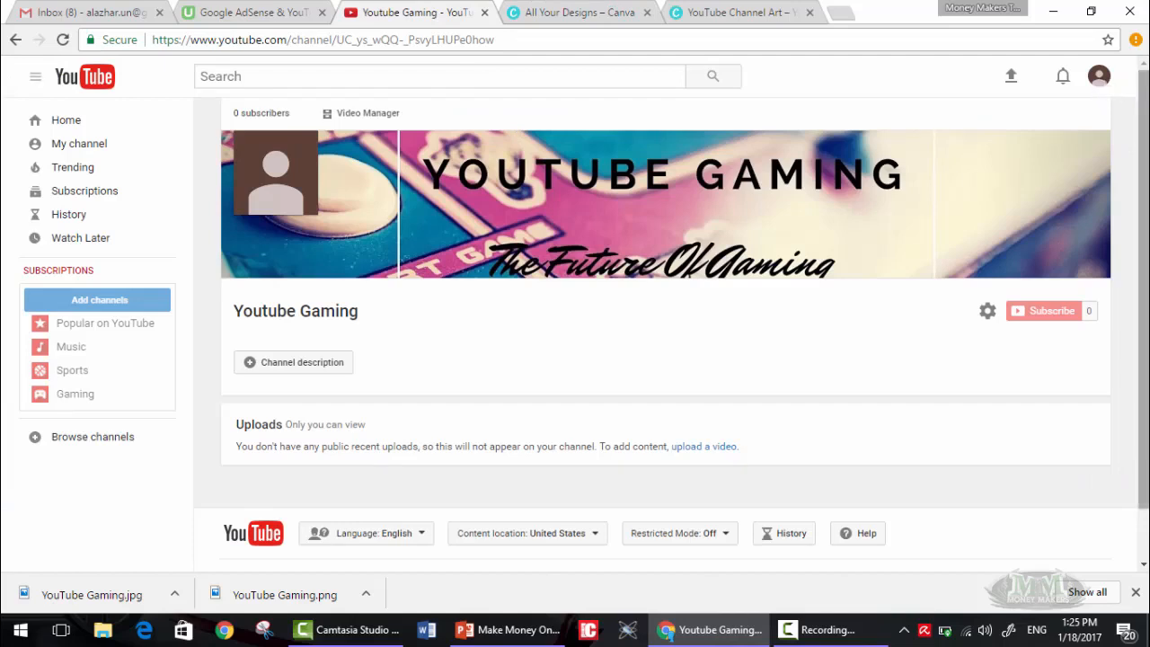
mouse_move(1099, 144)
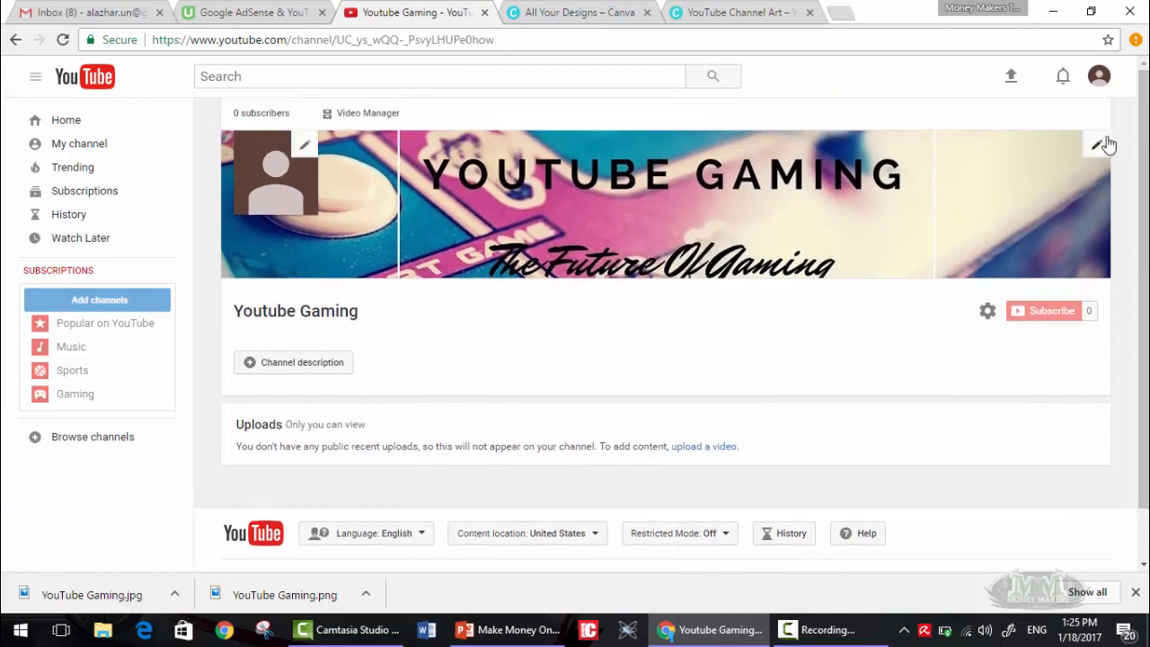
mouse_move(1037, 175)
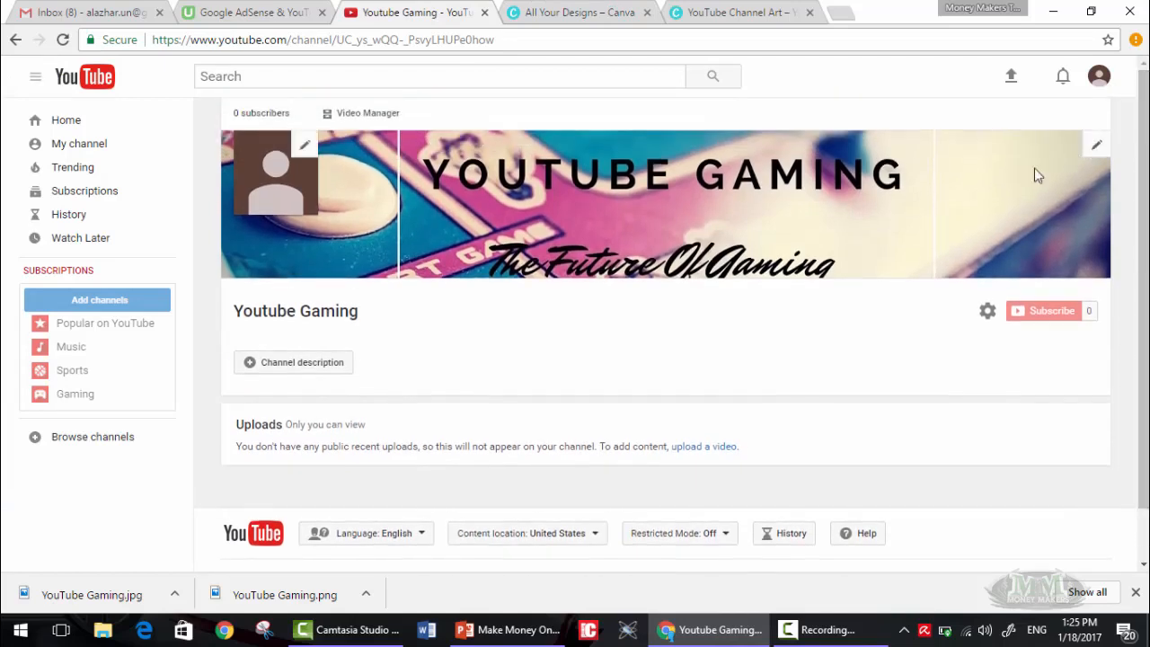